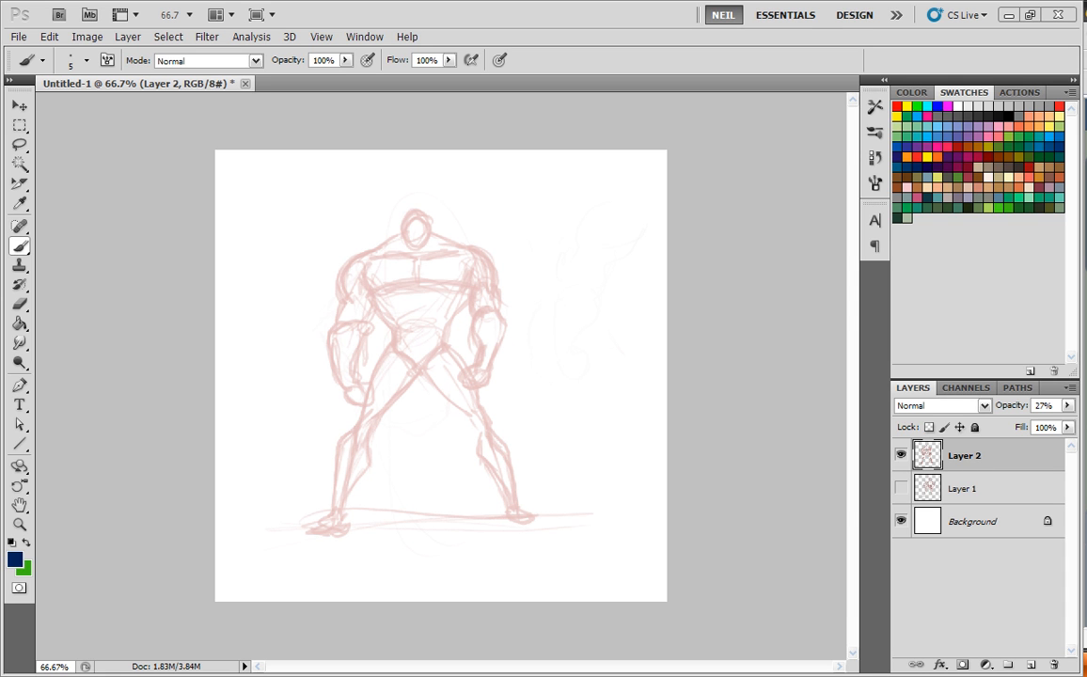
mouse_move(553, 109)
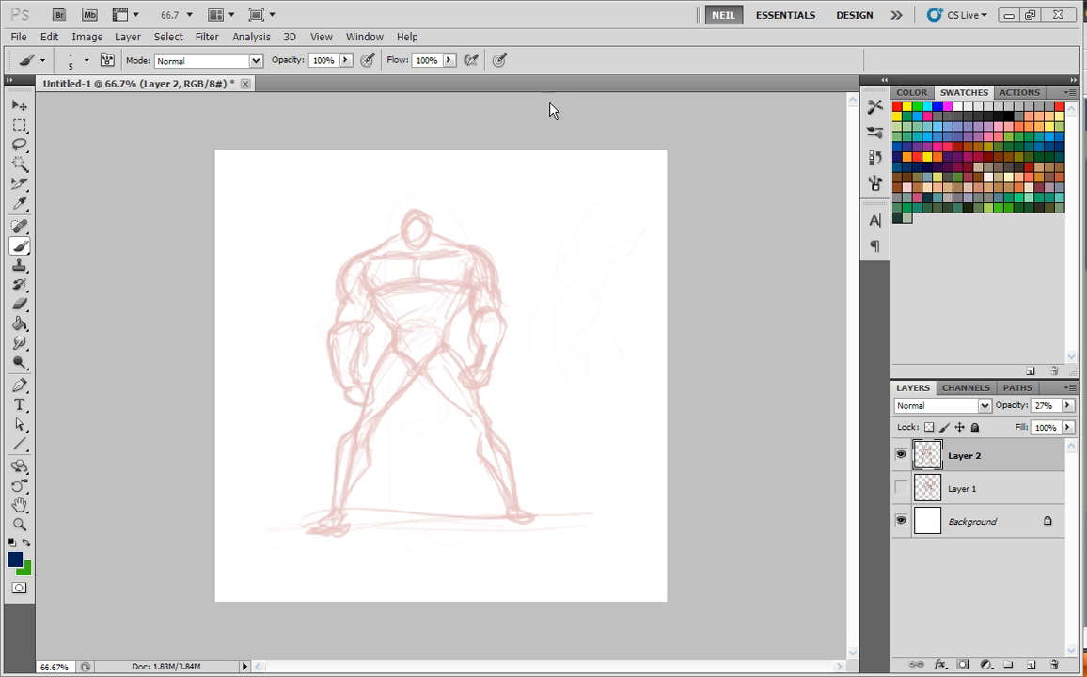
mouse_move(451, 451)
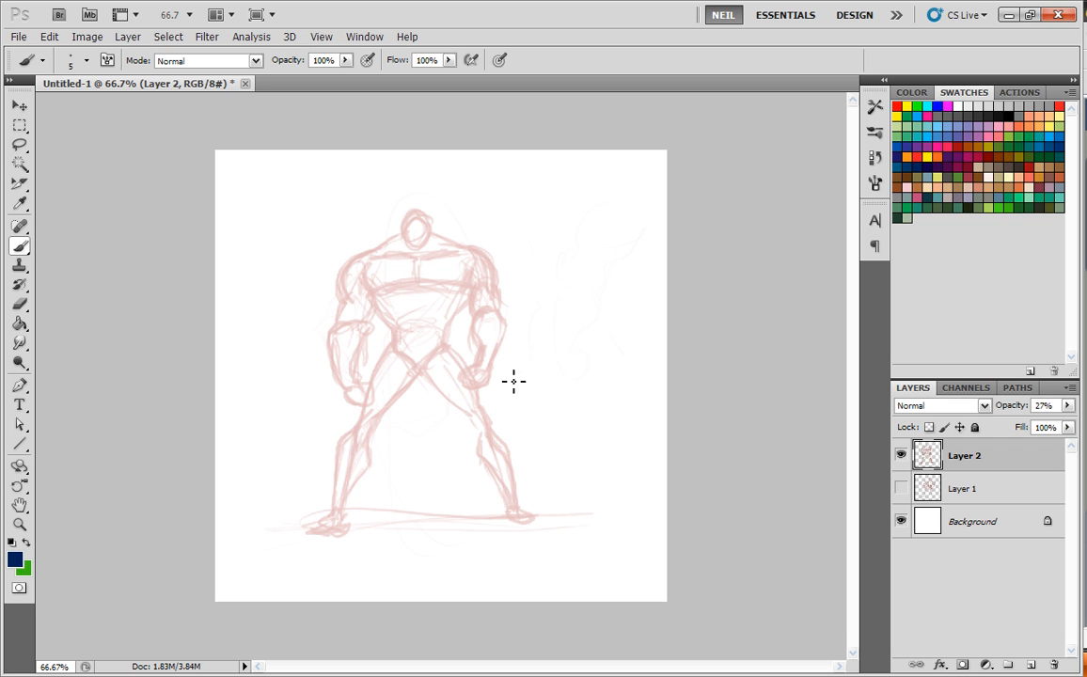
mouse_move(605, 370)
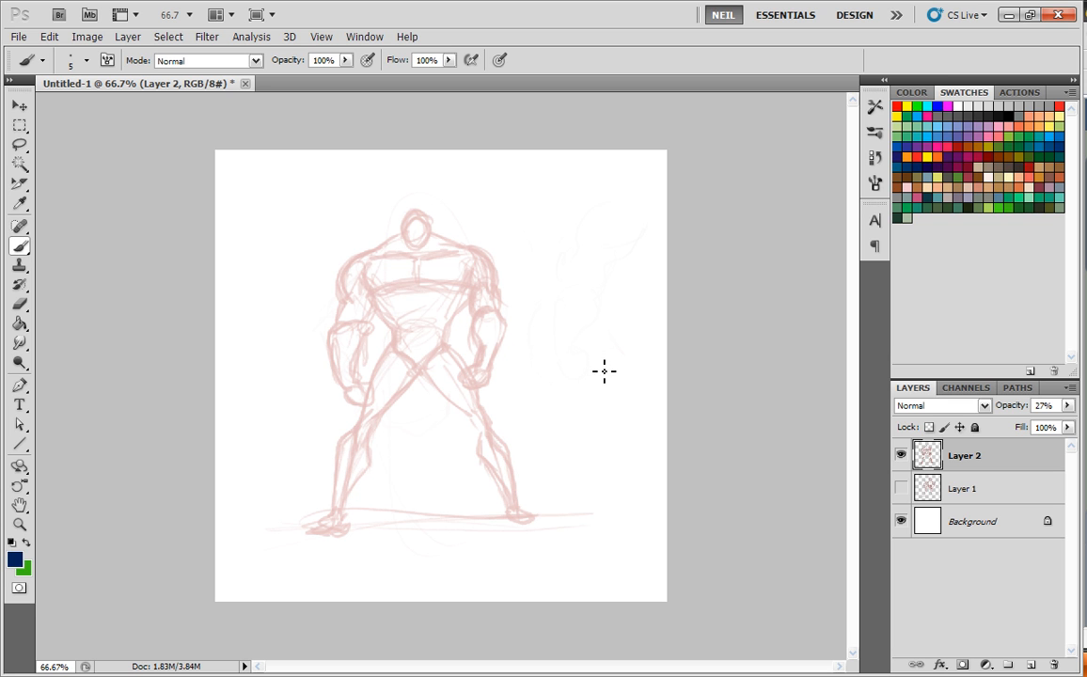
mouse_move(576, 458)
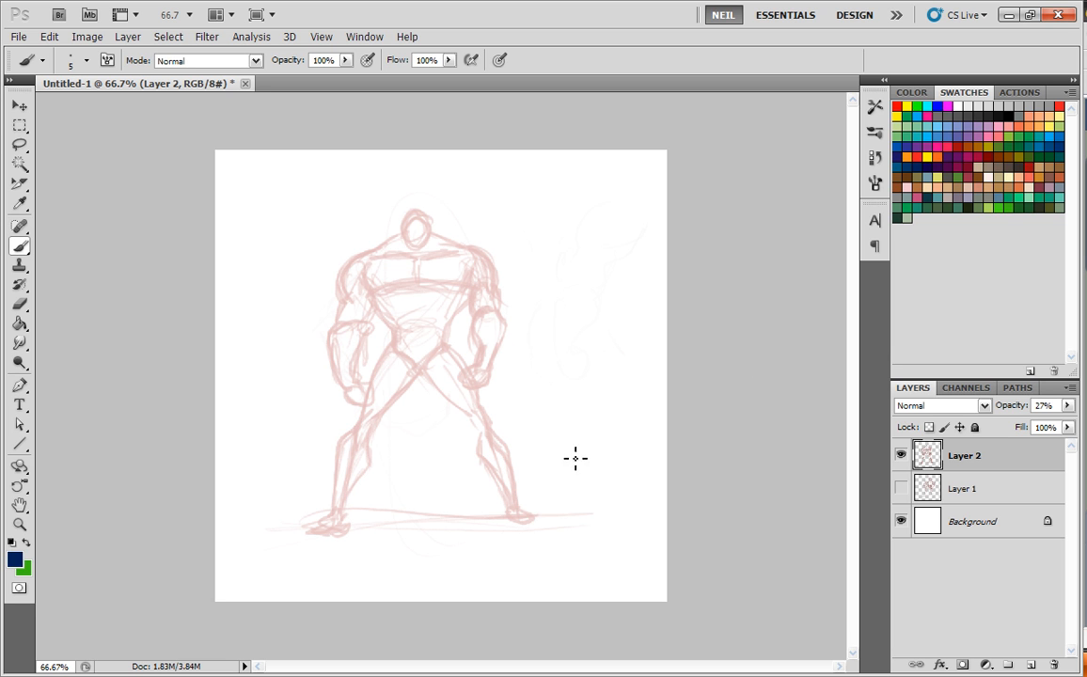
mouse_move(547, 470)
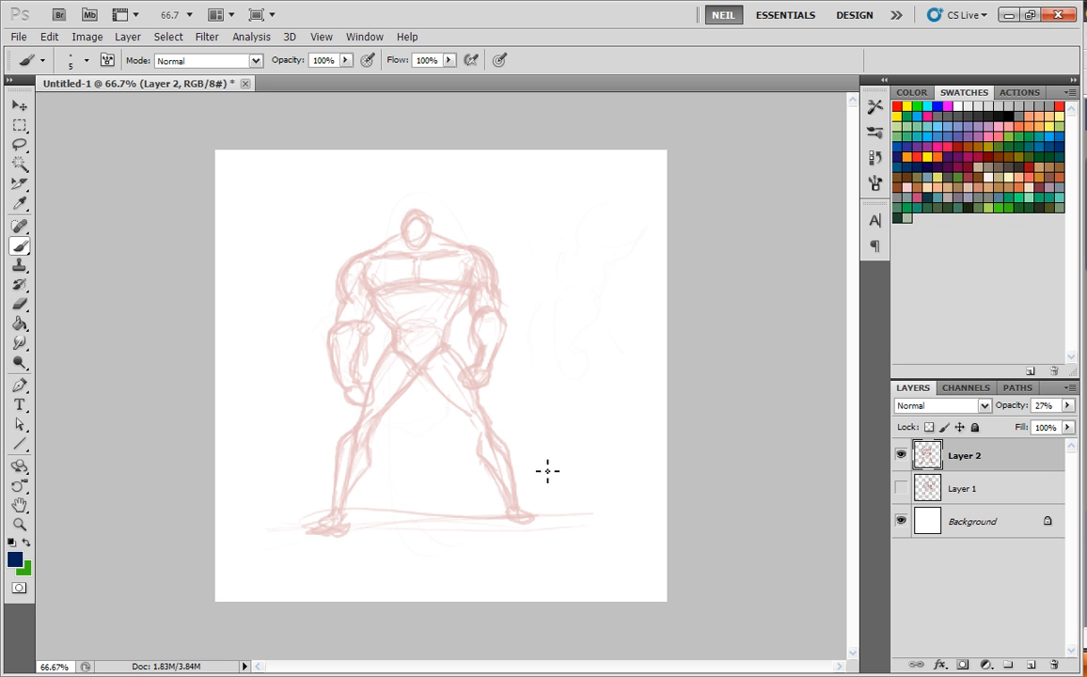
mouse_move(416, 289)
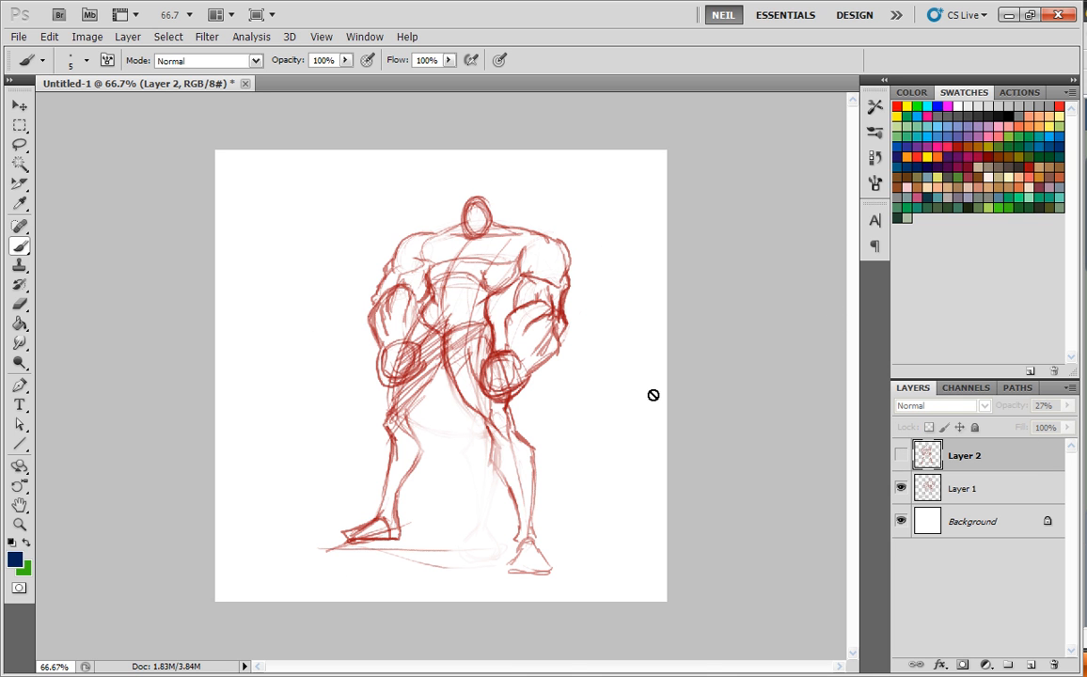
Step: Select the red brute sketch layer and erase stray lines around the hips
left_click(962, 489)
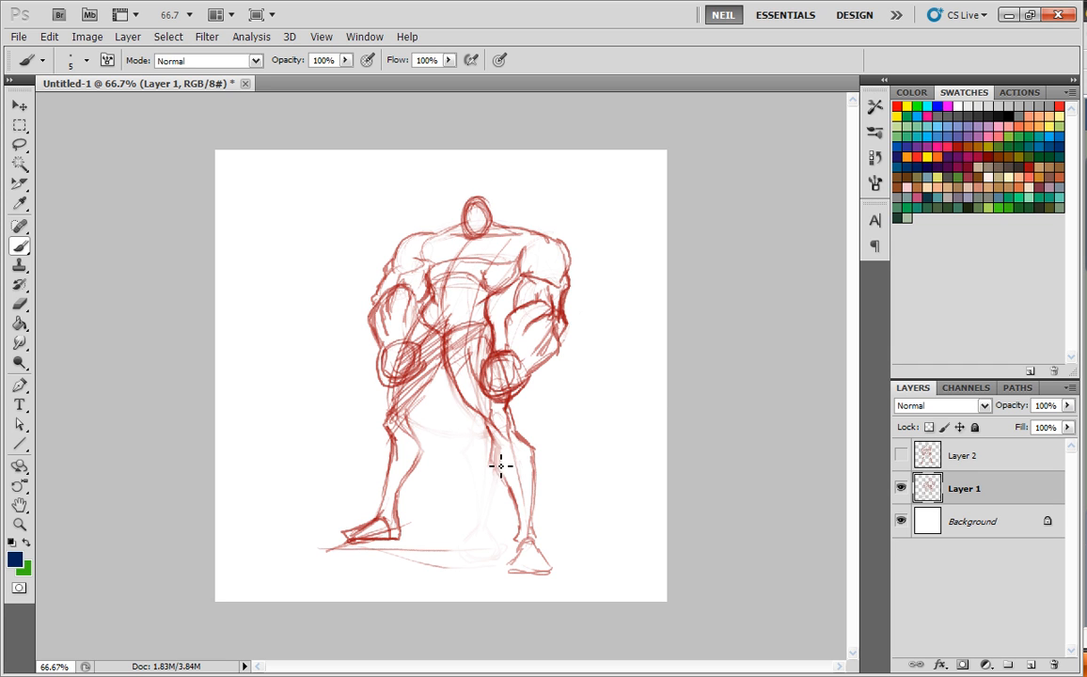
mouse_move(618, 384)
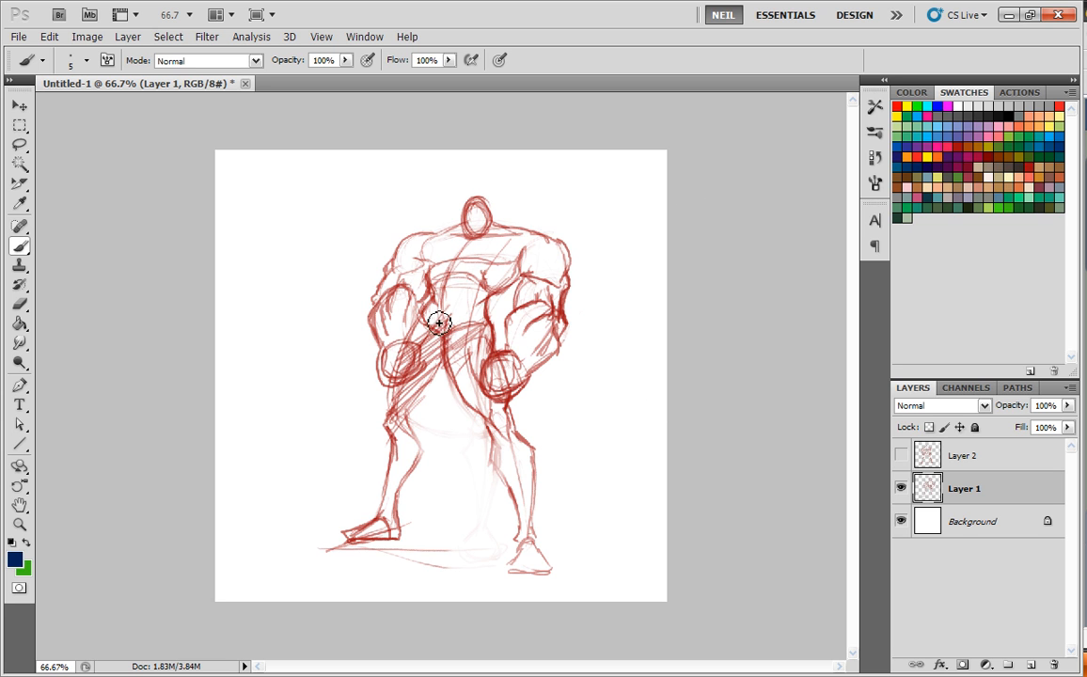
left_click_drag(437, 323, 568, 282)
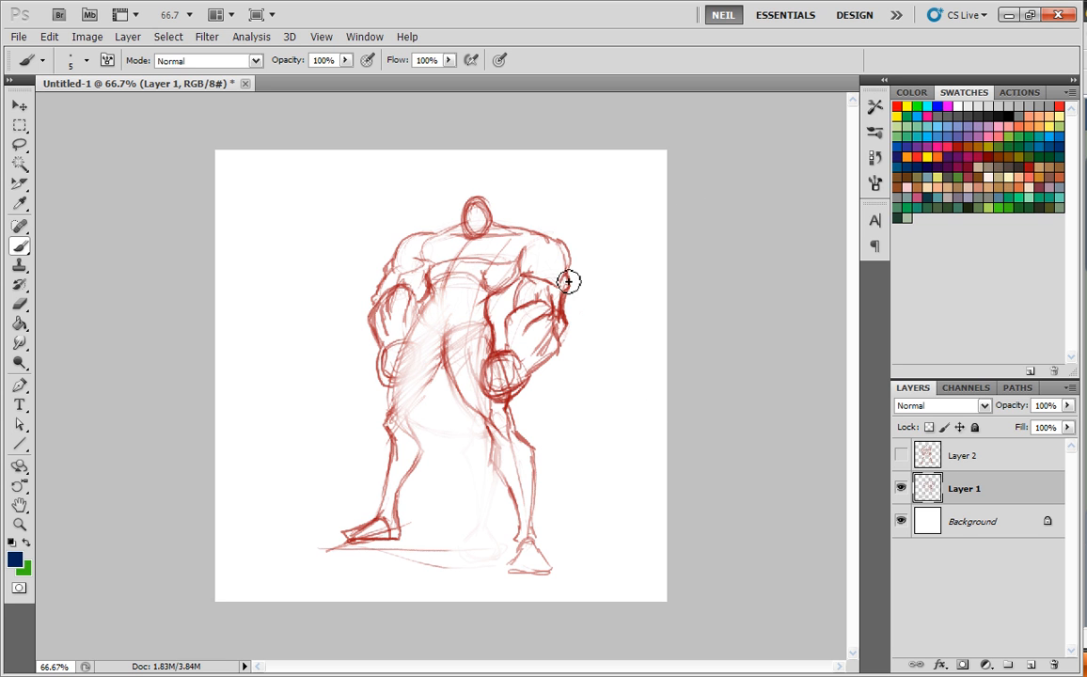
mouse_move(1033, 418)
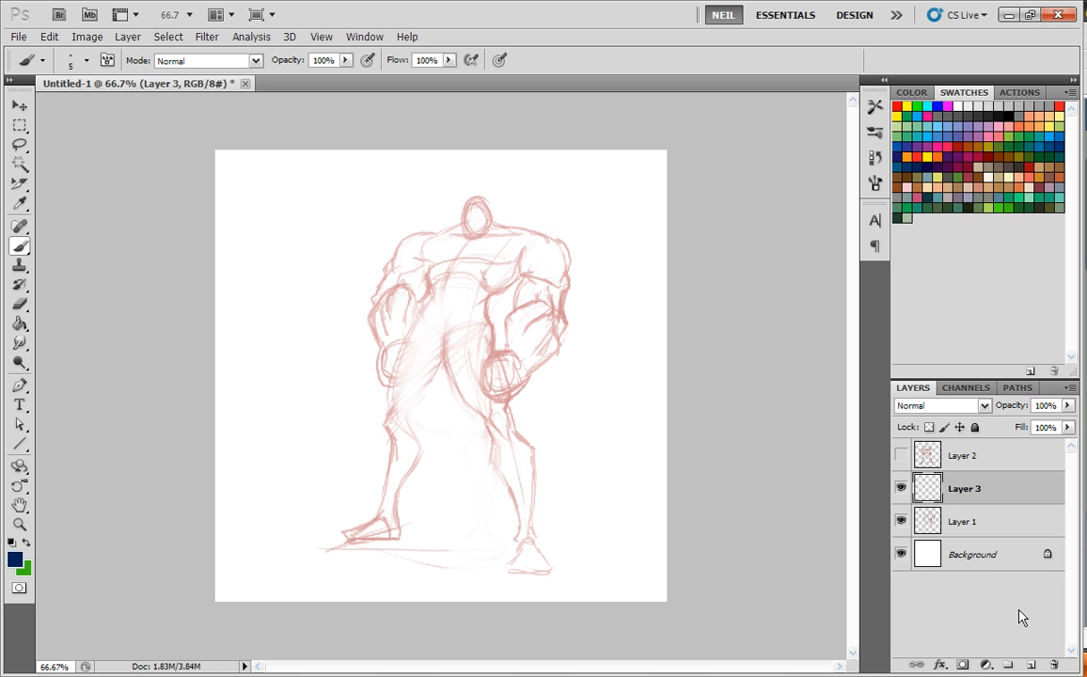
mouse_move(511, 249)
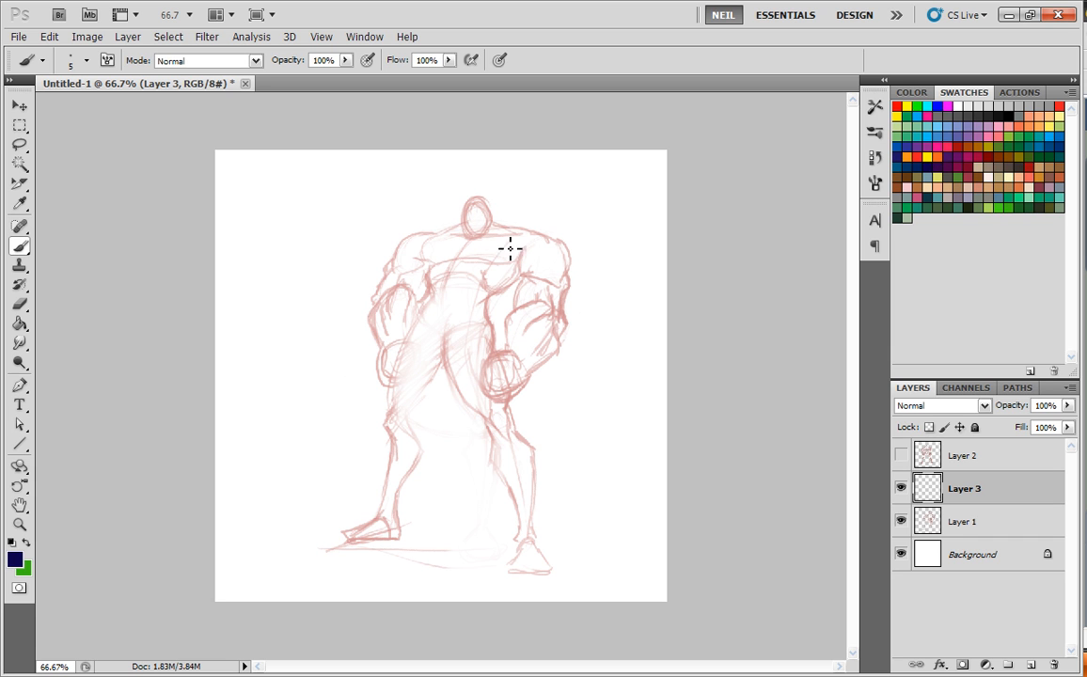
mouse_move(613, 327)
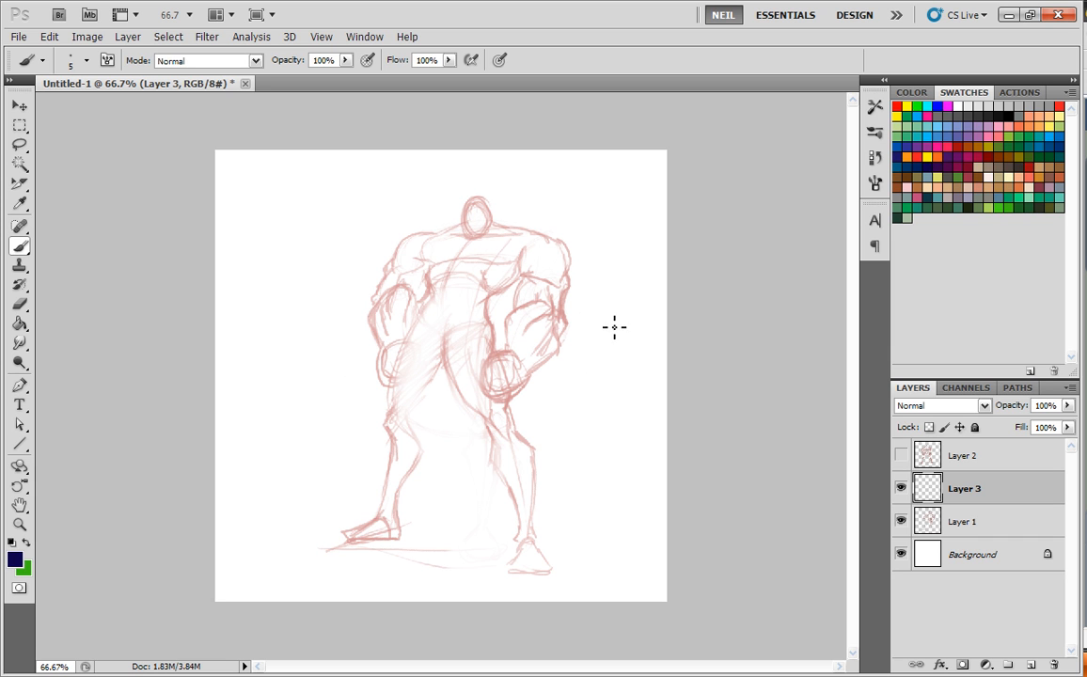
mouse_move(500, 229)
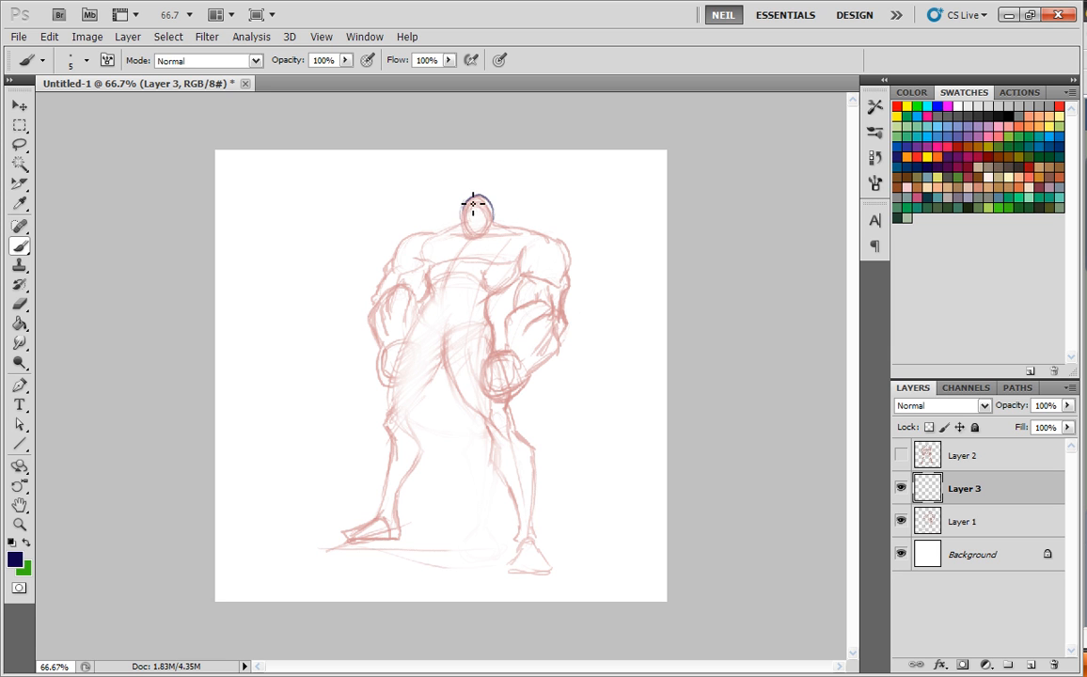
Step: Outline the top and sides of the brute's head and the right shoulder line in dark pencil
left_click_drag(470, 203, 491, 235)
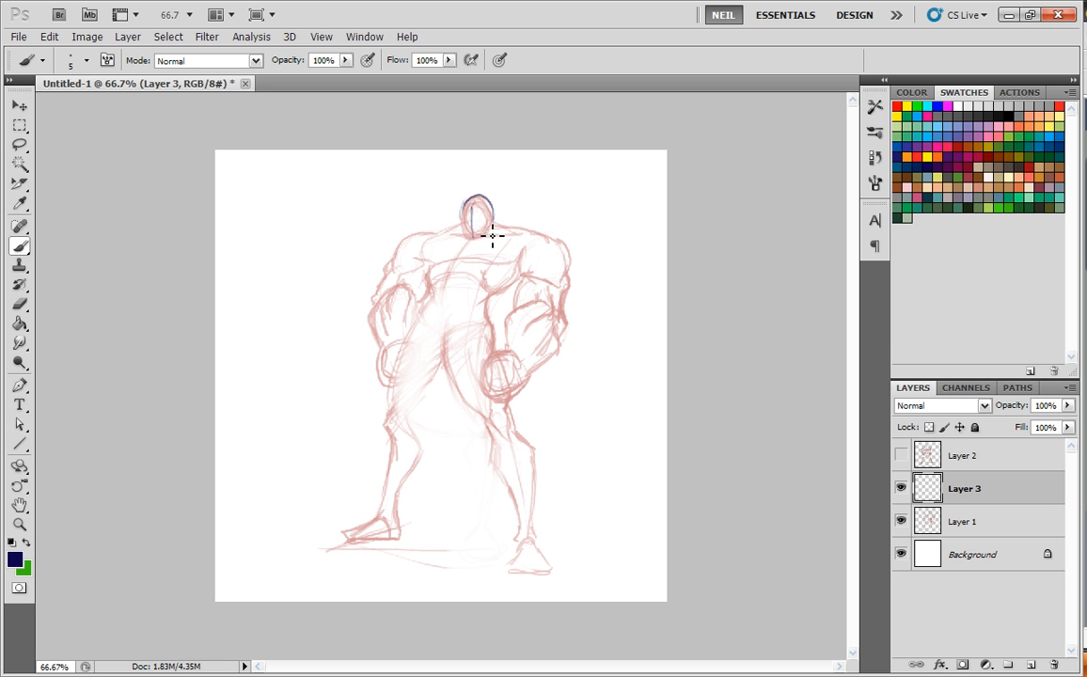
left_click_drag(480, 217, 471, 235)
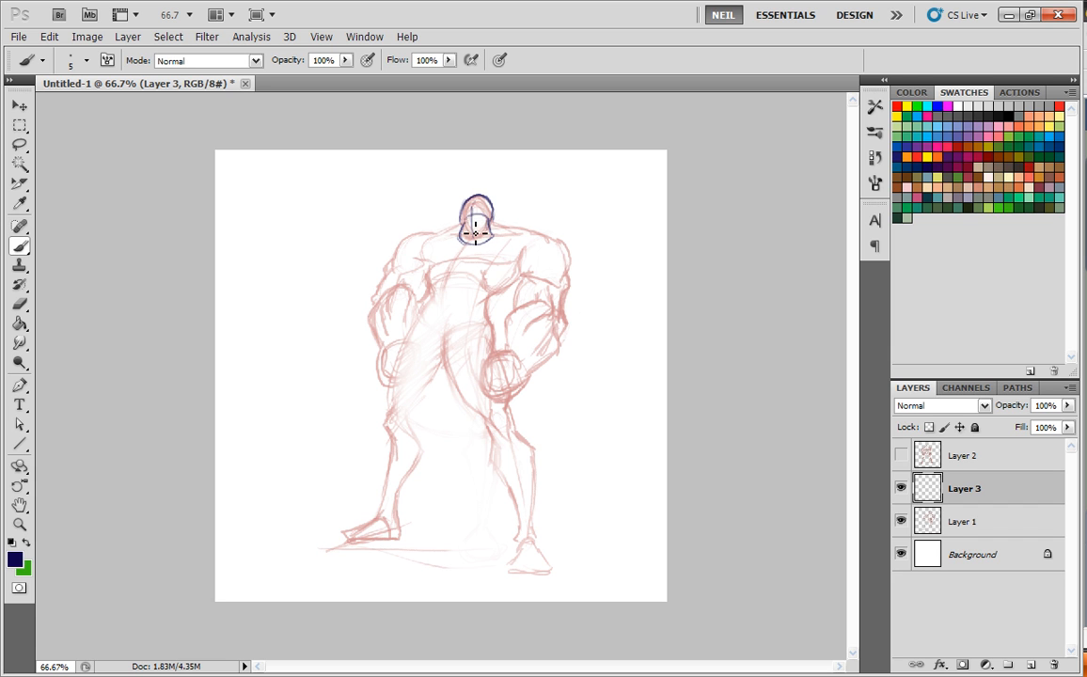
mouse_move(506, 226)
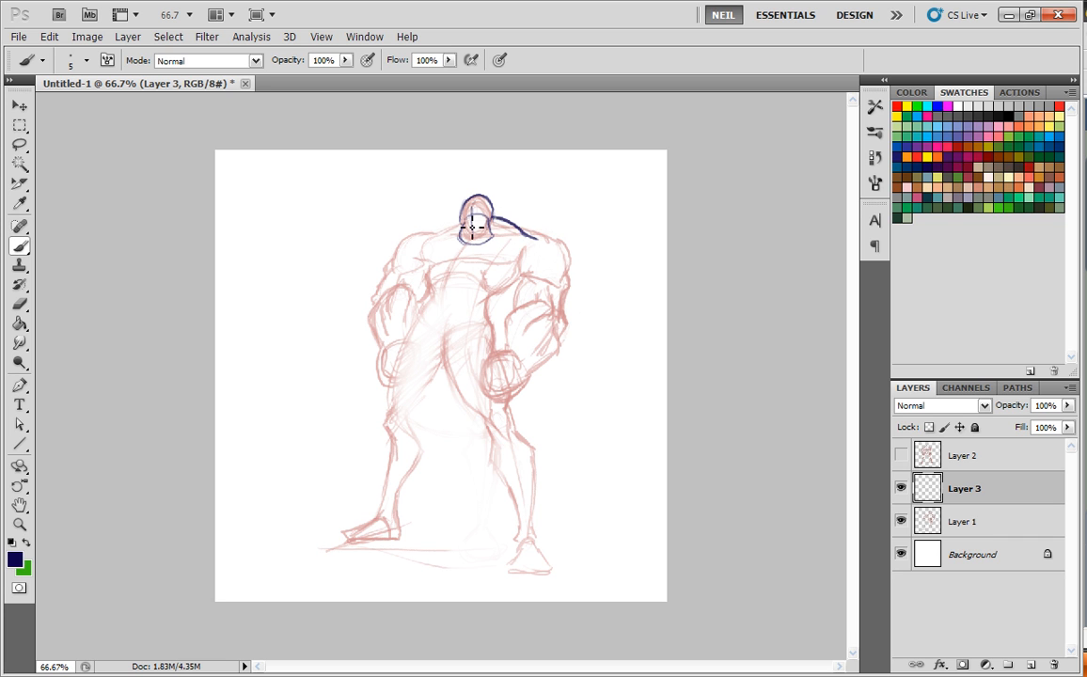
left_click_drag(470, 225, 429, 248)
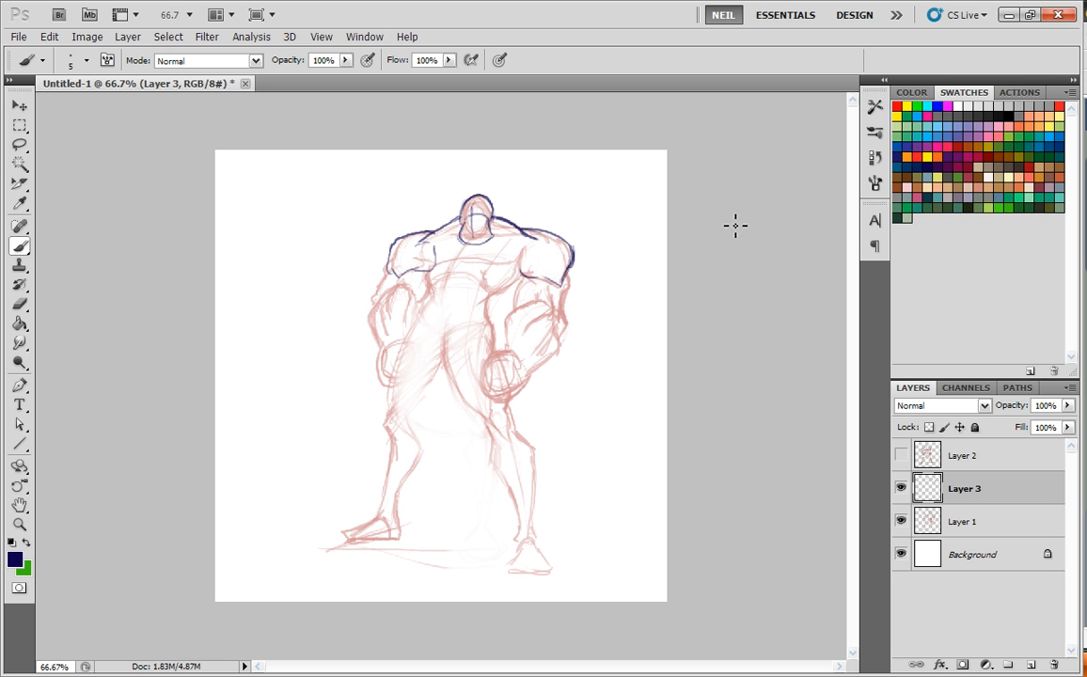
mouse_move(649, 342)
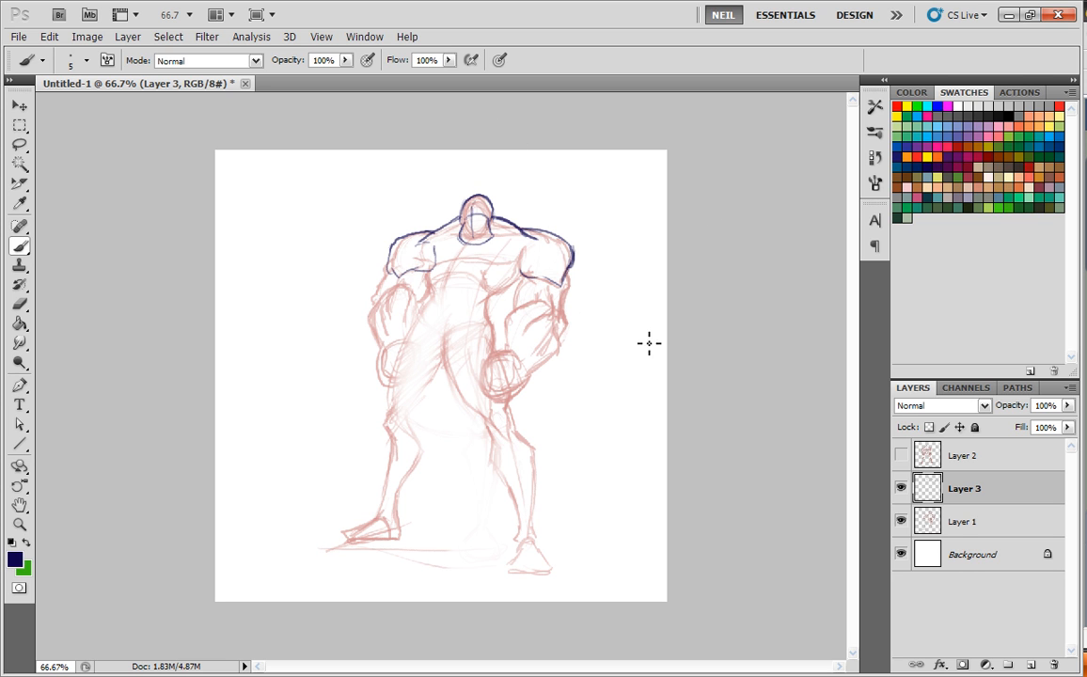
mouse_move(670, 154)
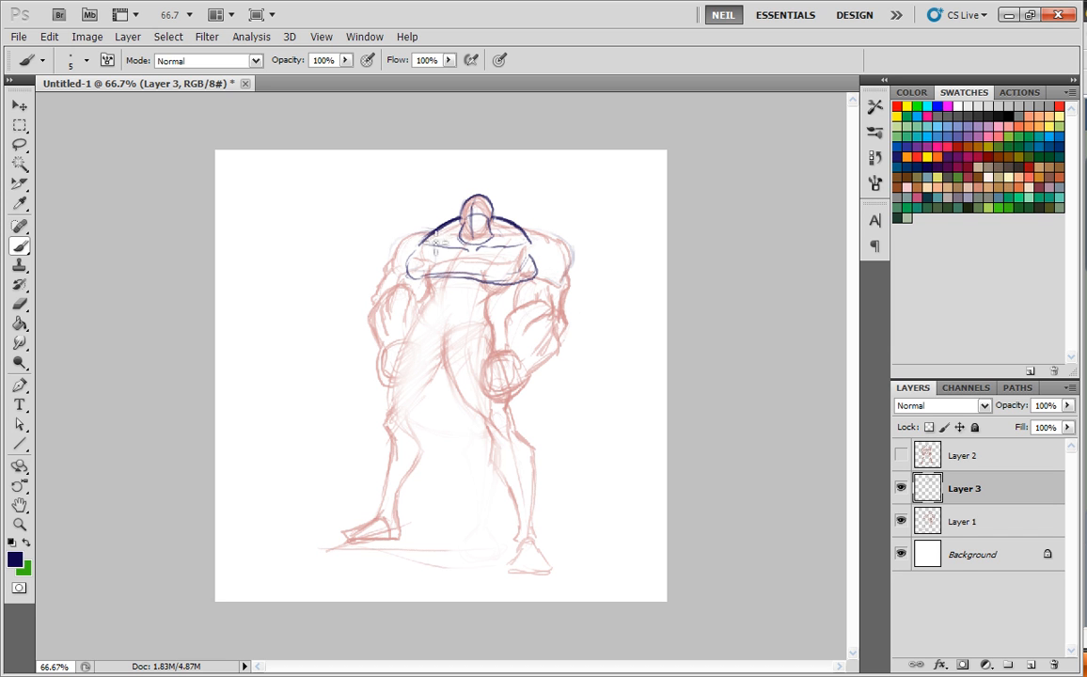
mouse_move(552, 98)
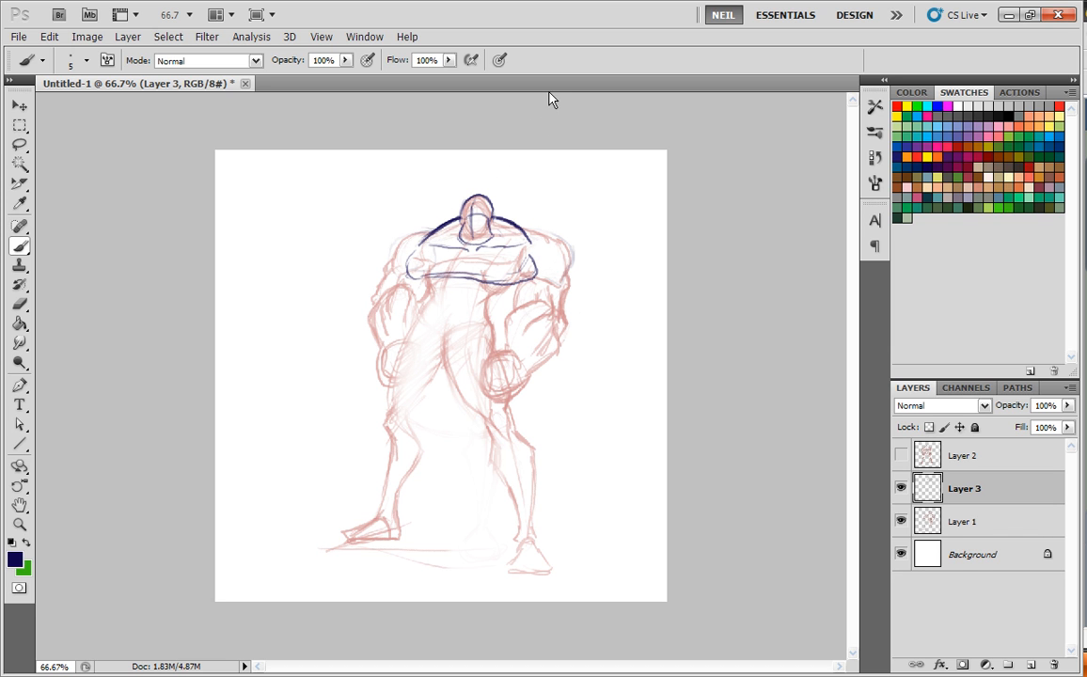
mouse_move(474, 255)
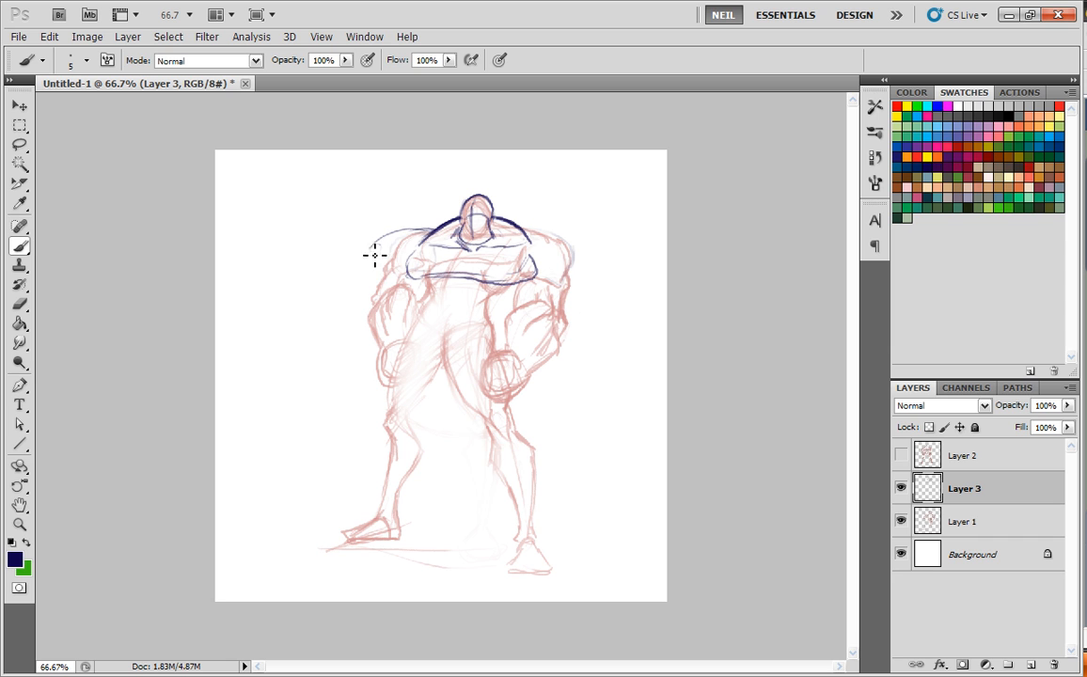
Step: Sketch dark blue contours for the left shoulder, both upper arms and the right forearm
left_click_drag(366, 253, 592, 272)
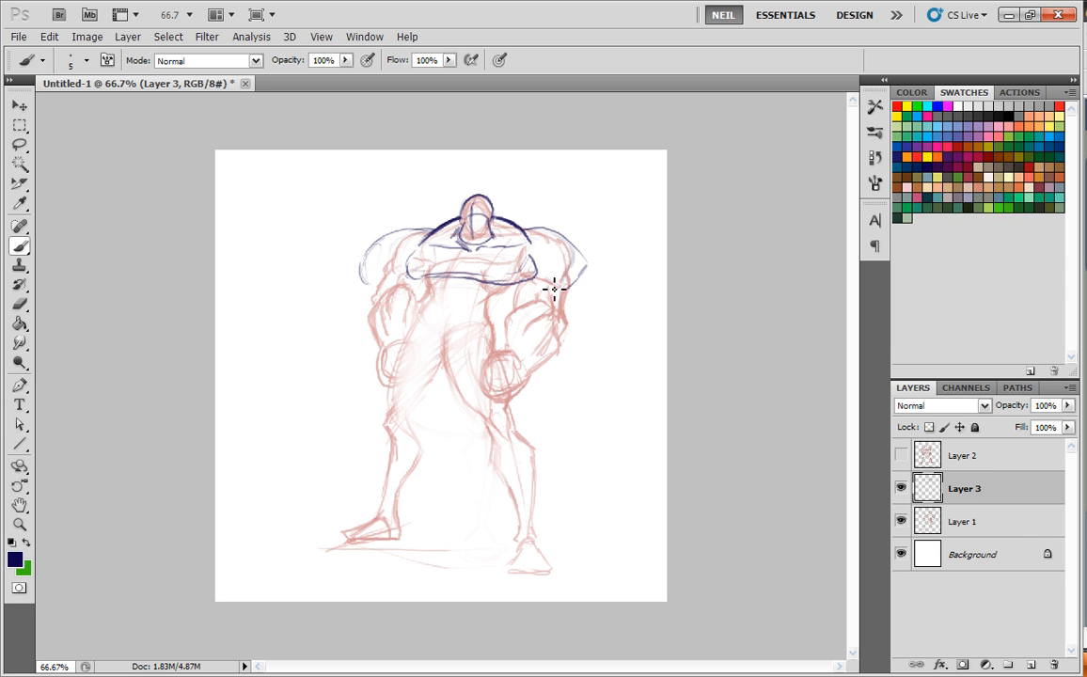
left_click_drag(553, 288, 425, 237)
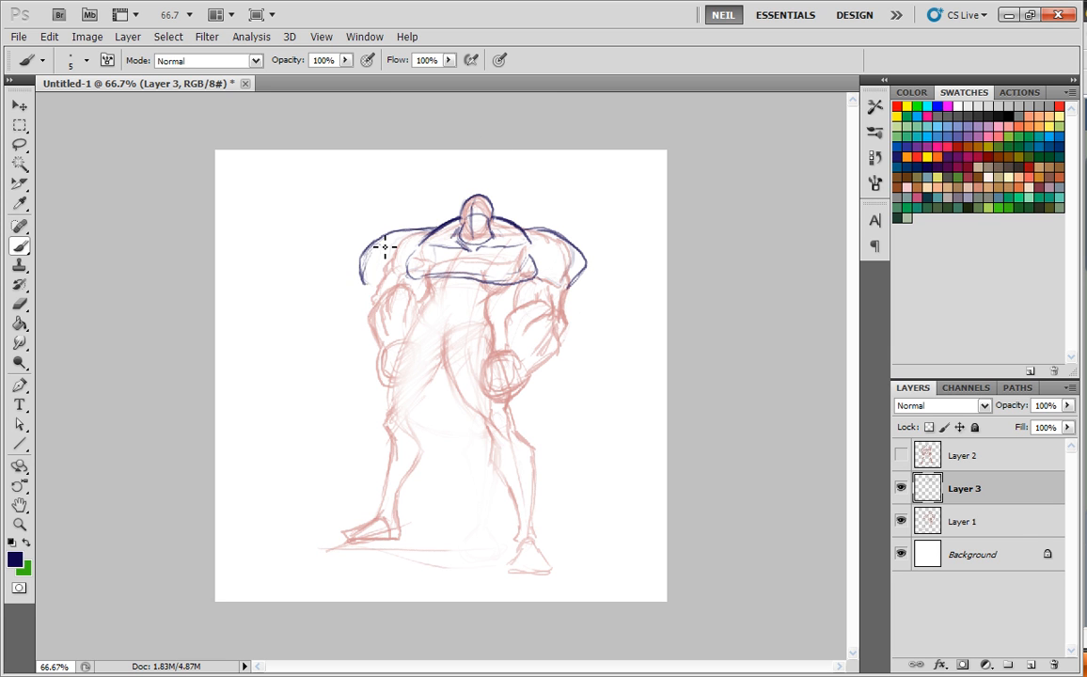
mouse_move(434, 292)
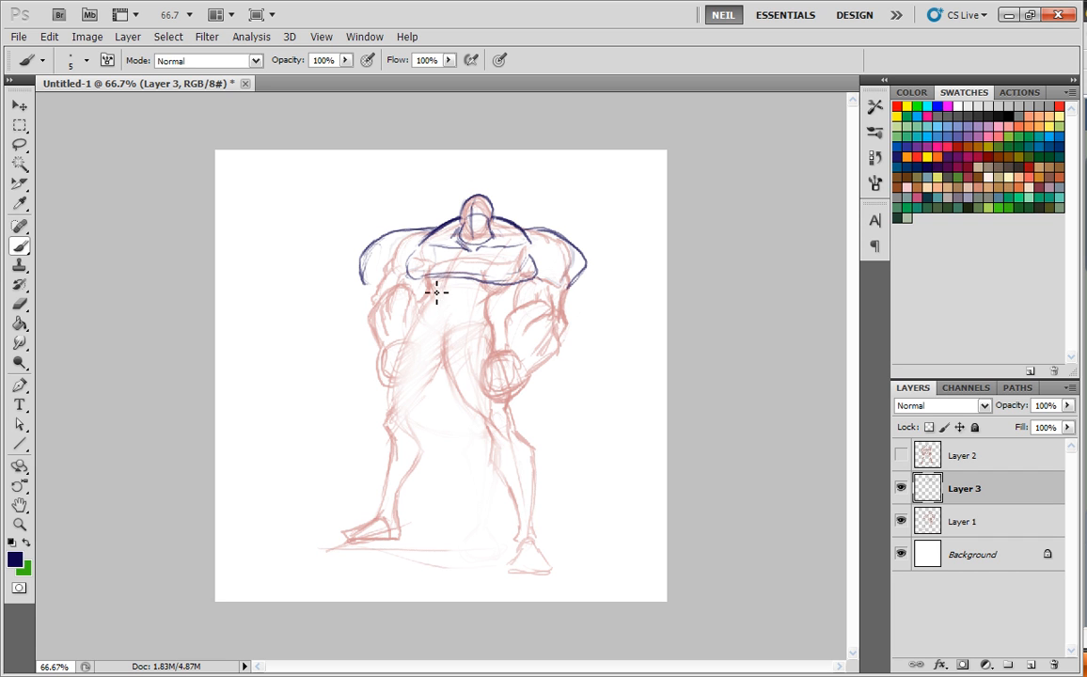
mouse_move(367, 301)
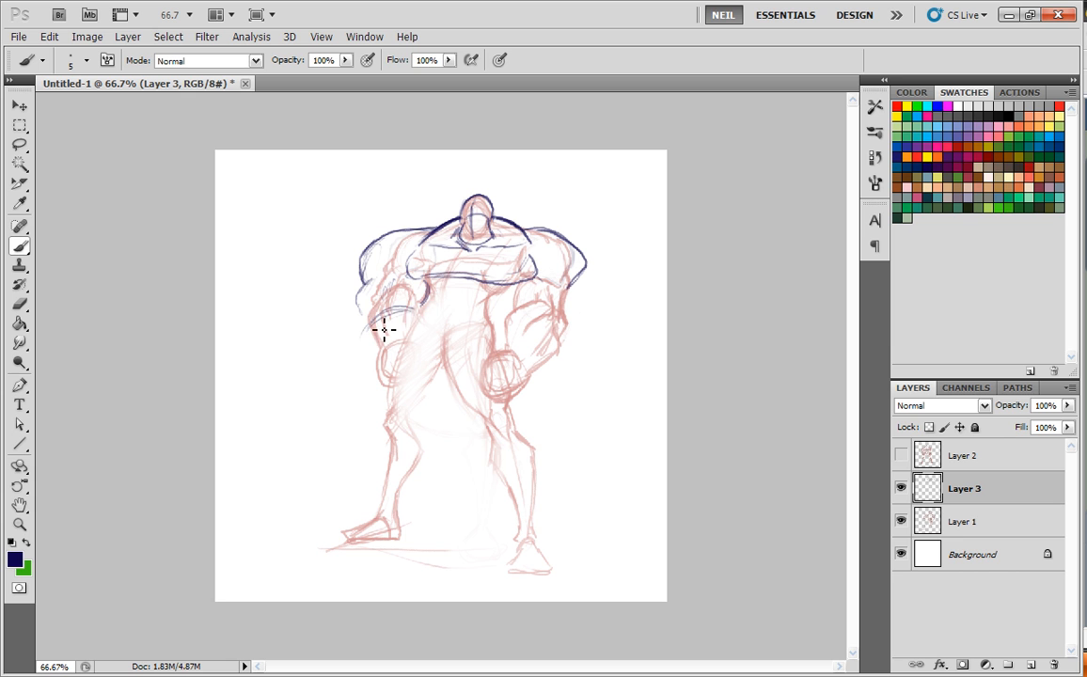
left_click_drag(384, 329, 429, 320)
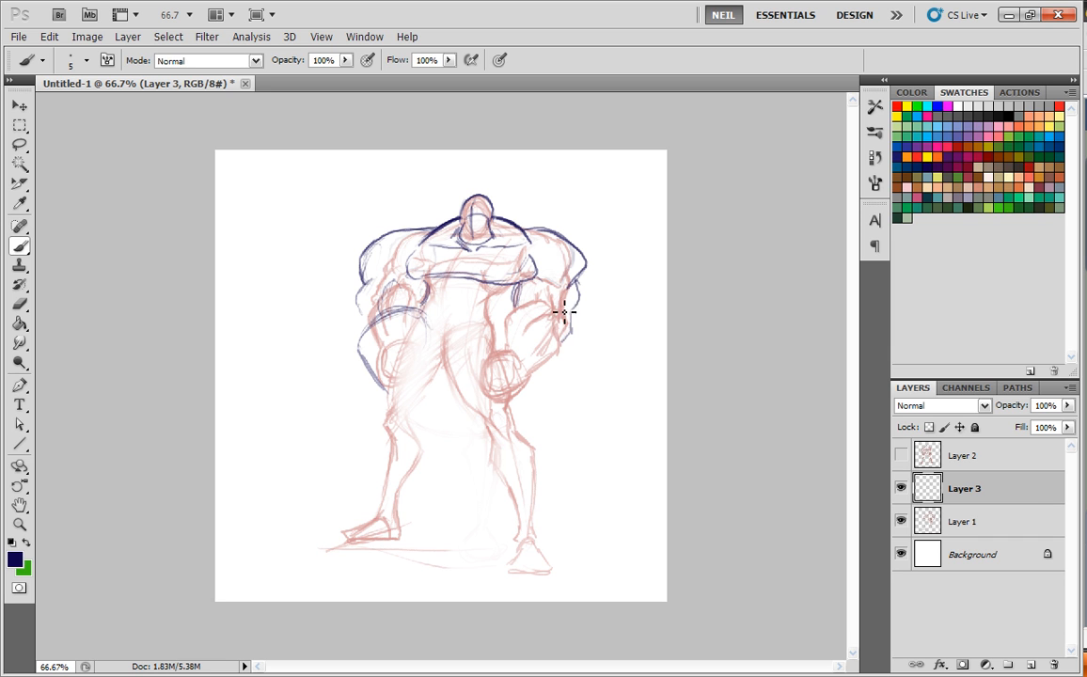
mouse_move(553, 297)
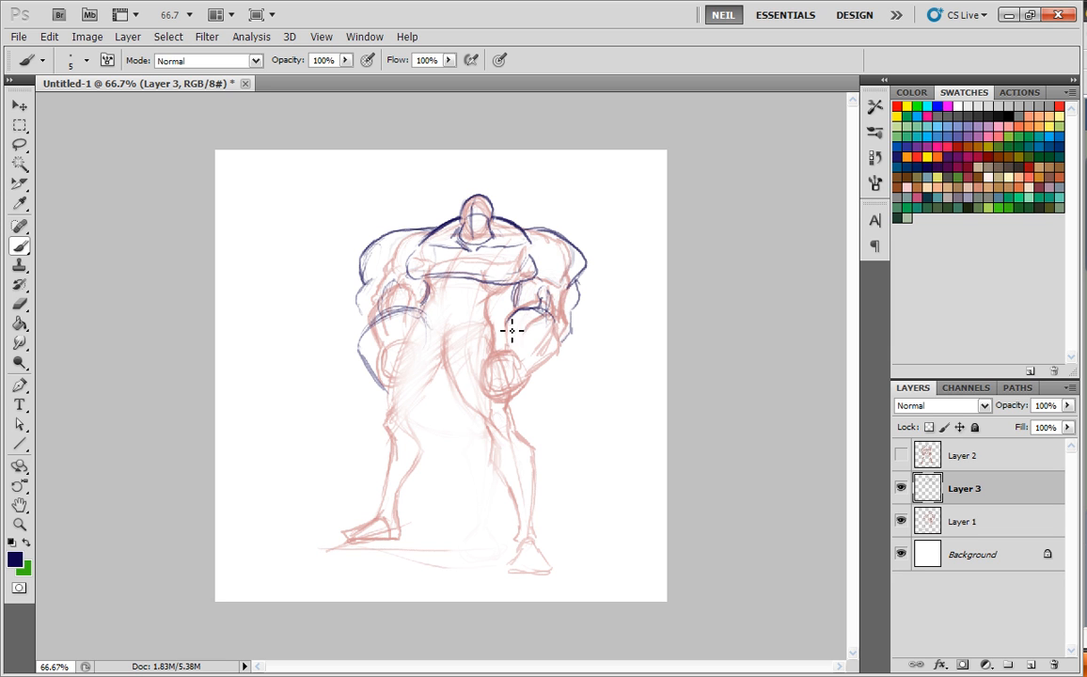
left_click_drag(511, 331, 563, 372)
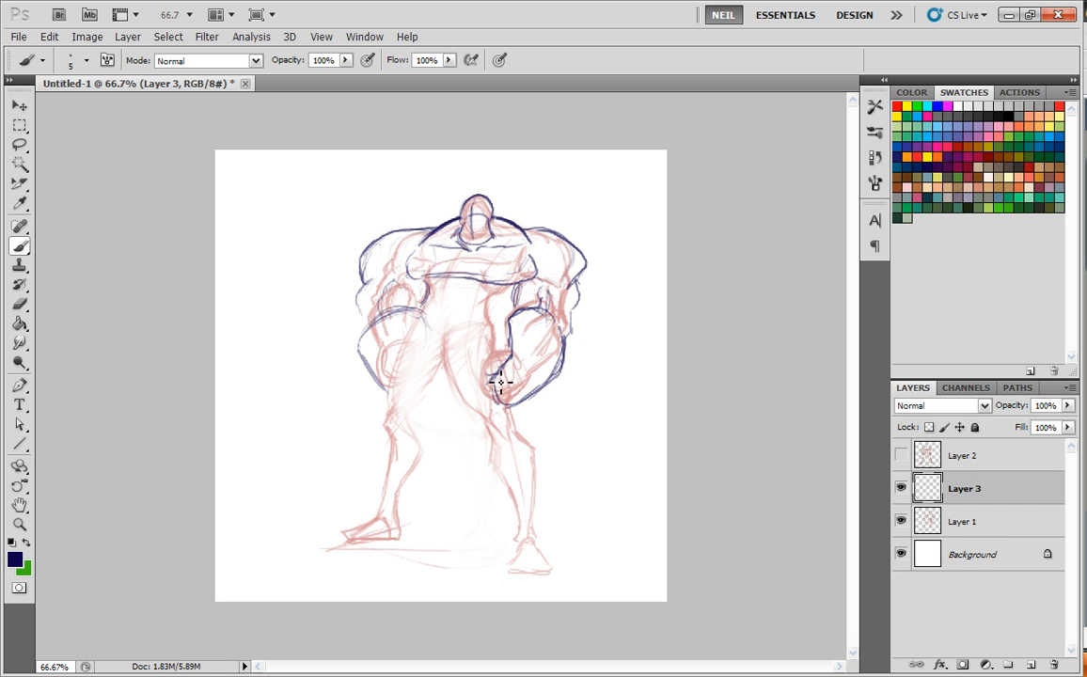
left_click_drag(499, 383, 506, 429)
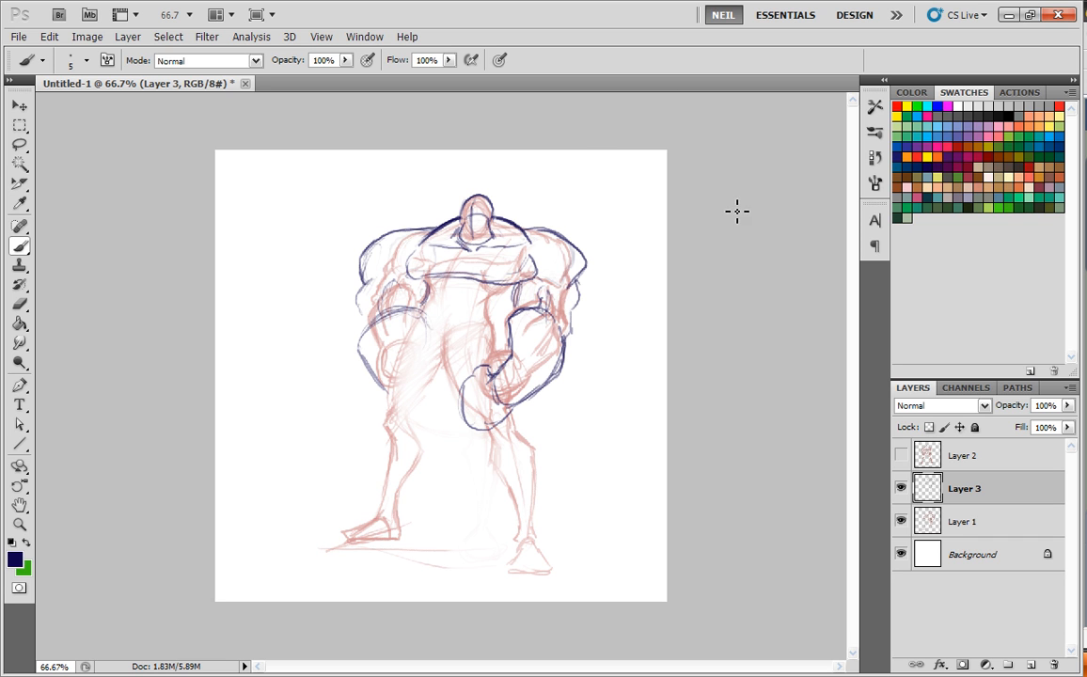
mouse_move(511, 301)
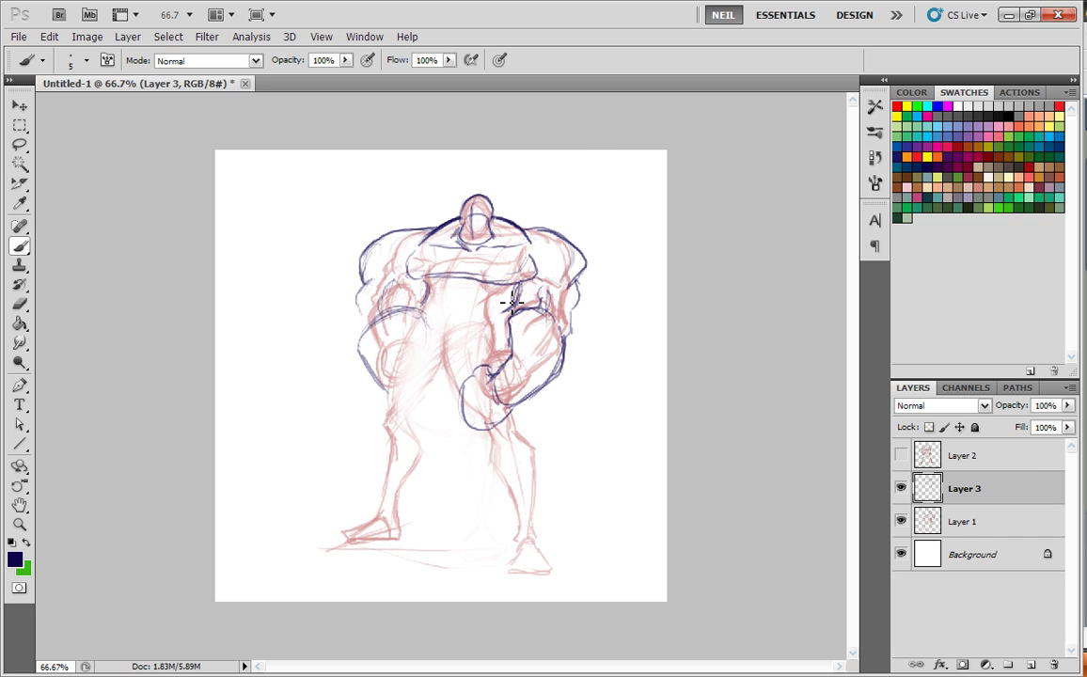
mouse_move(470, 256)
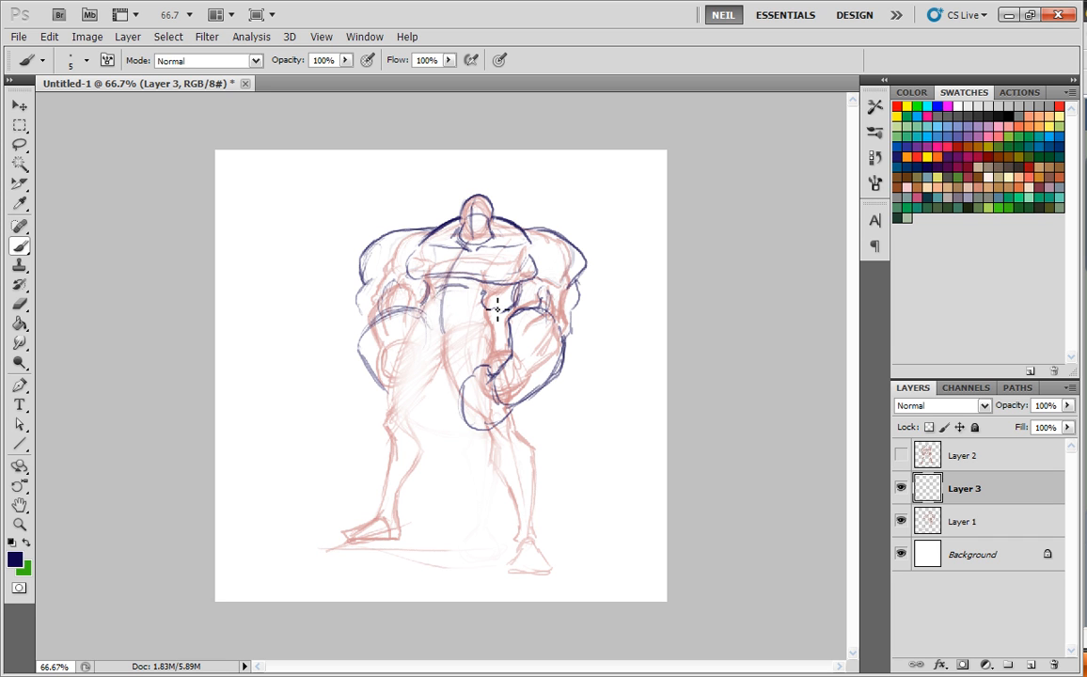
mouse_move(507, 305)
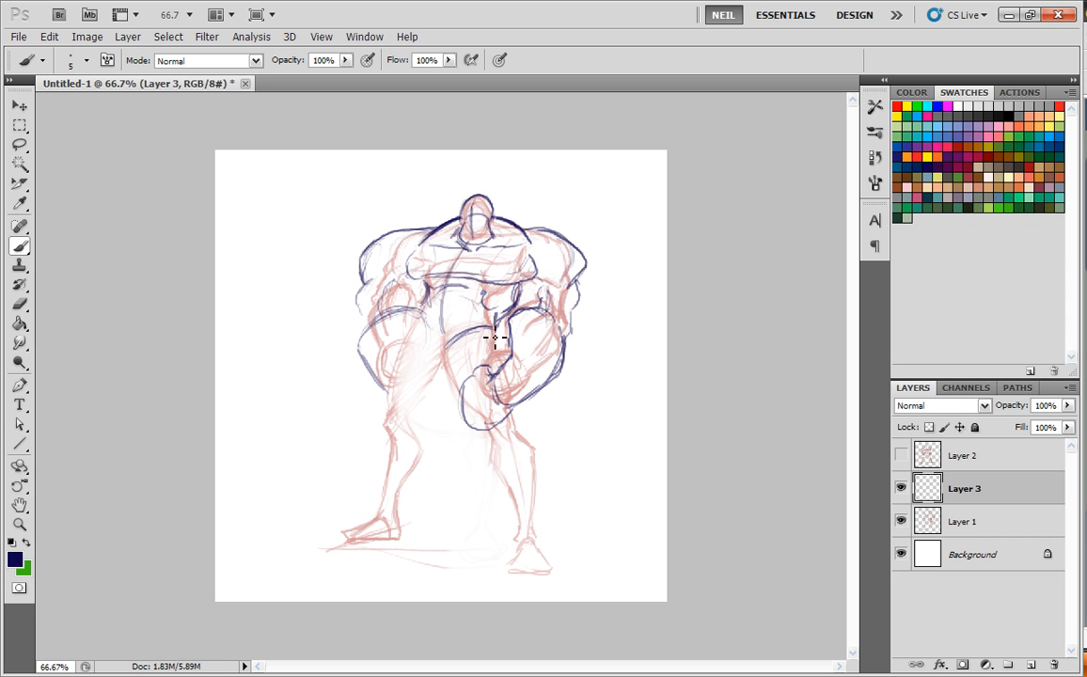
mouse_move(451, 350)
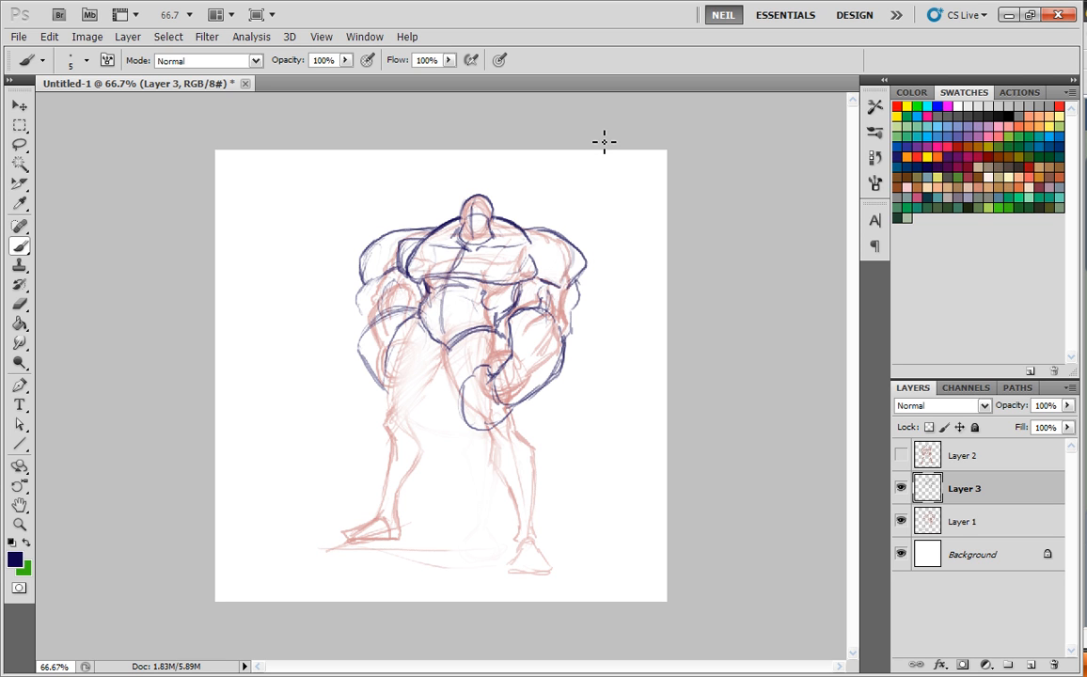
mouse_move(455, 361)
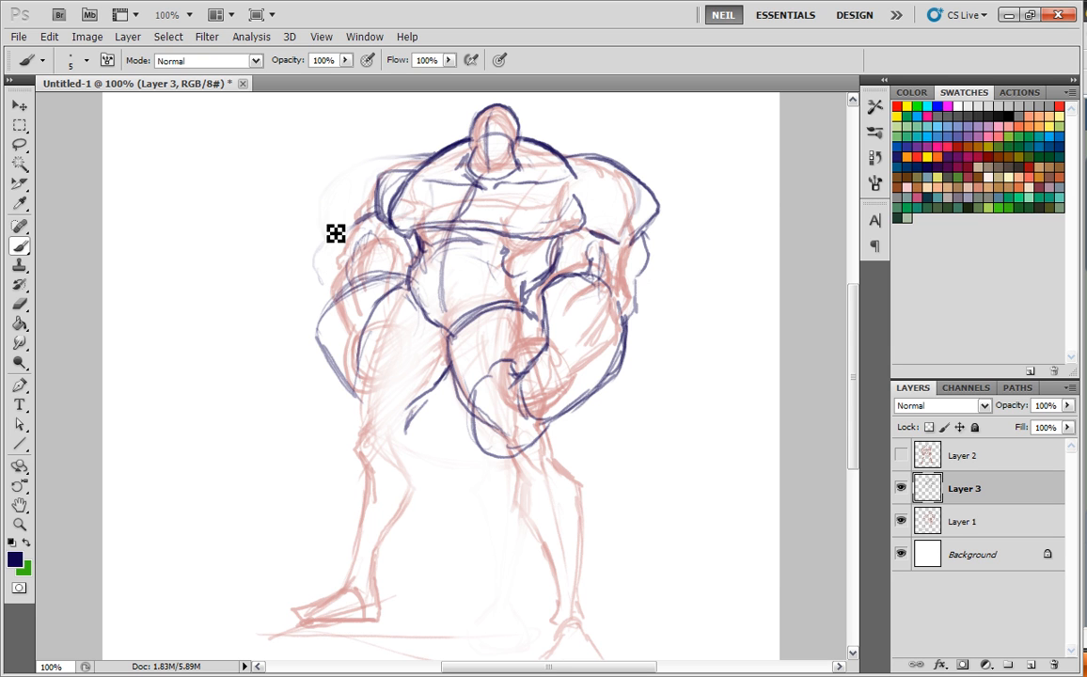
mouse_move(436, 116)
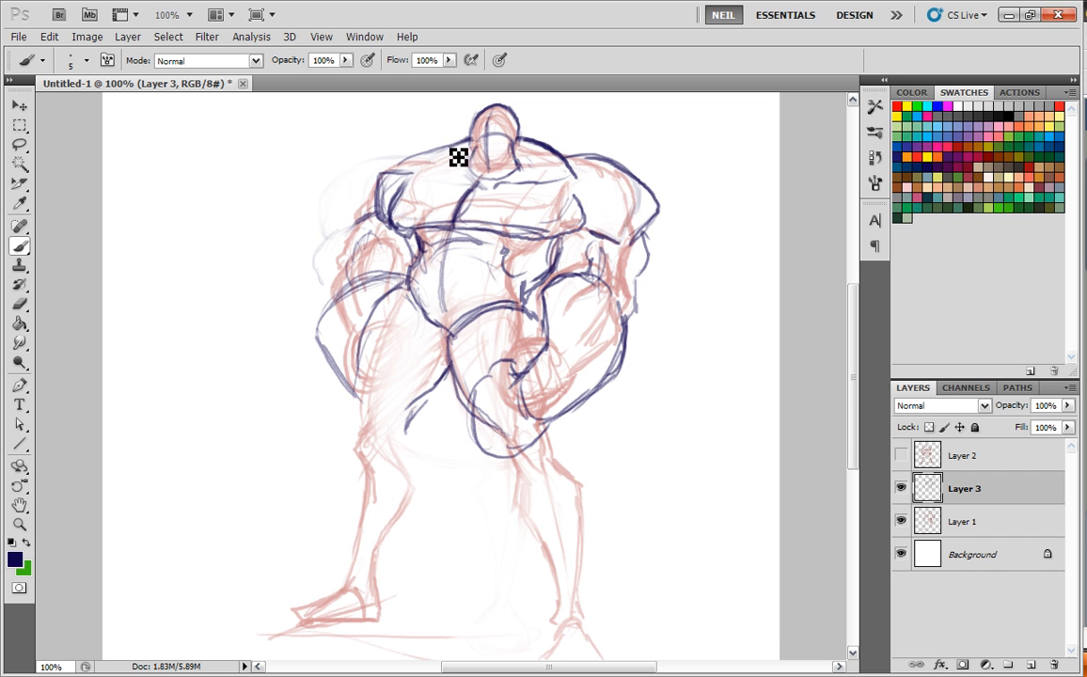
mouse_move(459, 156)
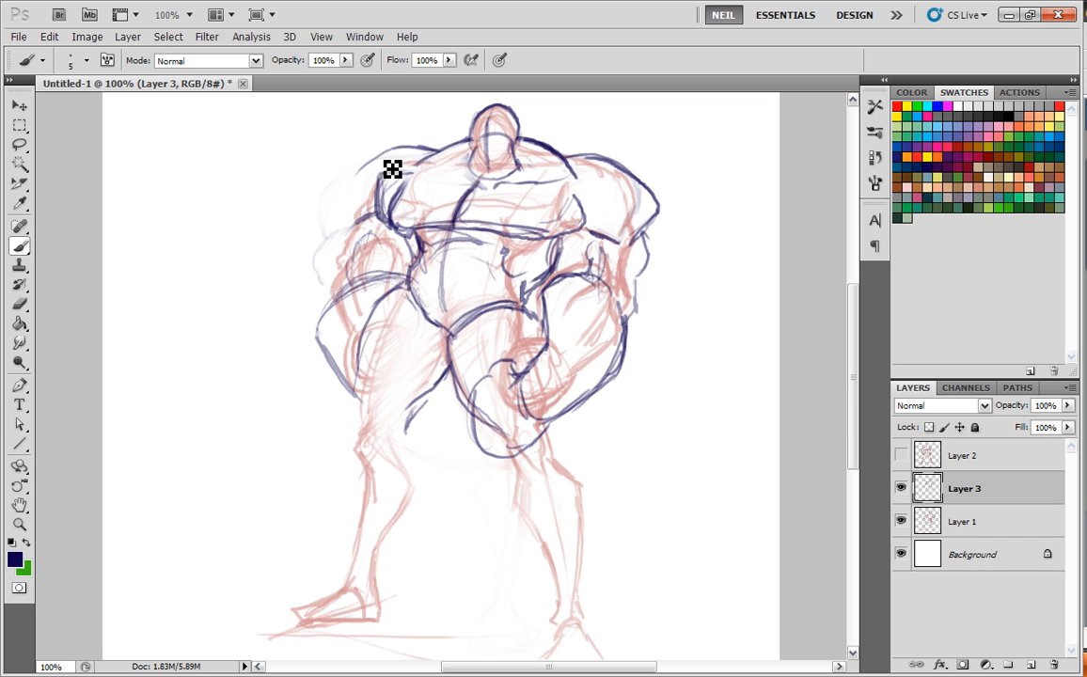
Step: Build up the brute's left shoulder mass and refine the left upper arm contour
left_click_drag(393, 169, 350, 209)
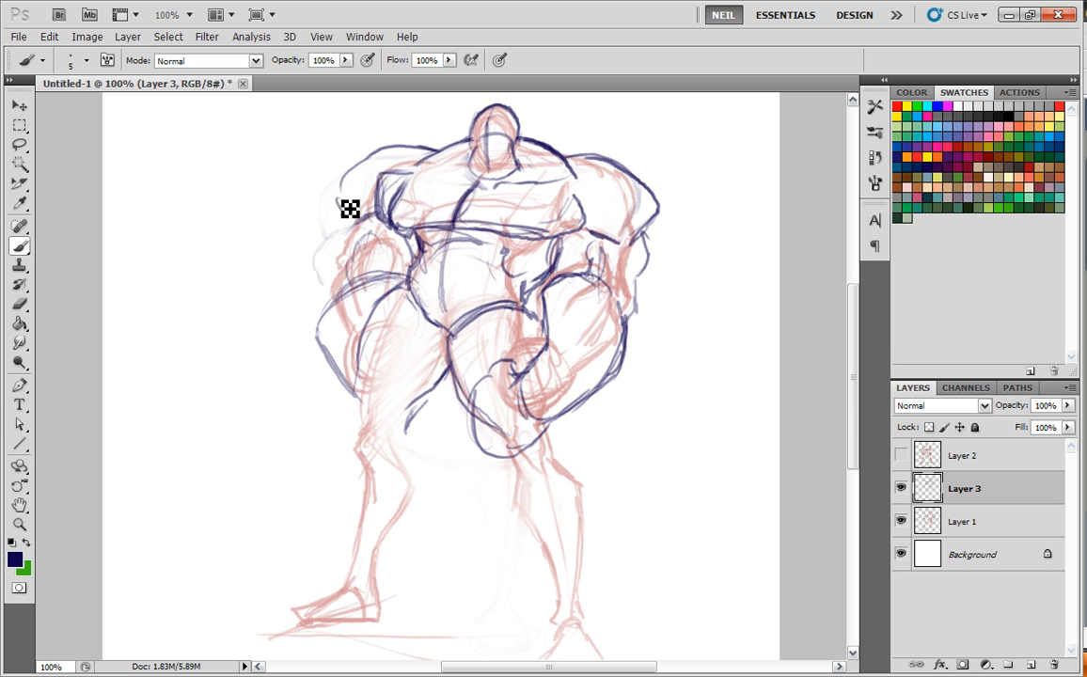
left_click_drag(349, 209, 391, 168)
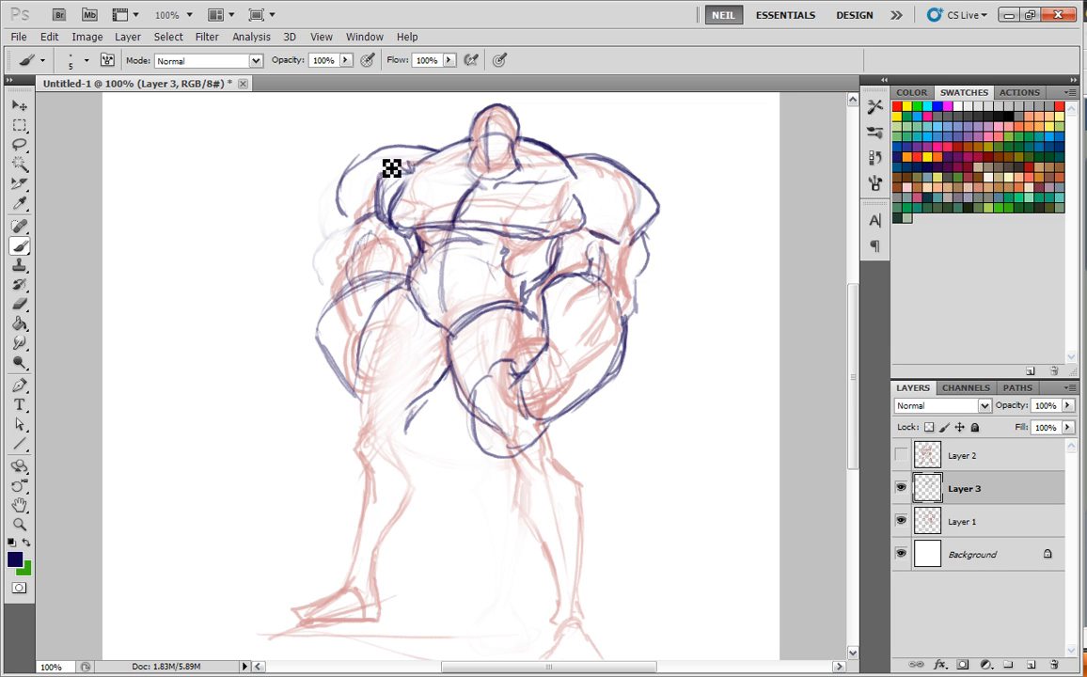
left_click_drag(393, 167, 349, 233)
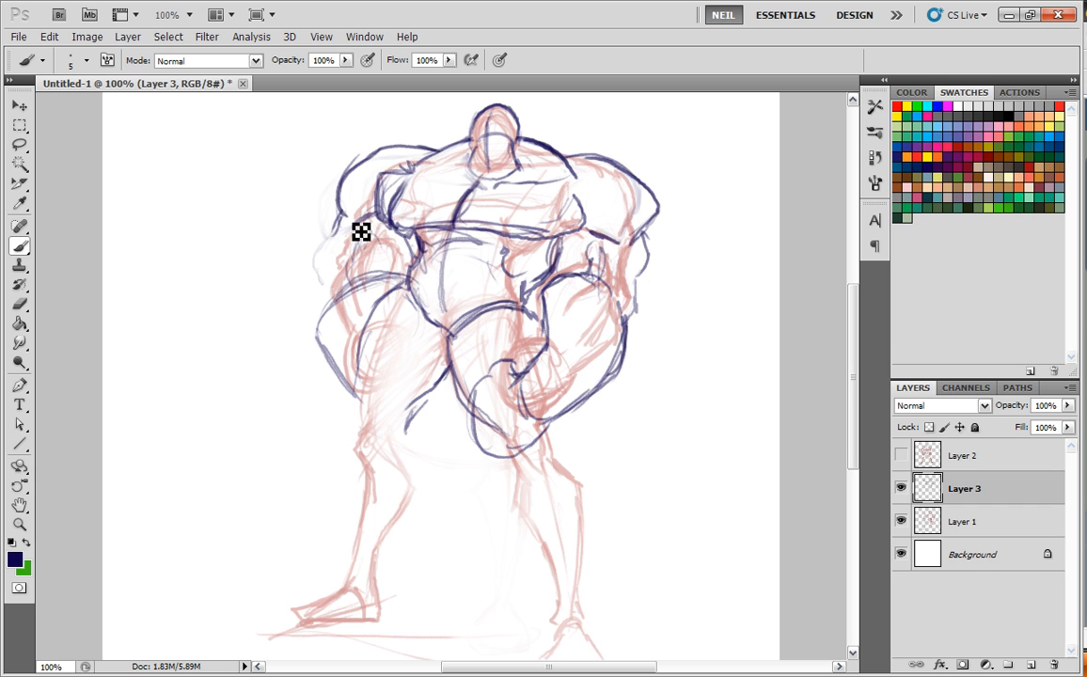
mouse_move(410, 261)
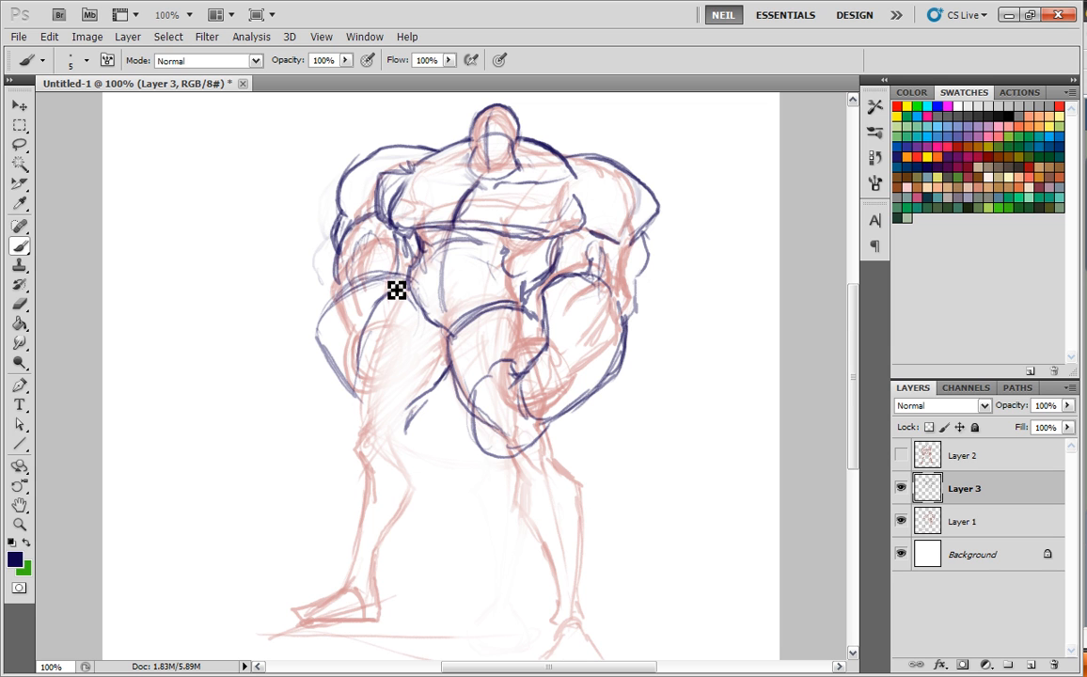
mouse_move(387, 299)
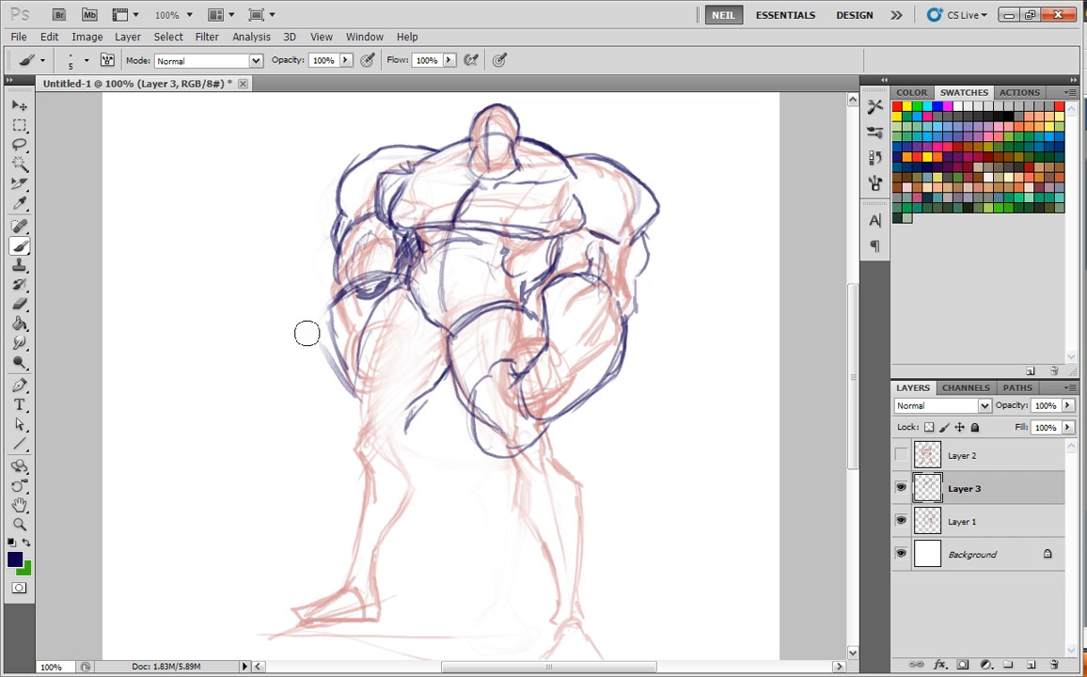
mouse_move(543, 340)
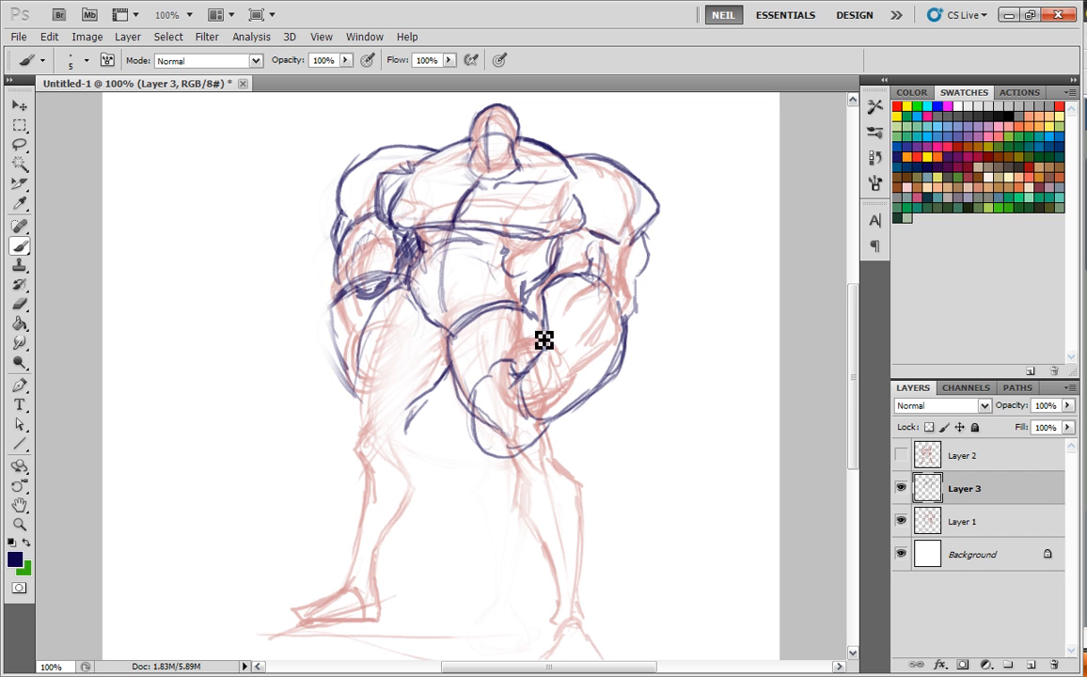
mouse_move(500, 260)
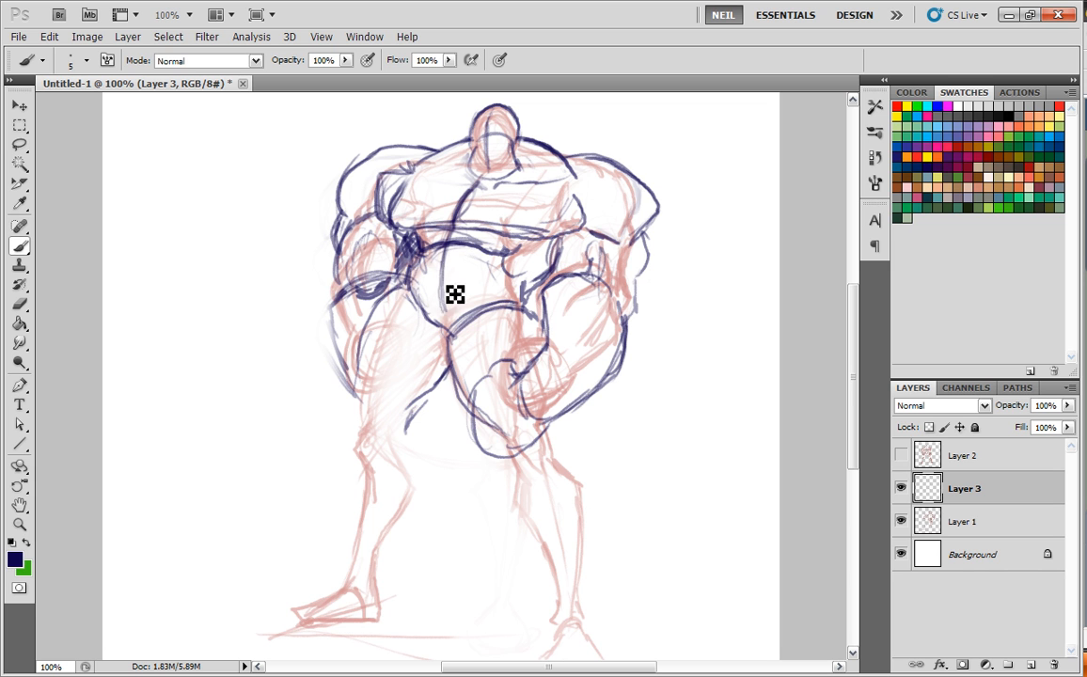
mouse_move(451, 309)
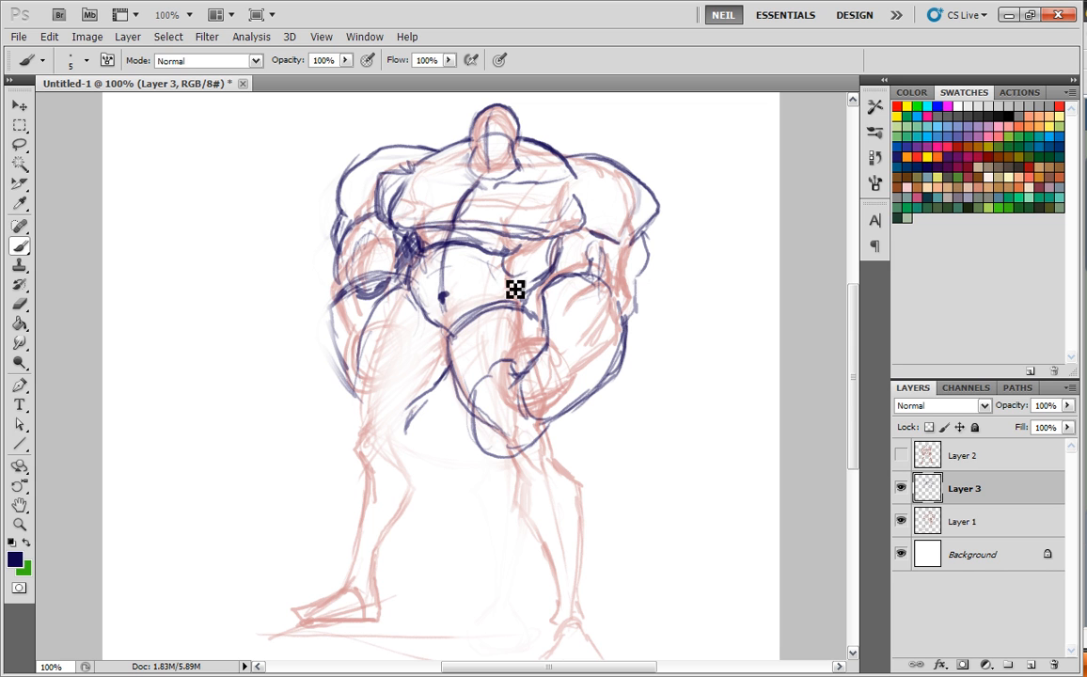
mouse_move(602, 301)
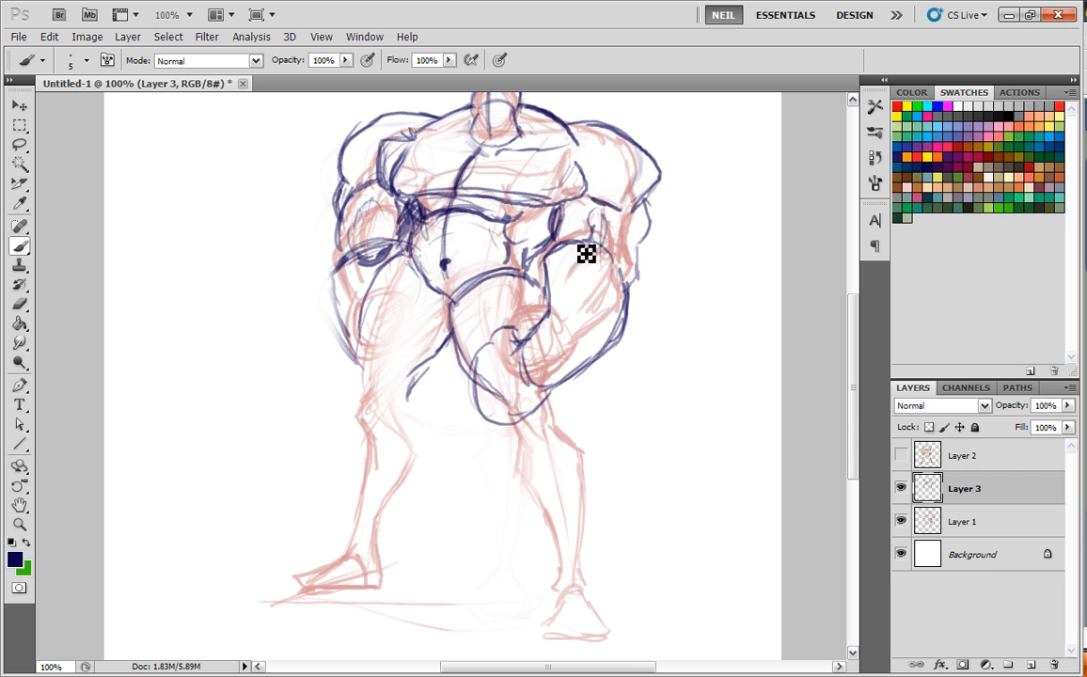
mouse_move(550, 267)
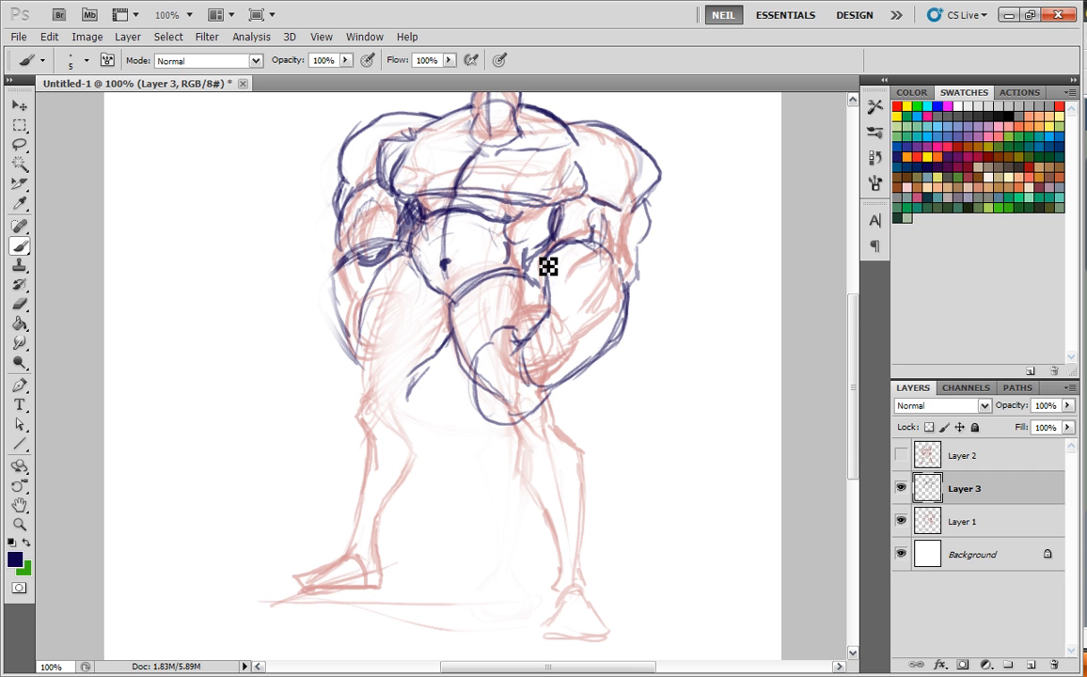
Step: Ink the left thigh, knee and calf contours down toward the ankle over the red lines
scroll("down", 3)
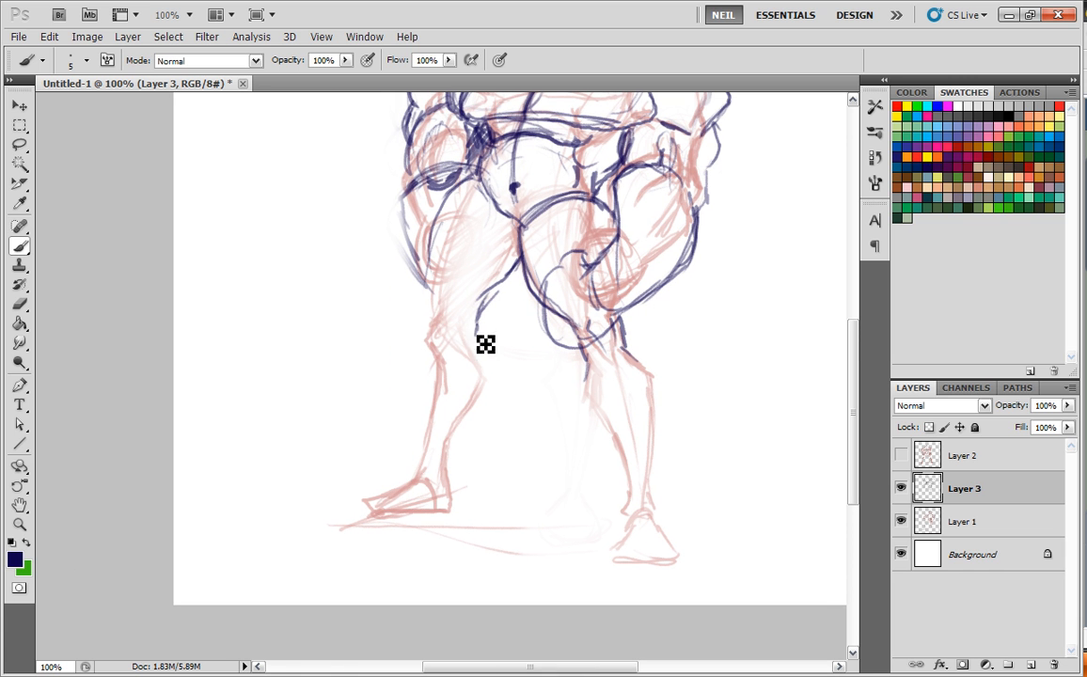
left_click_drag(485, 344, 441, 373)
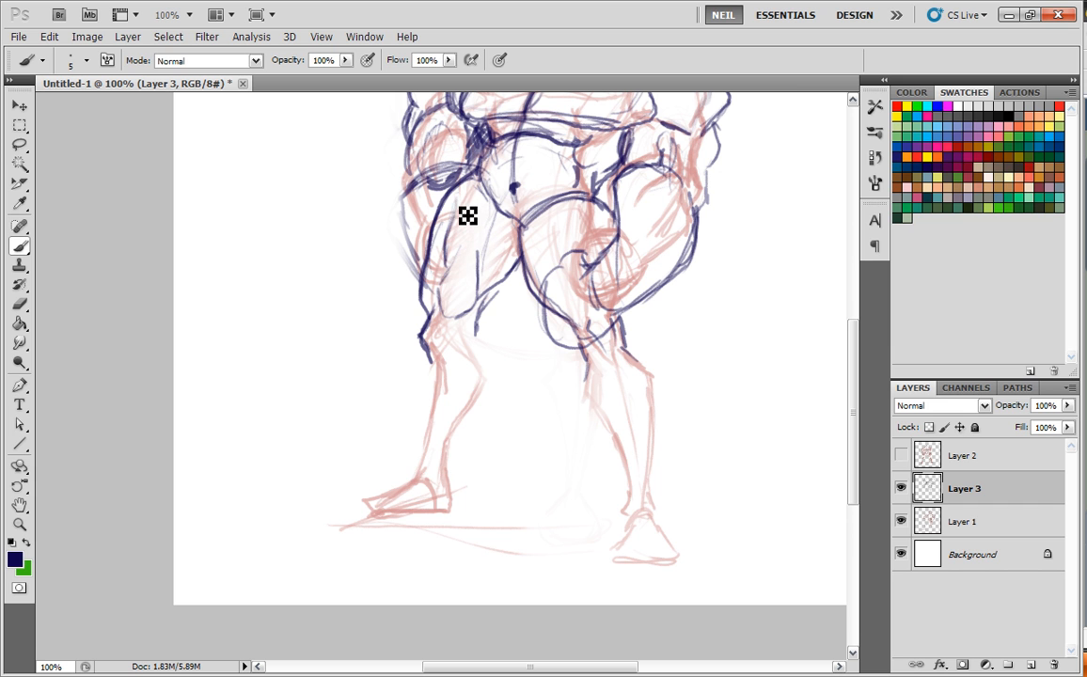
left_click_drag(466, 215, 482, 322)
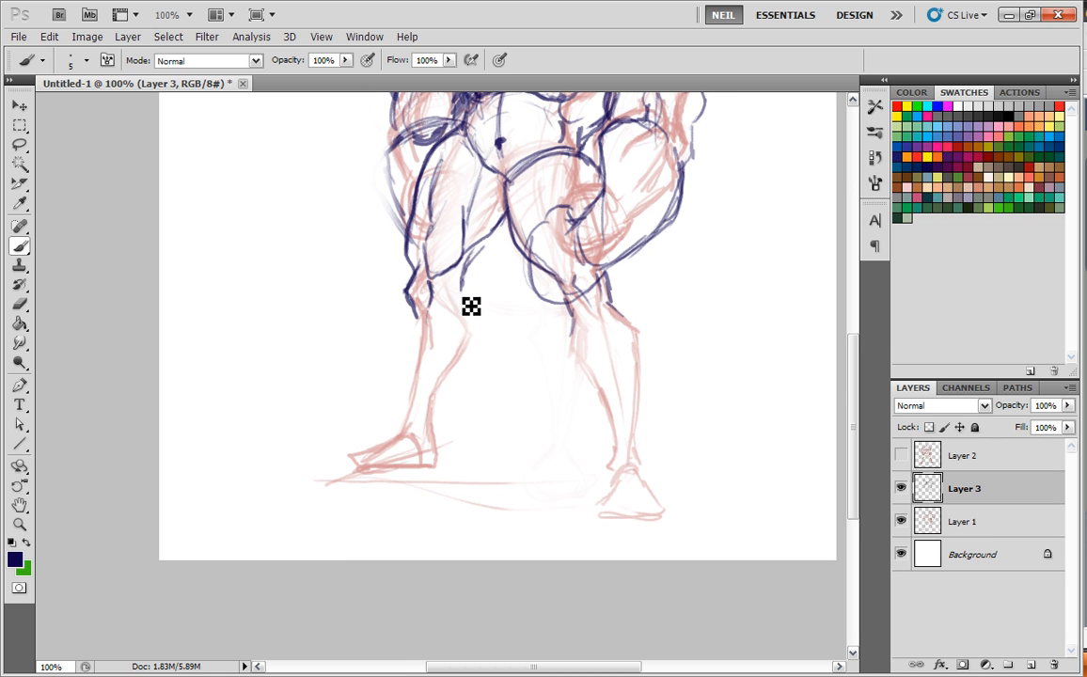
left_click_drag(470, 301, 496, 352)
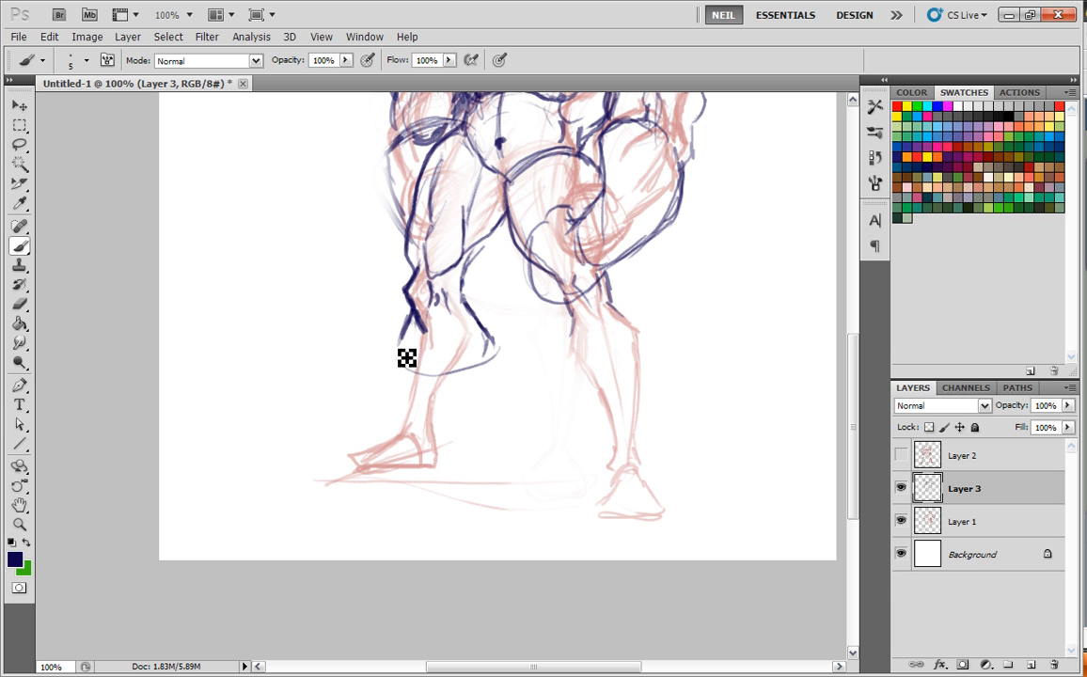
left_click_drag(407, 357, 567, 367)
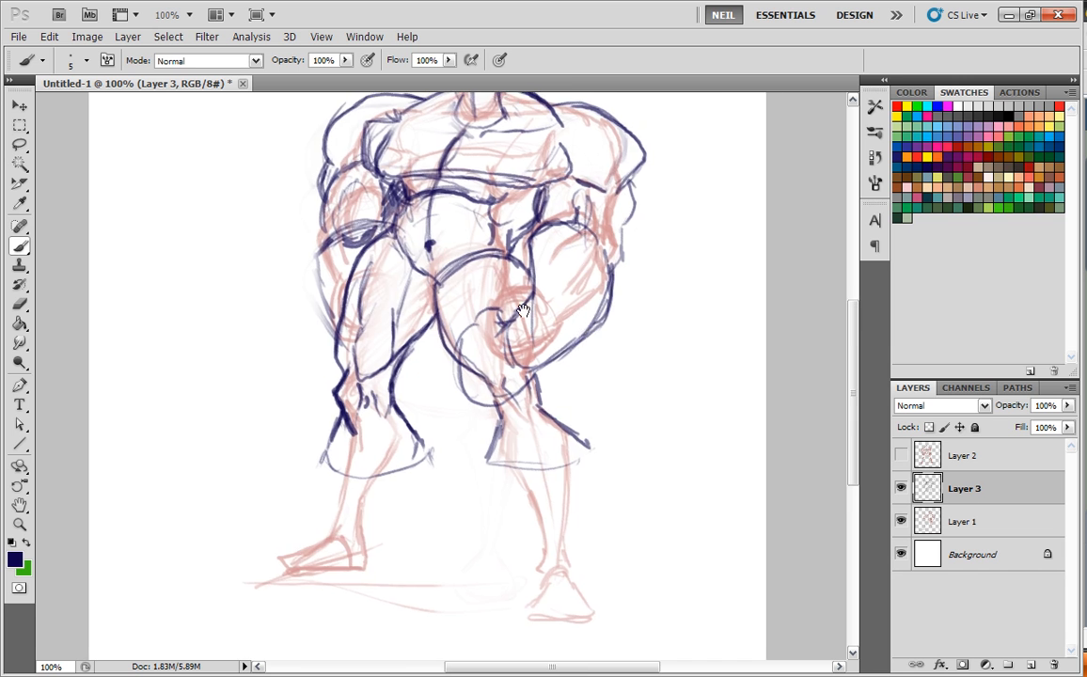
scroll("down", 3)
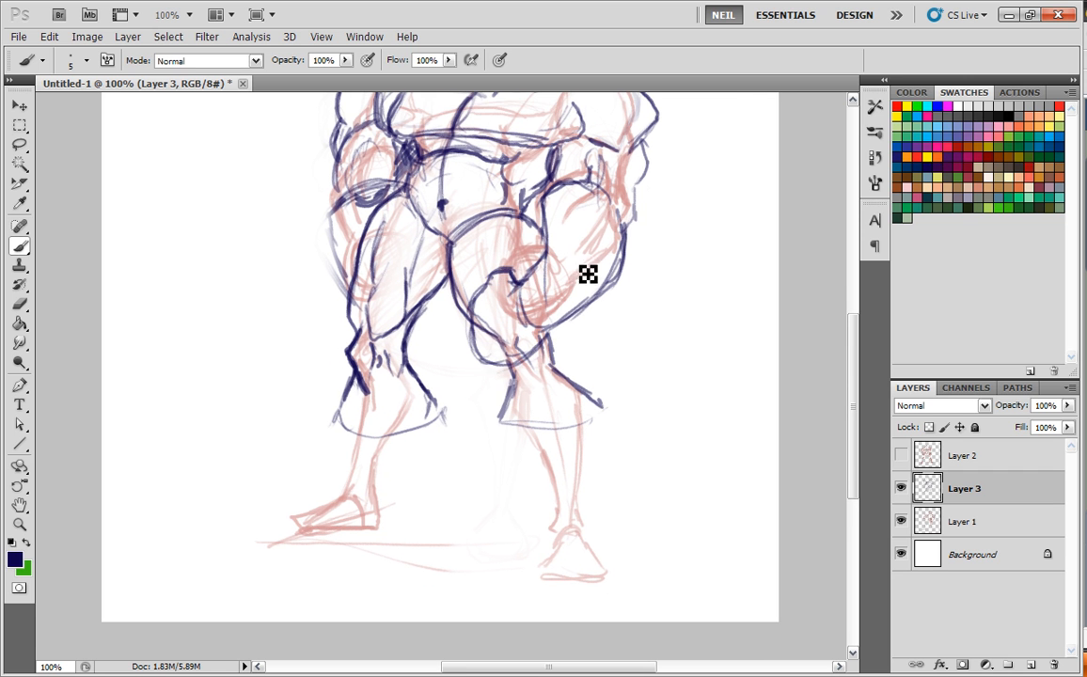
scroll("down", 3)
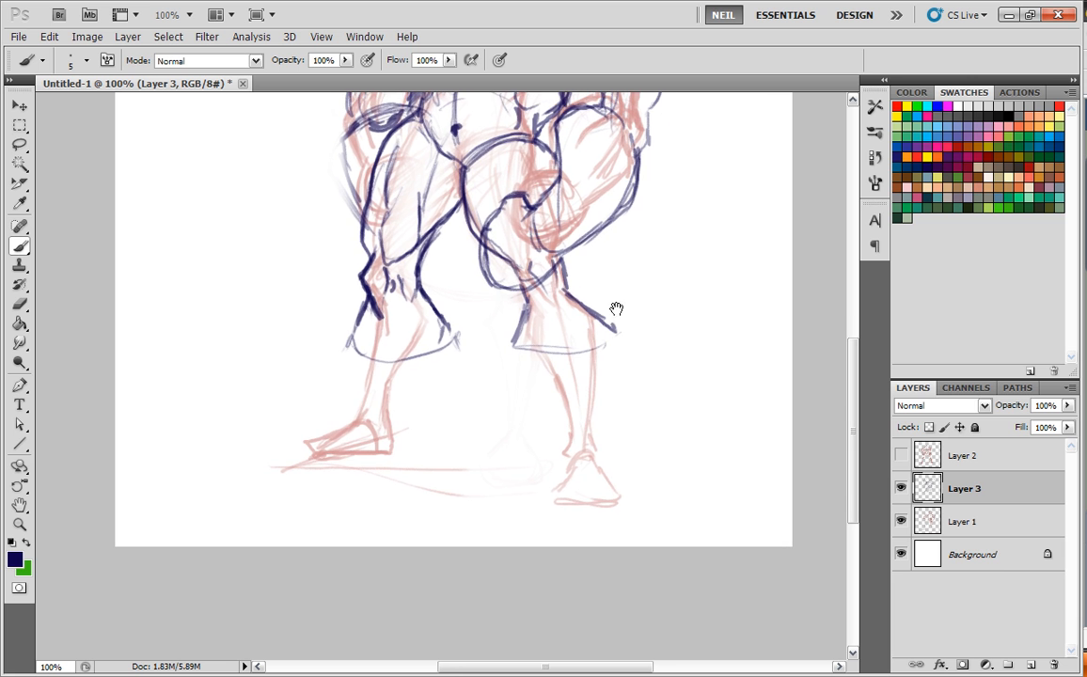
Step: Hide the red sketch and rework short strokes around the troll's hips, inner thighs and knee
left_click(901, 527)
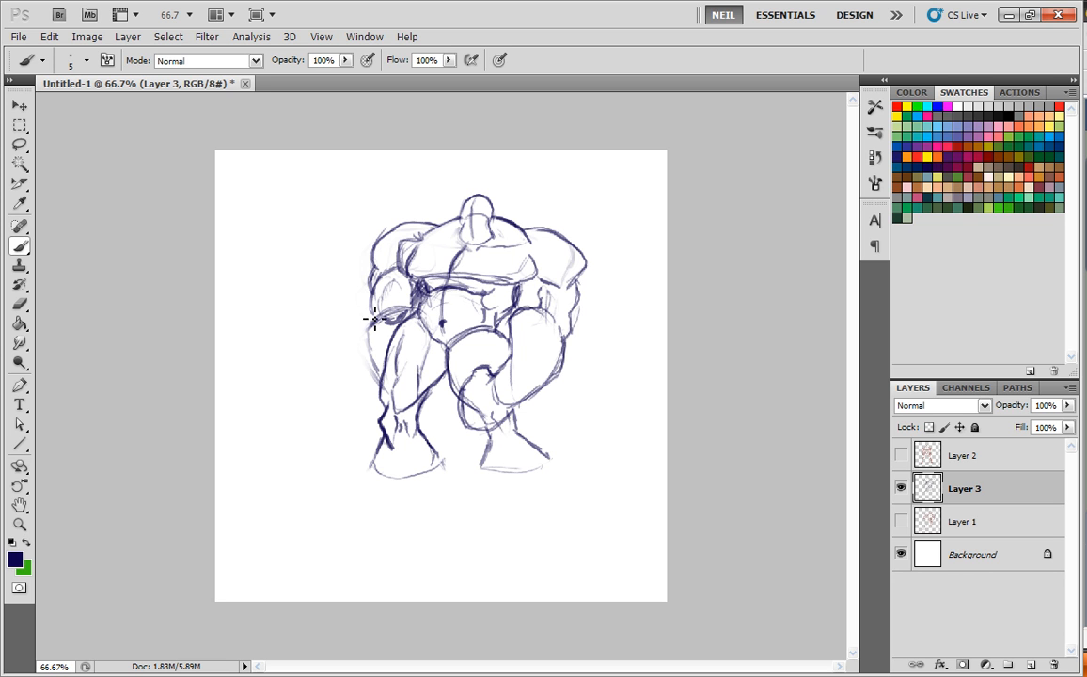
left_click_drag(374, 316, 384, 357)
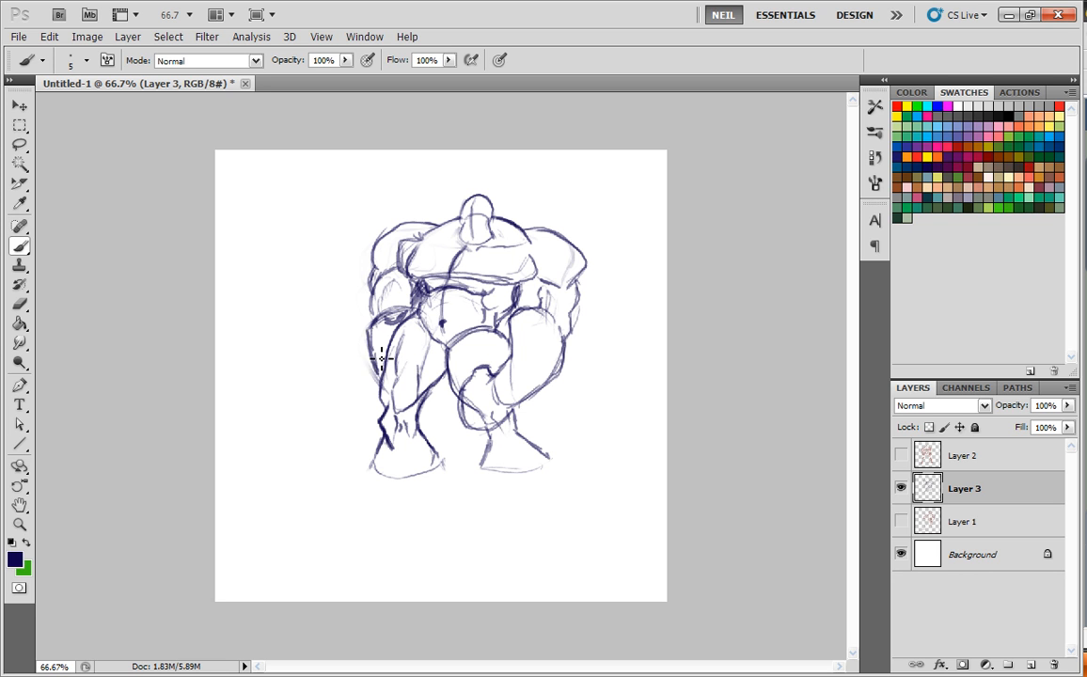
mouse_move(609, 301)
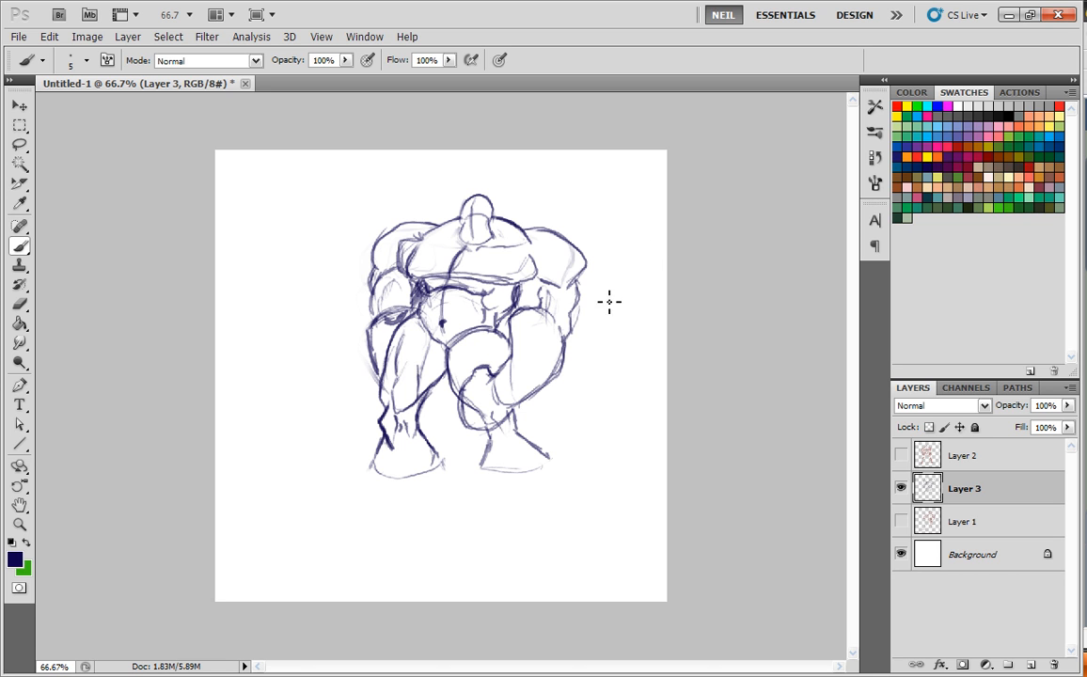
left_click_drag(602, 169, 593, 267)
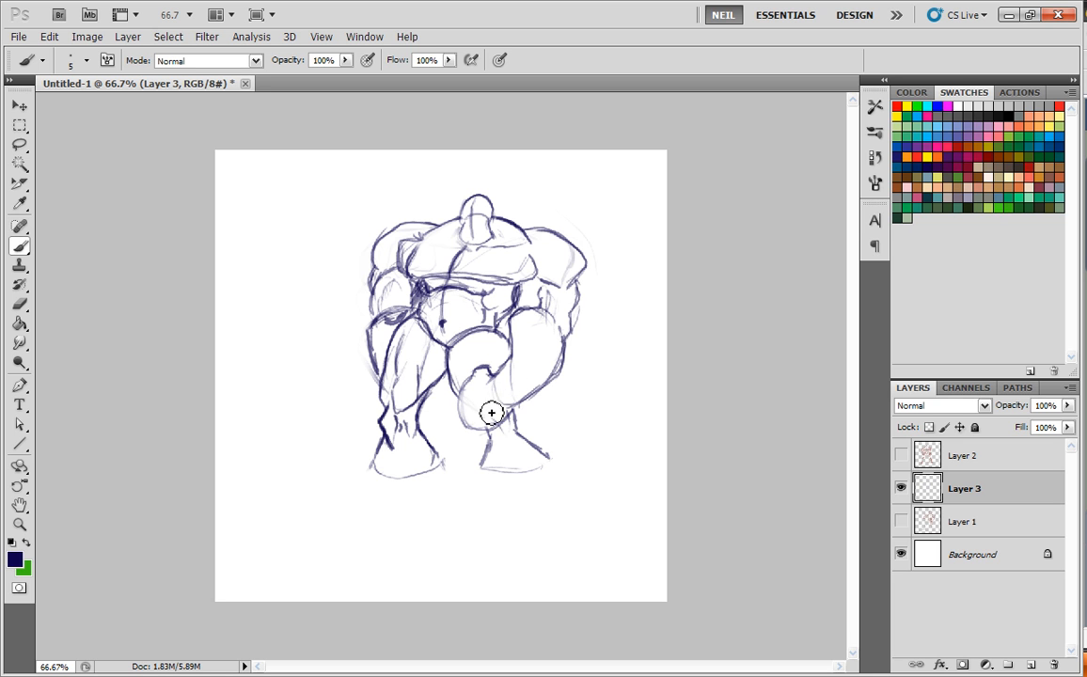
left_click_drag(493, 411, 440, 395)
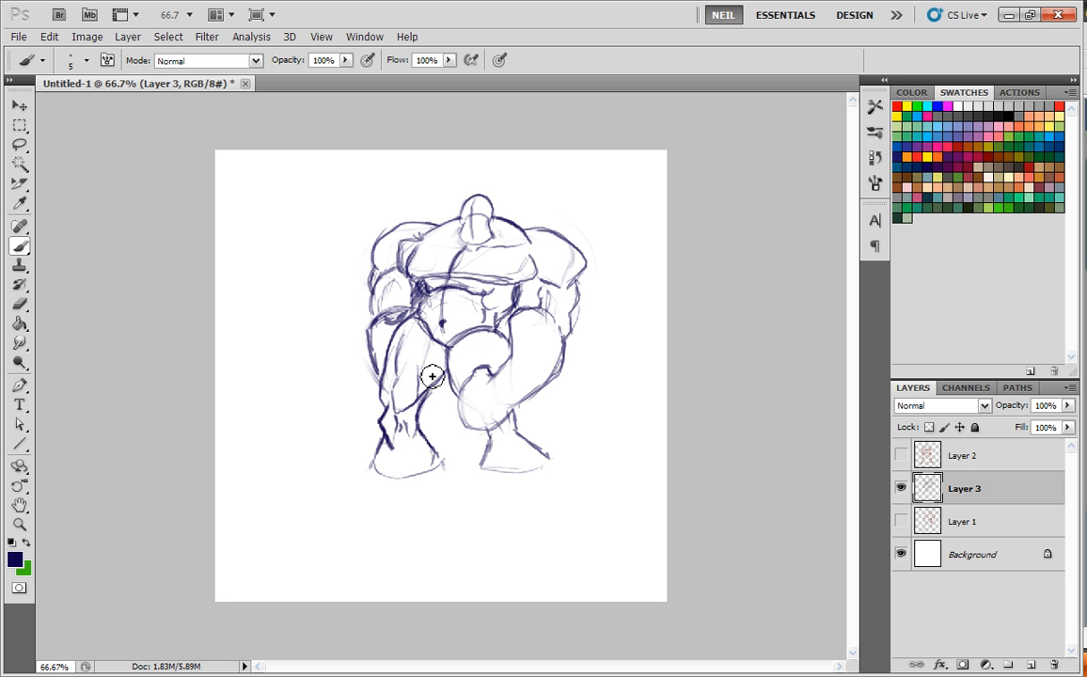
mouse_move(442, 365)
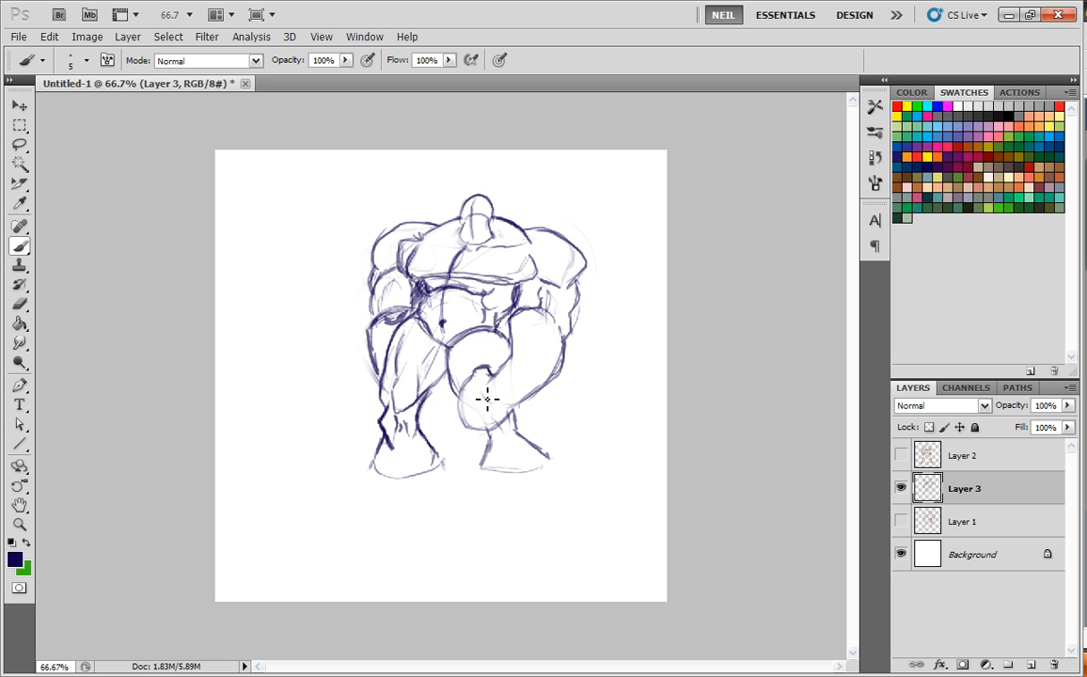
left_click_drag(485, 399, 493, 372)
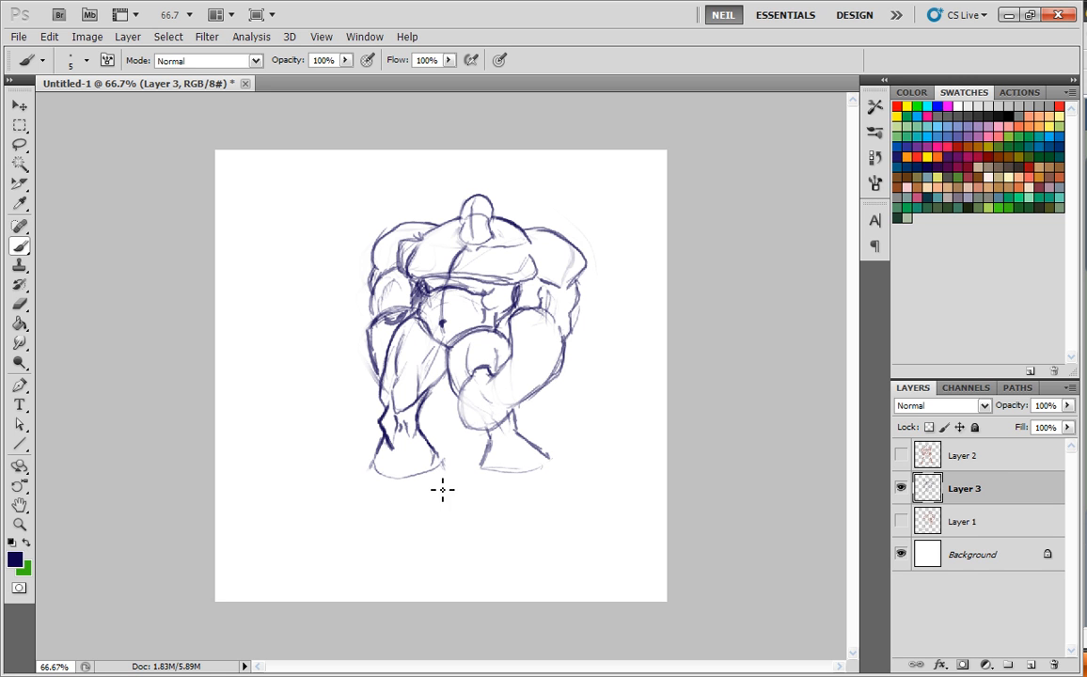
Step: Show the reddish reference, sketch heavy lower legs and feet, then hide the reference again
left_click(899, 521)
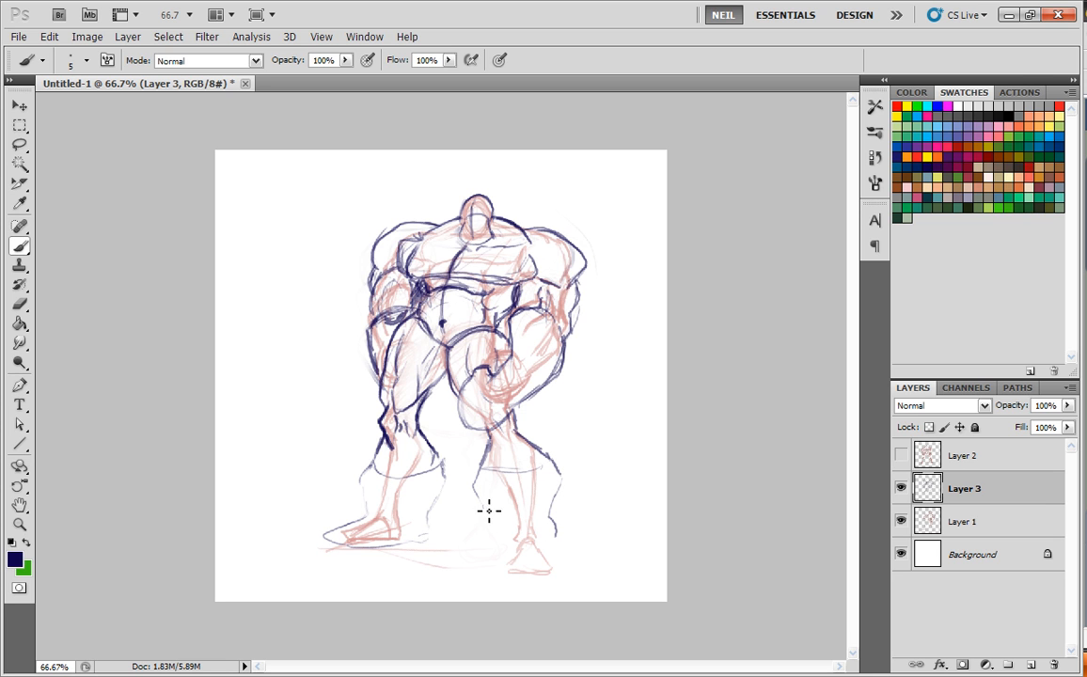
mouse_move(515, 549)
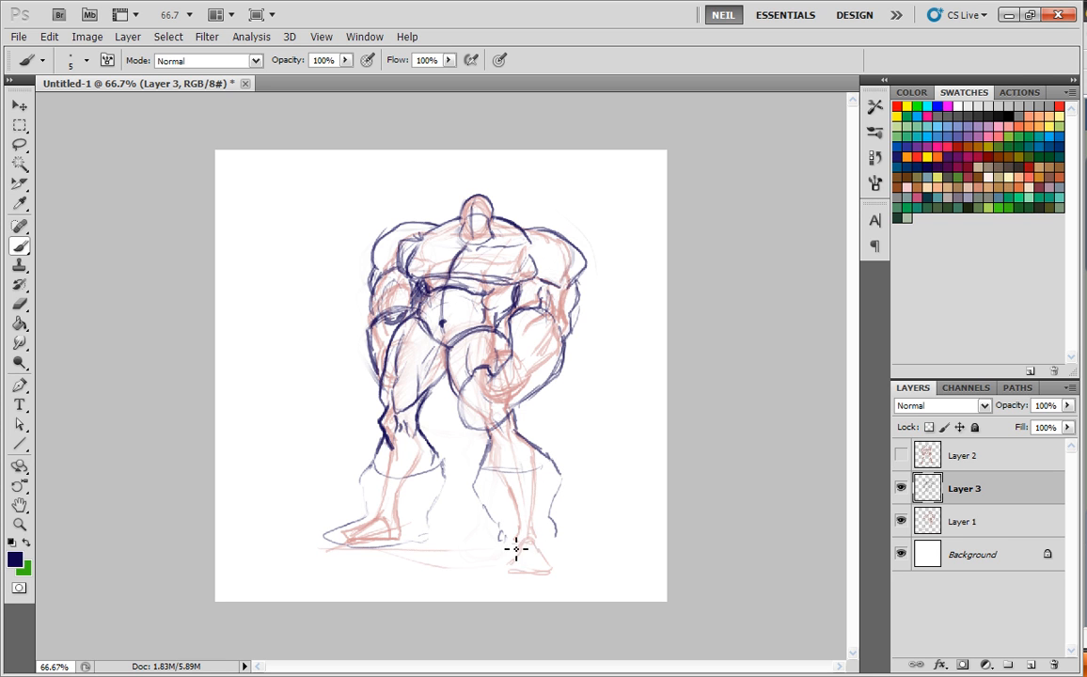
left_click_drag(498, 549, 564, 573)
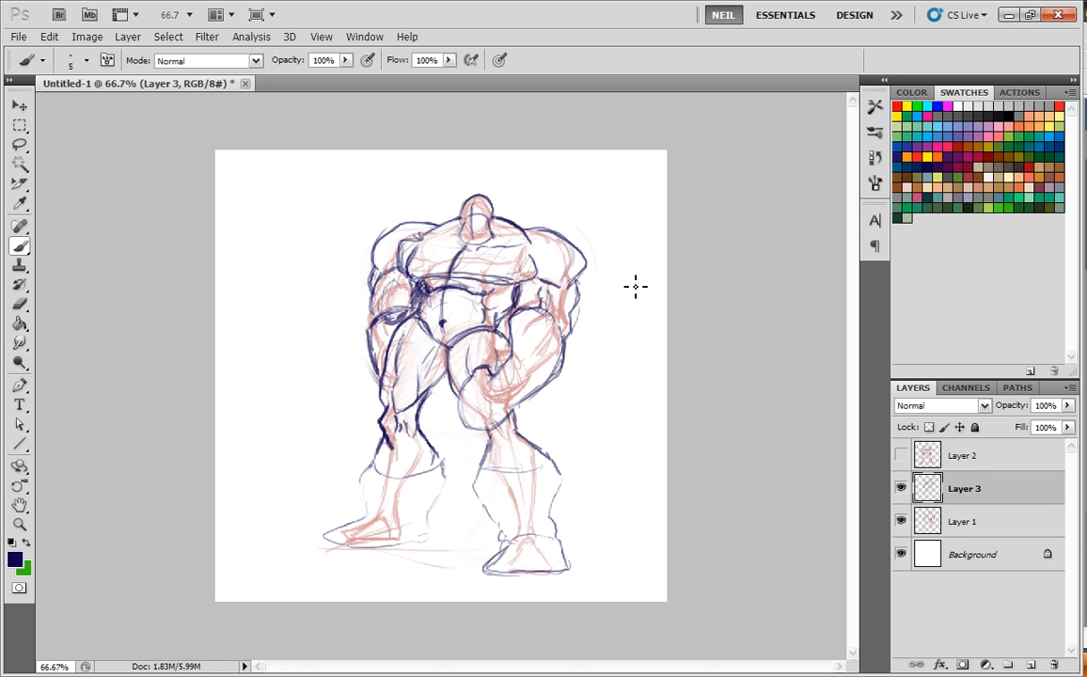
left_click(899, 521)
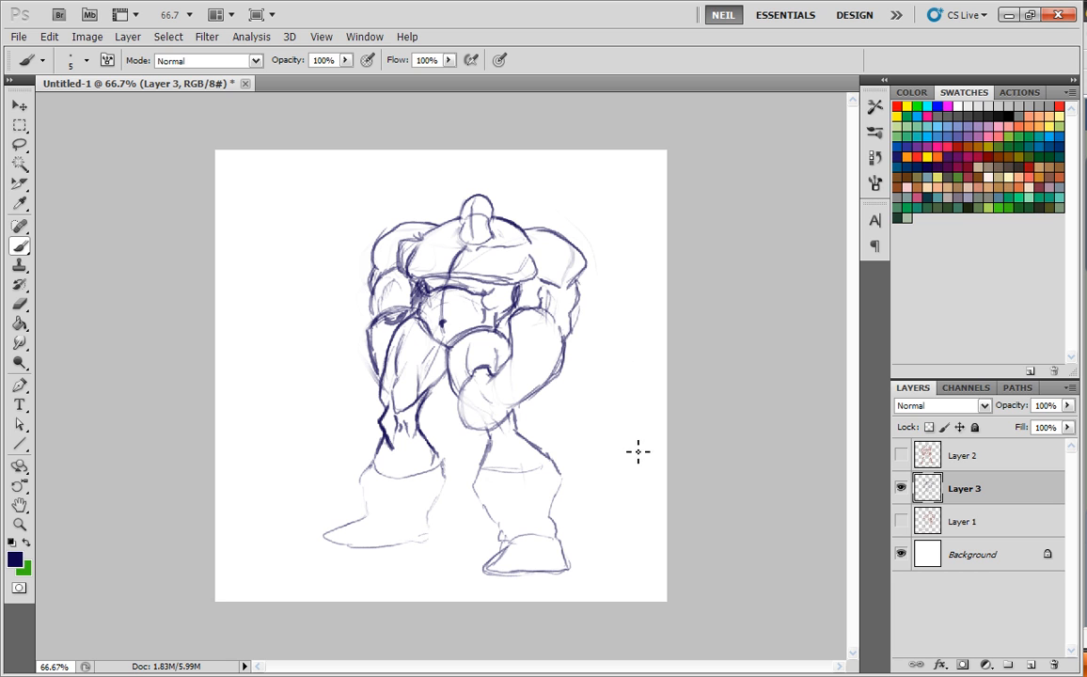
mouse_move(557, 470)
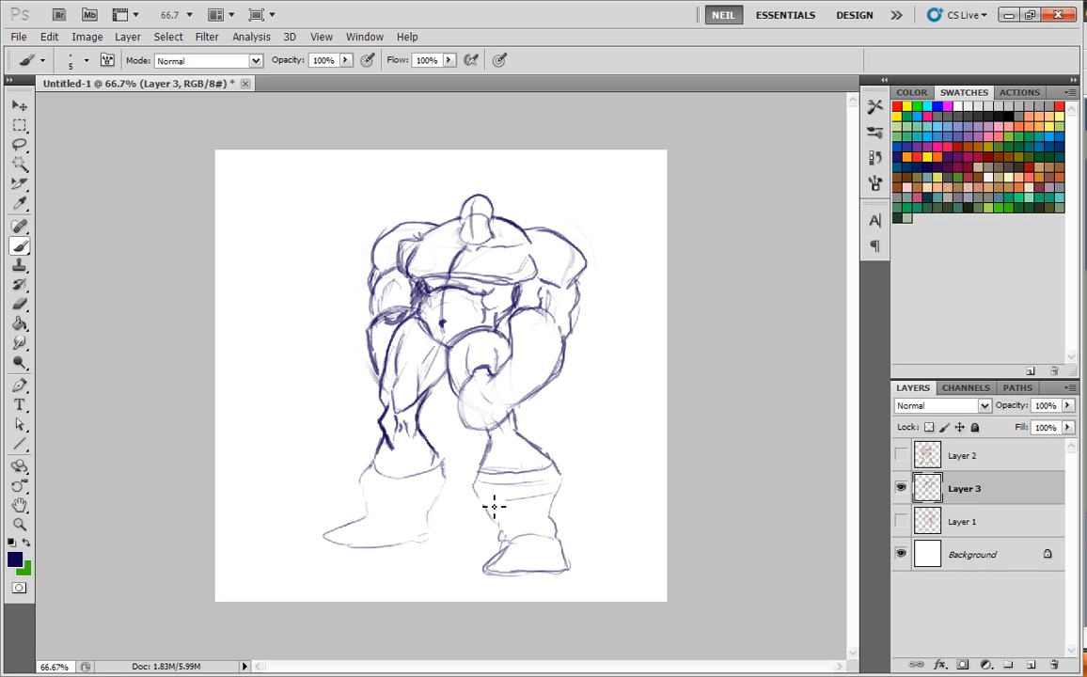
left_click_drag(493, 507, 400, 511)
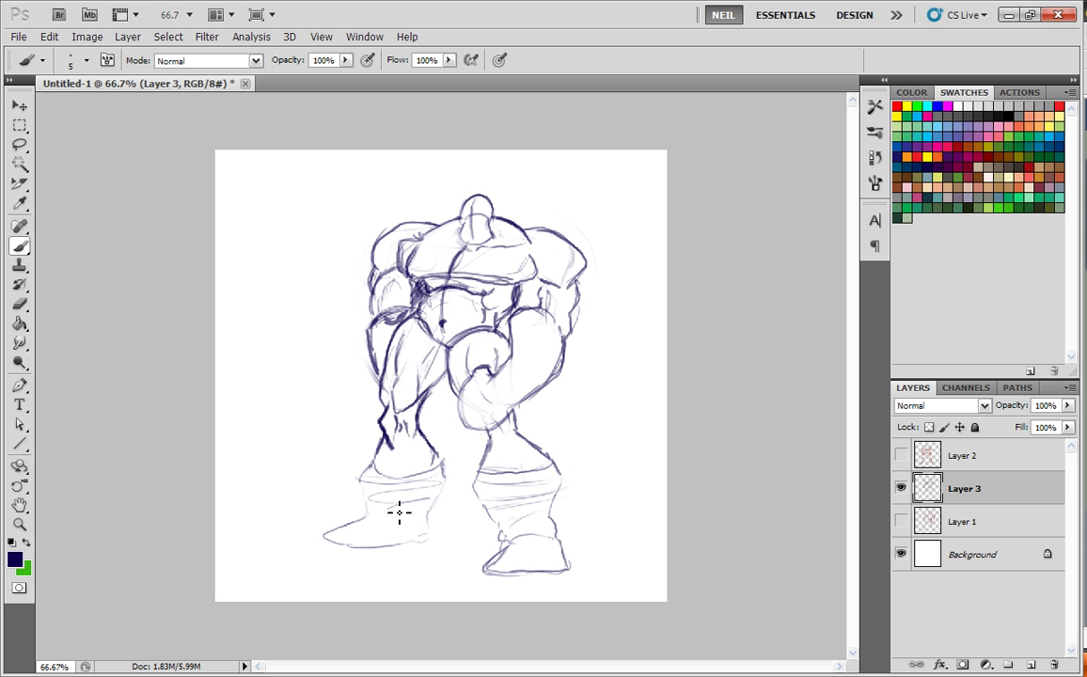
mouse_move(688, 323)
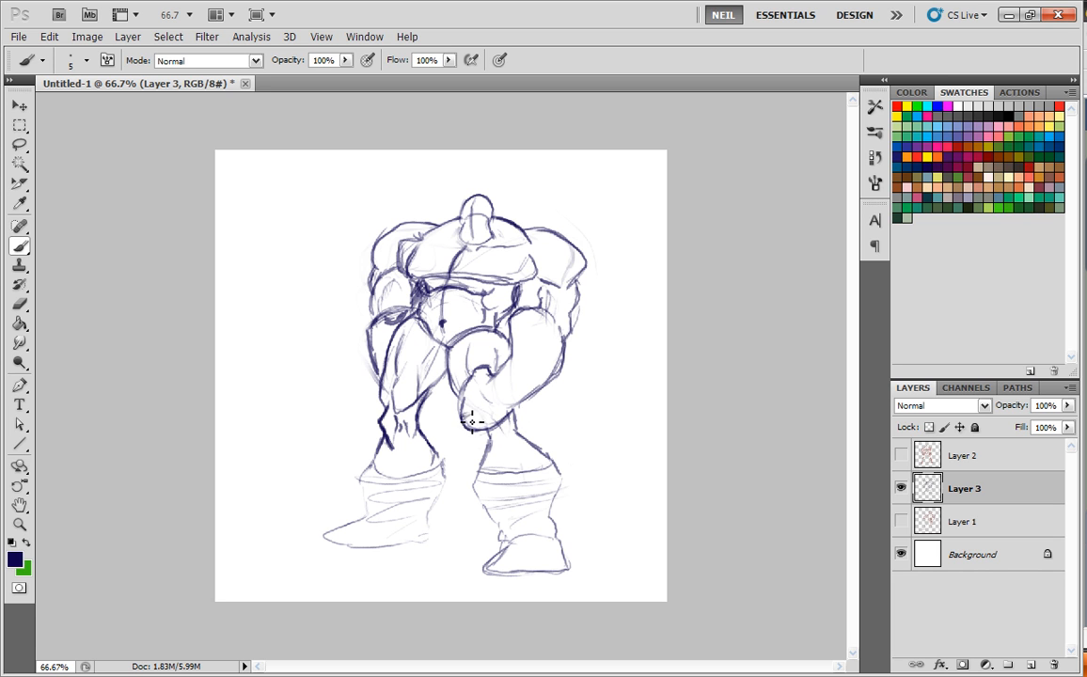
mouse_move(579, 352)
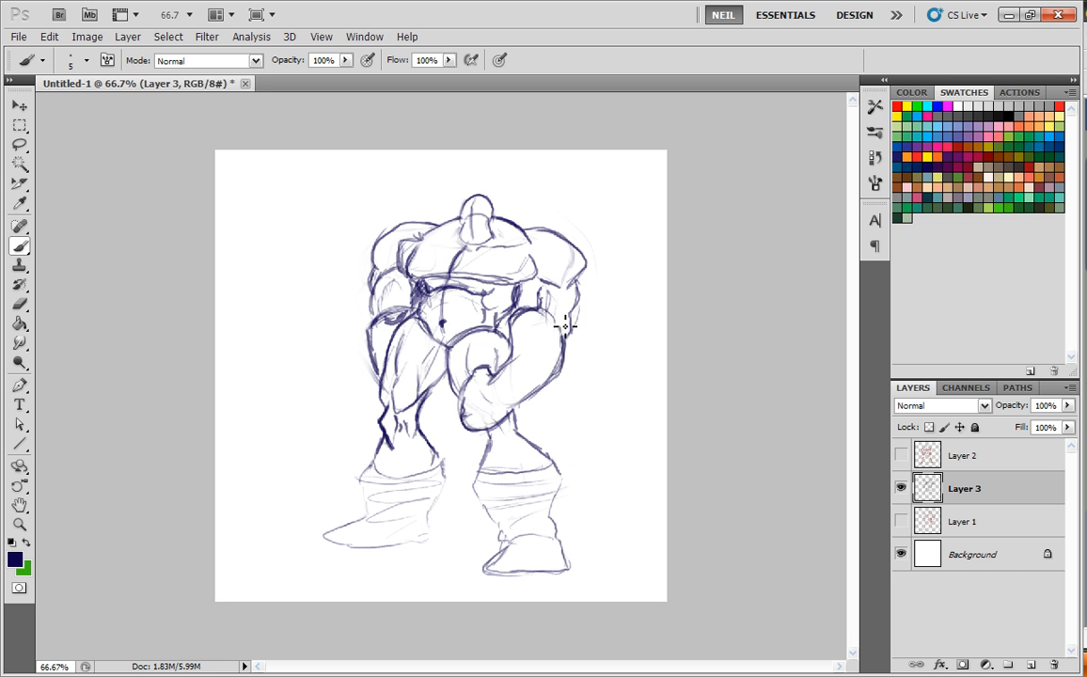
mouse_move(568, 308)
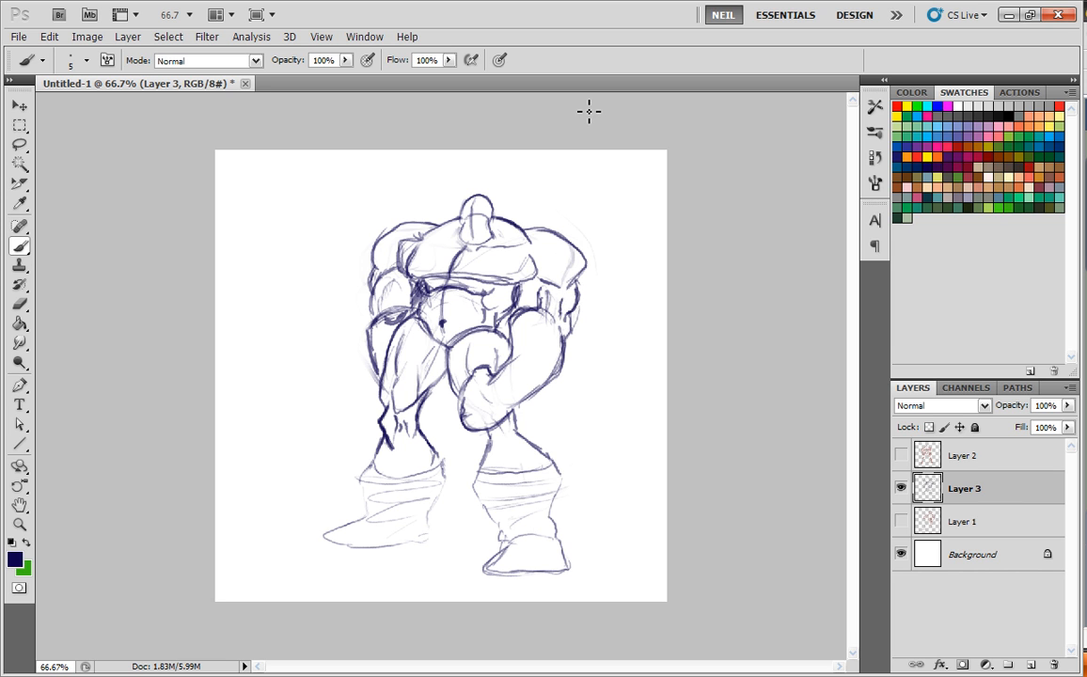
mouse_move(568, 328)
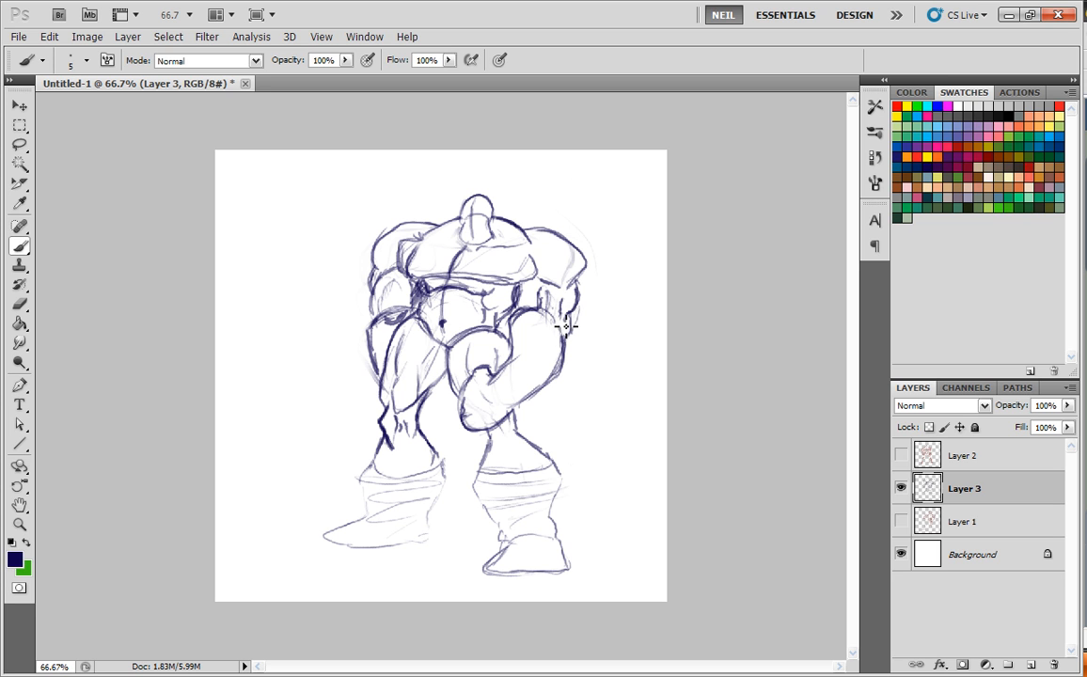
mouse_move(643, 199)
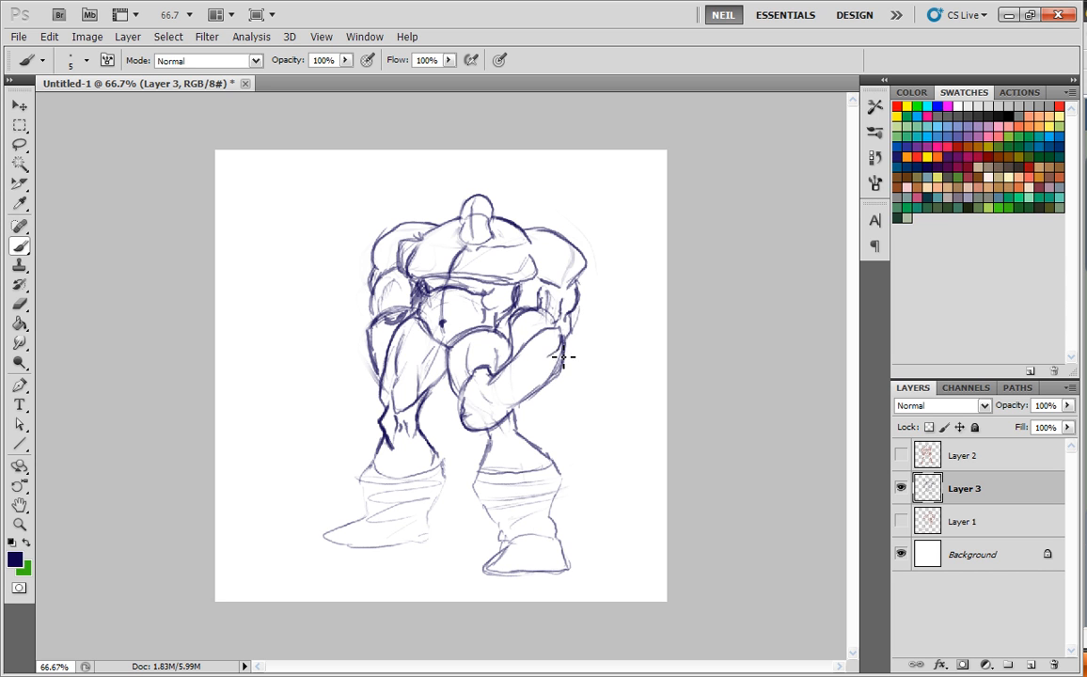
Step: Add detail strokes along the right-hand arm contour near the hanging fist
left_click_drag(564, 357, 536, 380)
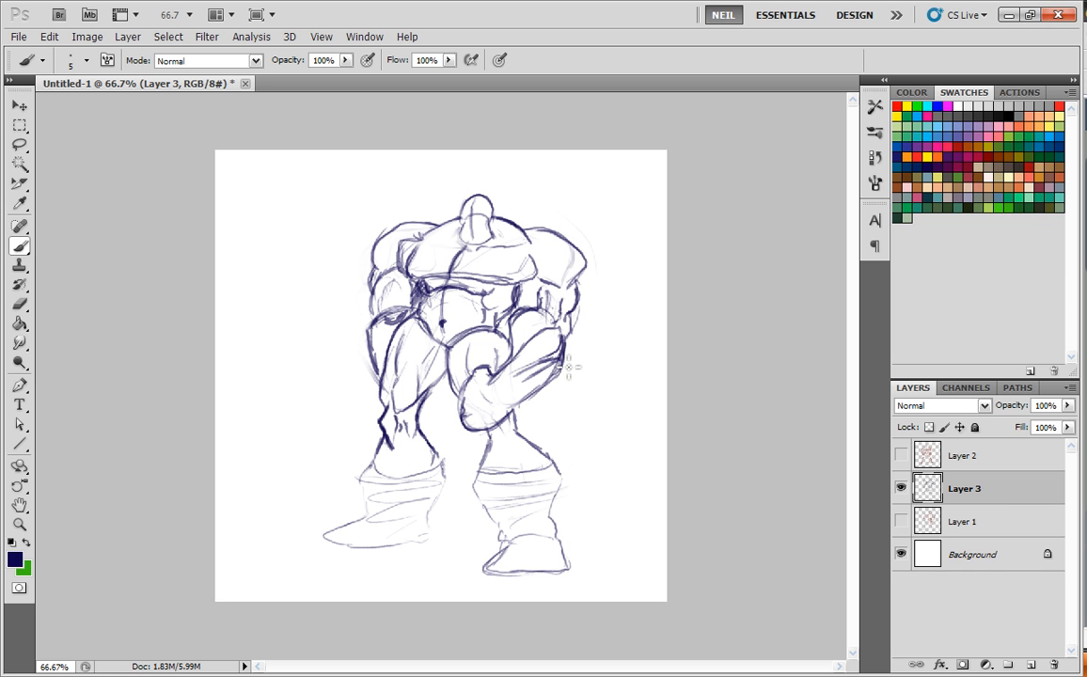
mouse_move(579, 351)
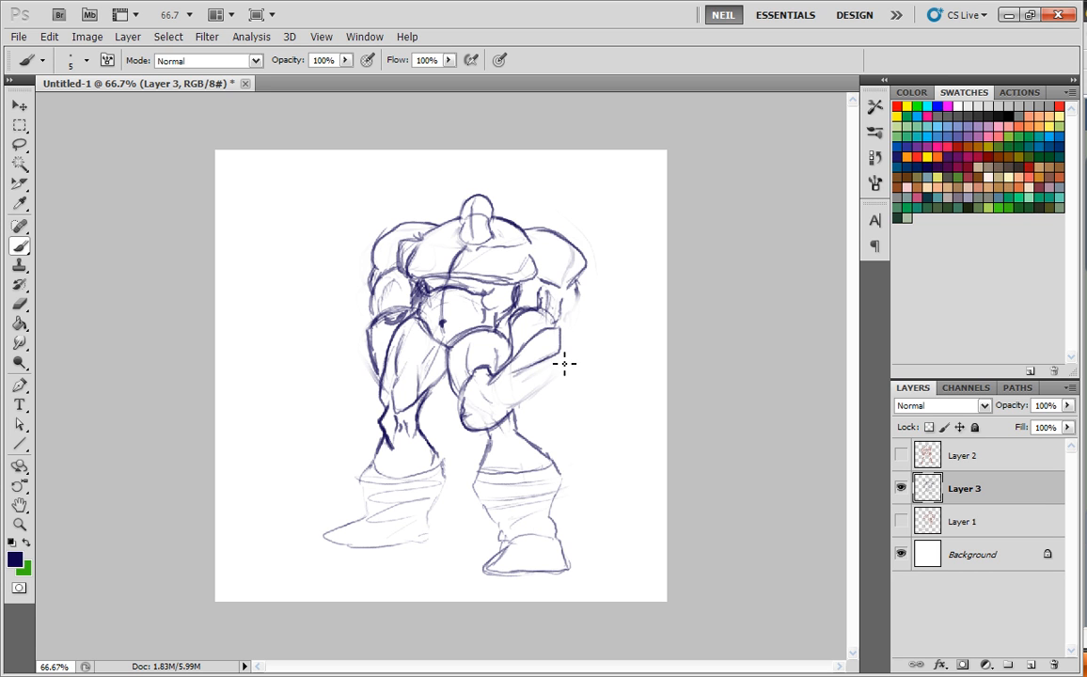
mouse_move(545, 390)
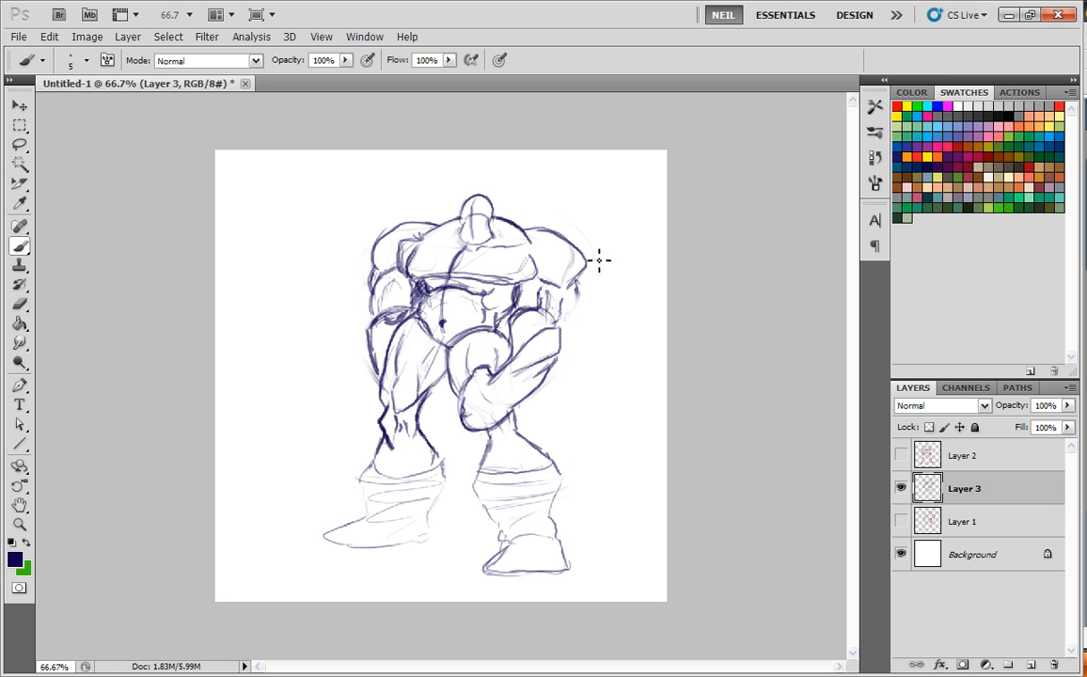
mouse_move(558, 372)
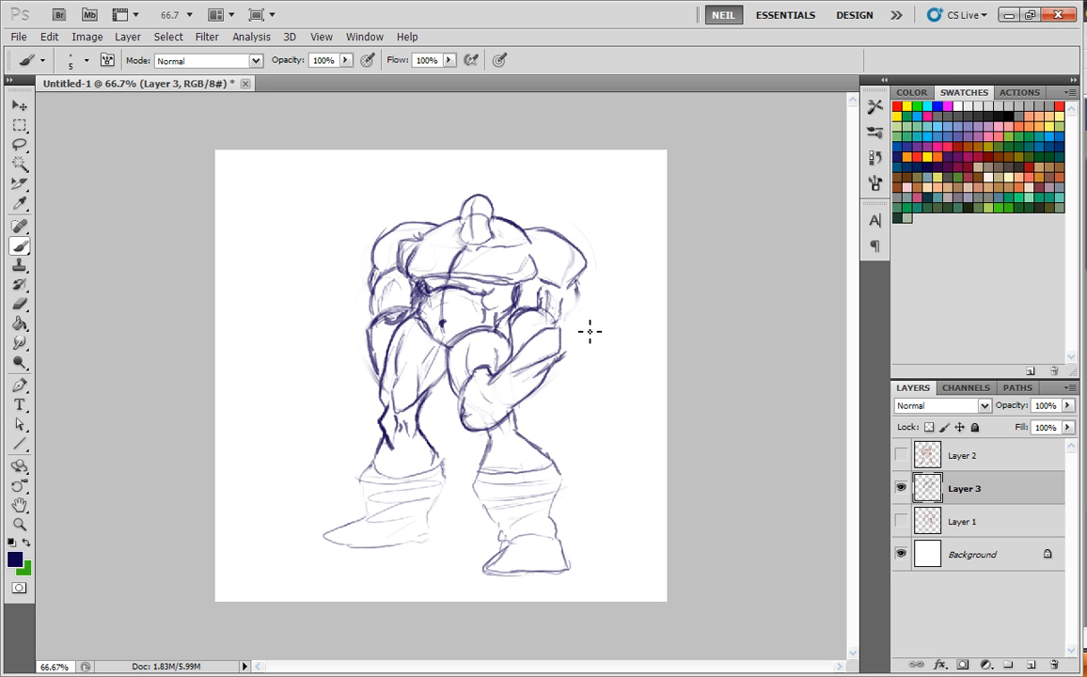
mouse_move(574, 357)
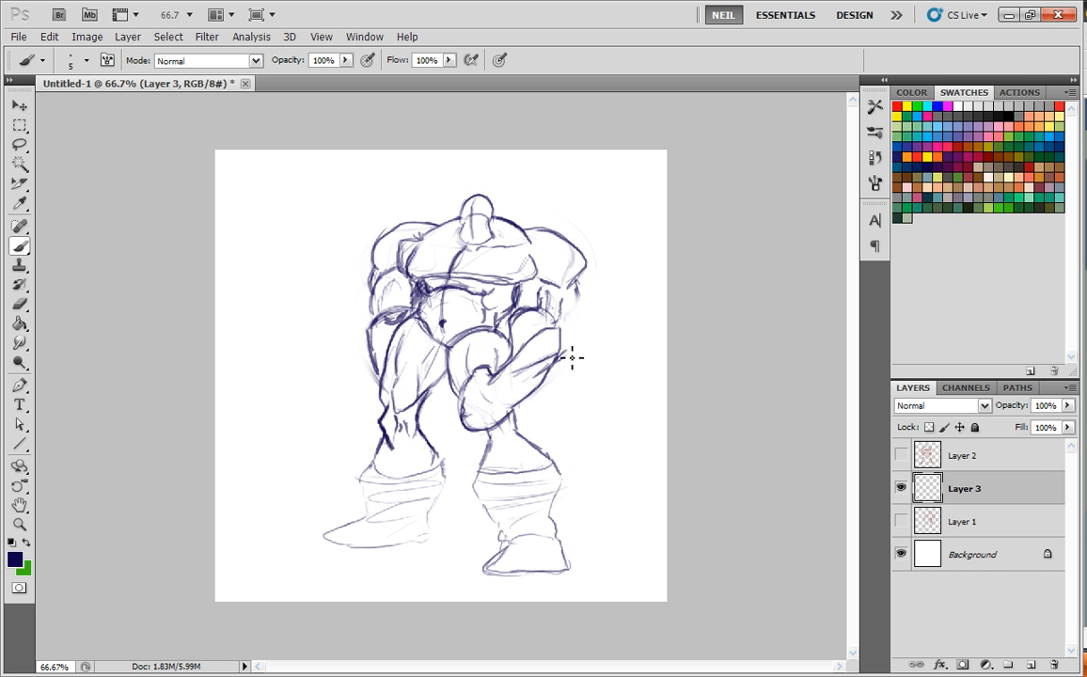
mouse_move(572, 346)
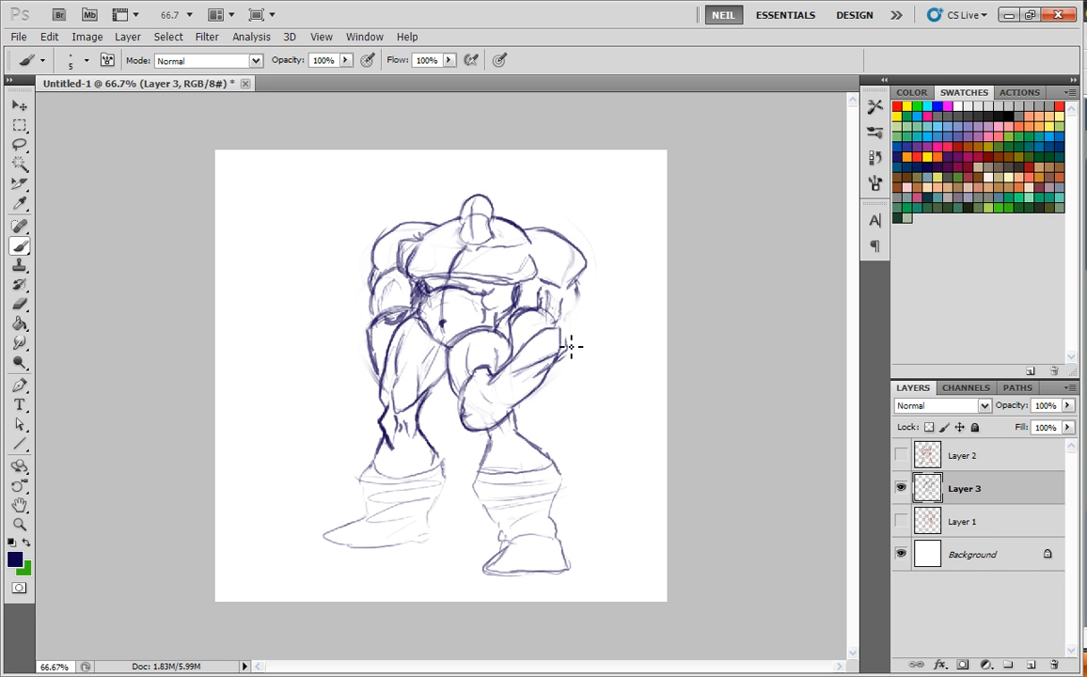
mouse_move(581, 294)
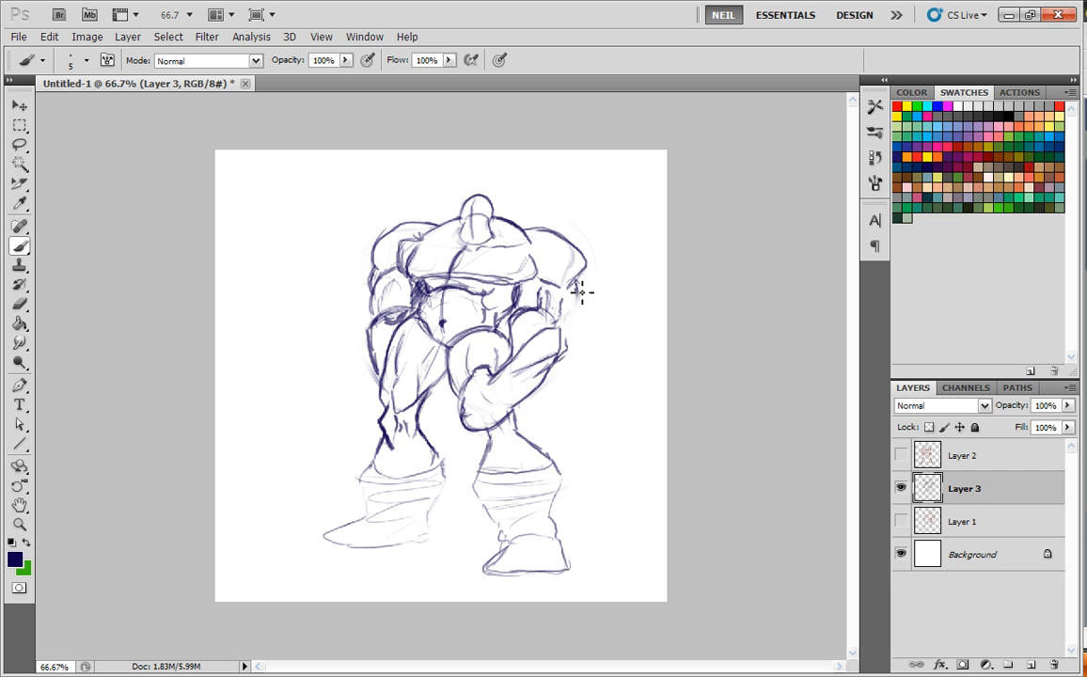
mouse_move(575, 323)
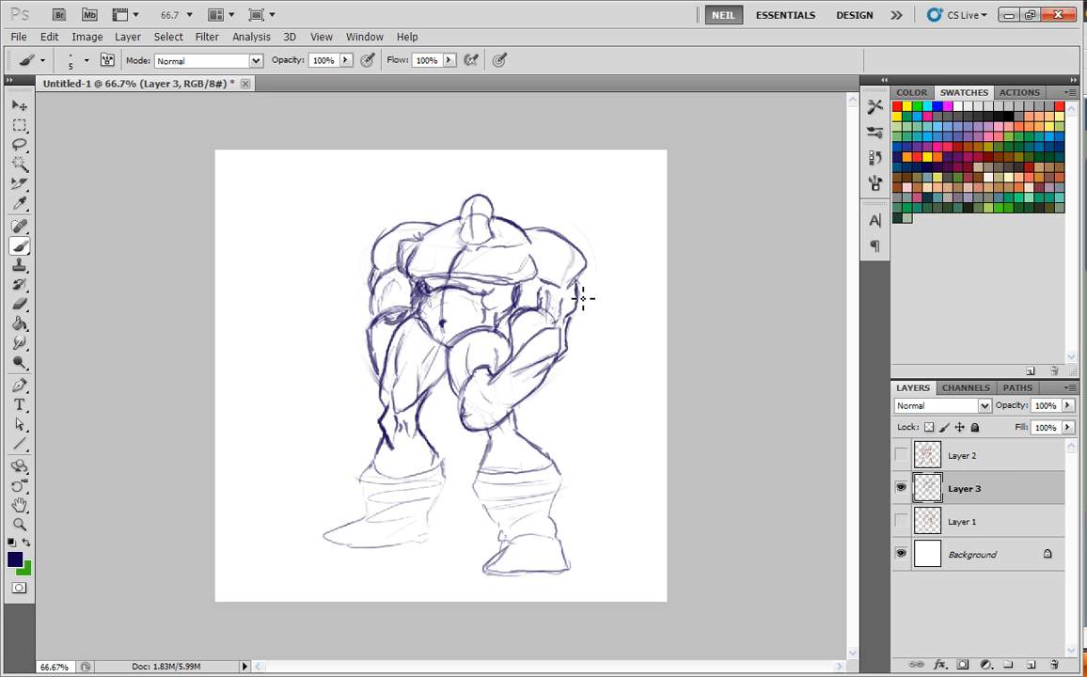
mouse_move(594, 257)
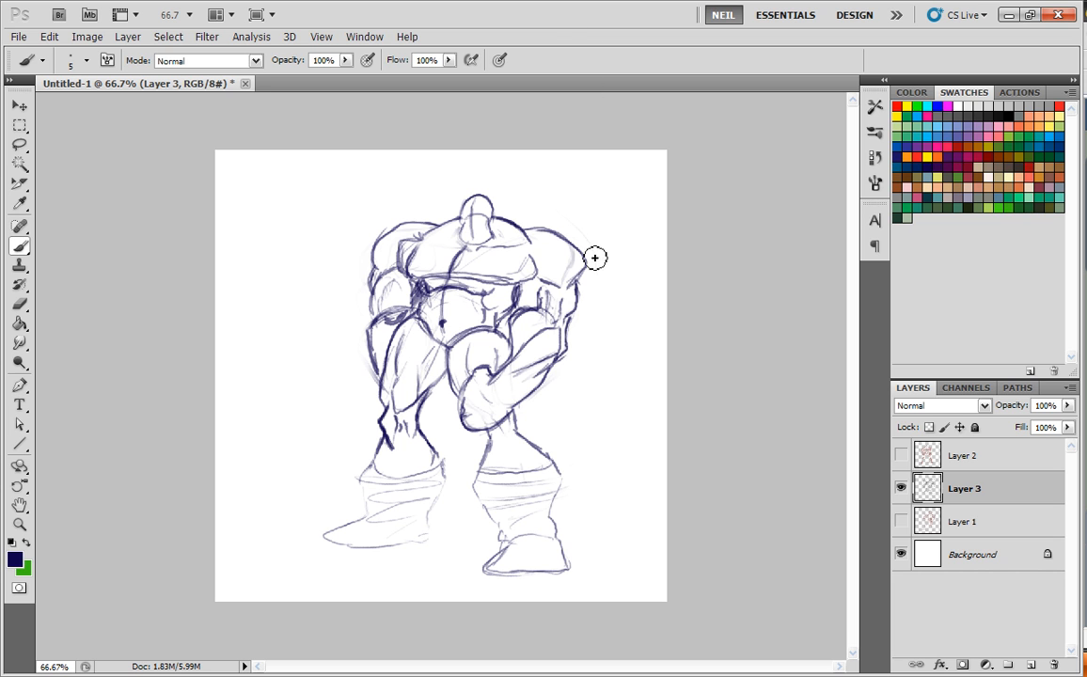
mouse_move(579, 248)
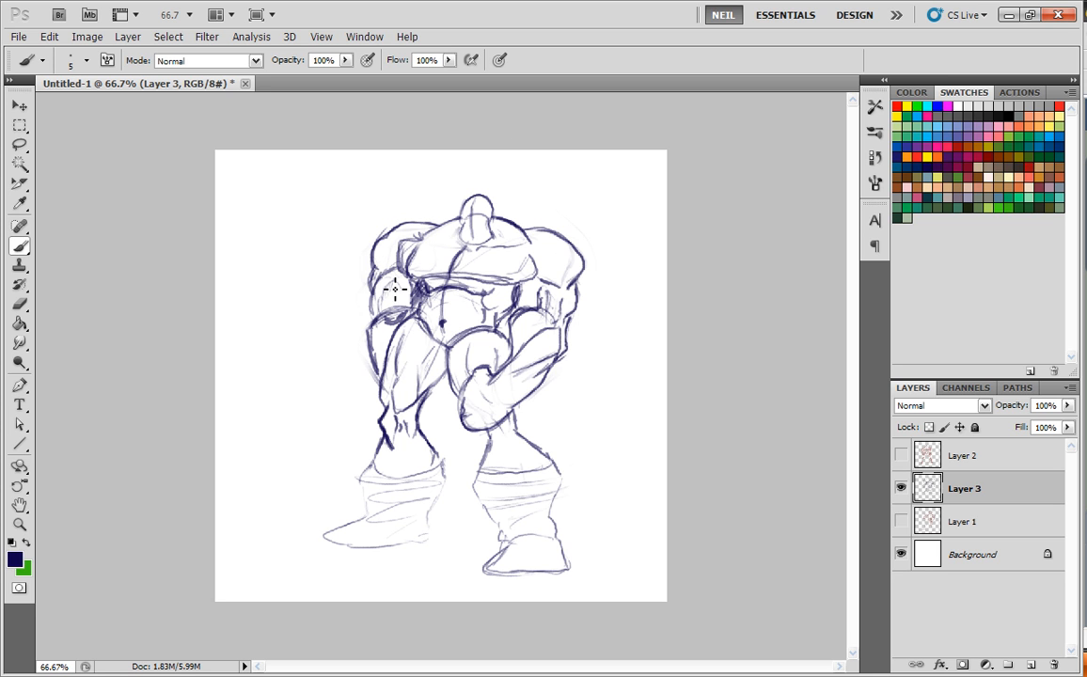
mouse_move(402, 254)
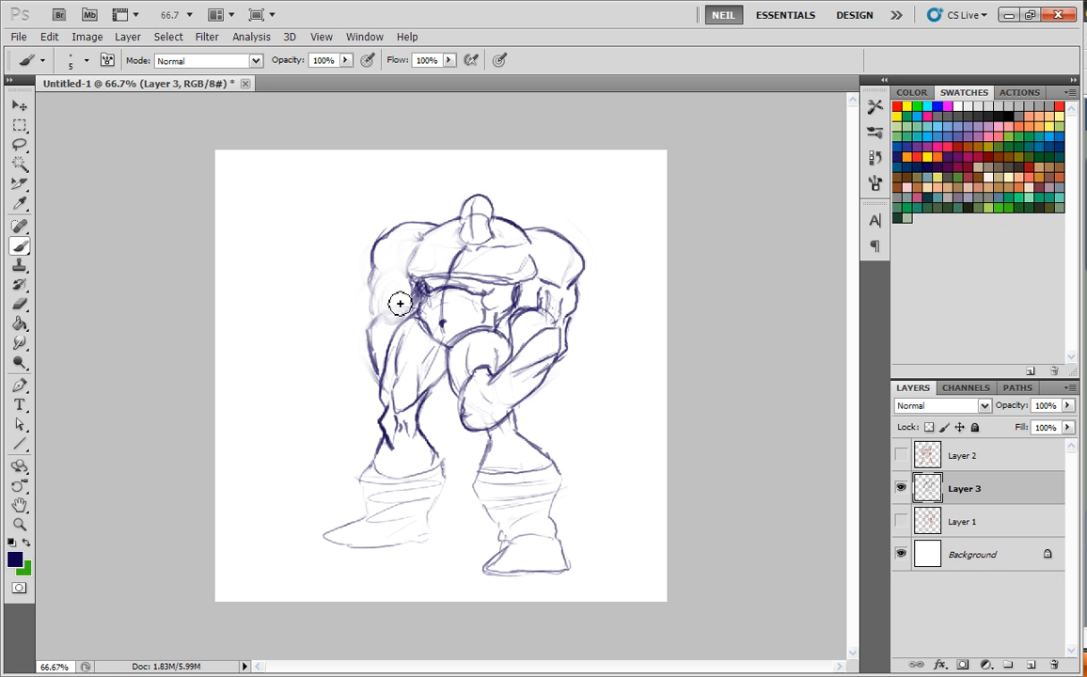
mouse_move(404, 289)
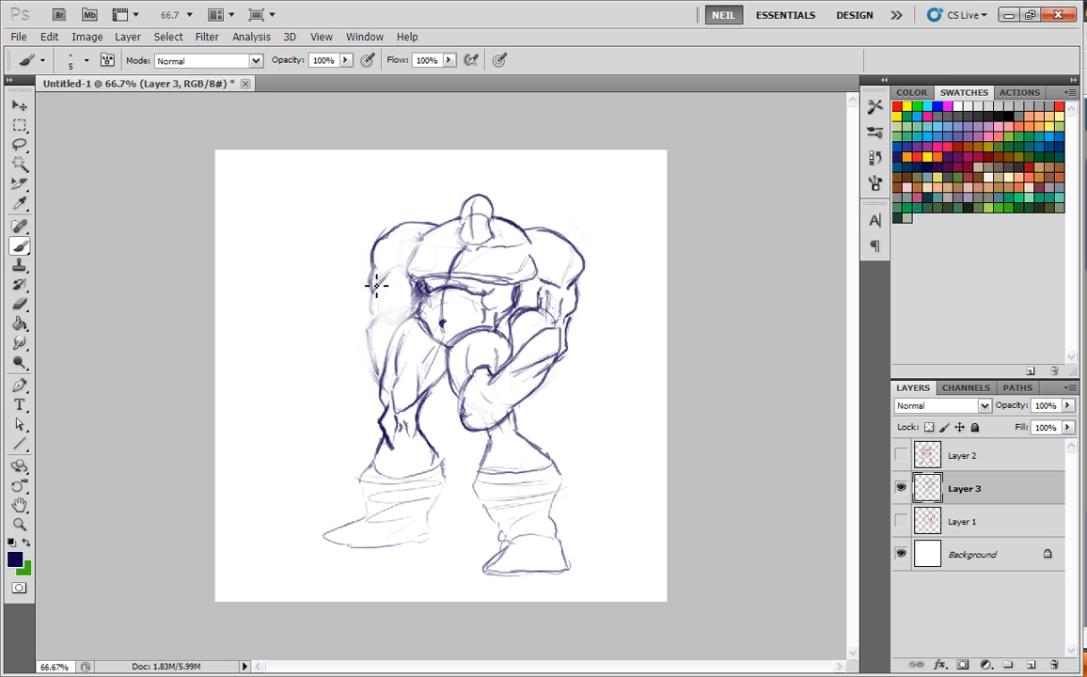
mouse_move(423, 244)
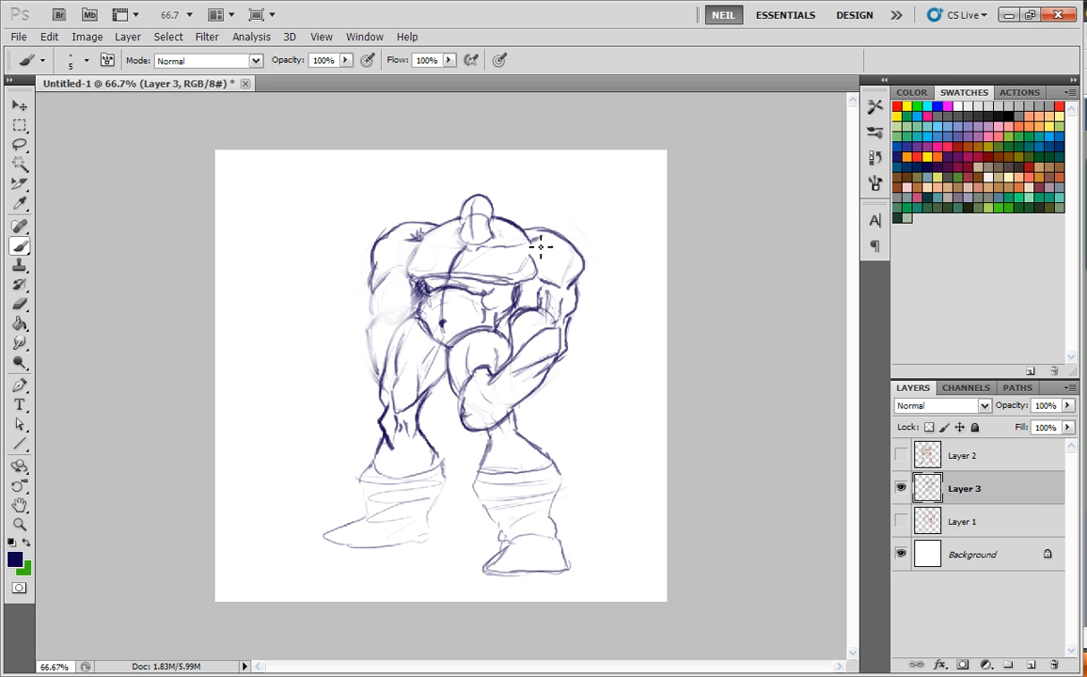
mouse_move(538, 248)
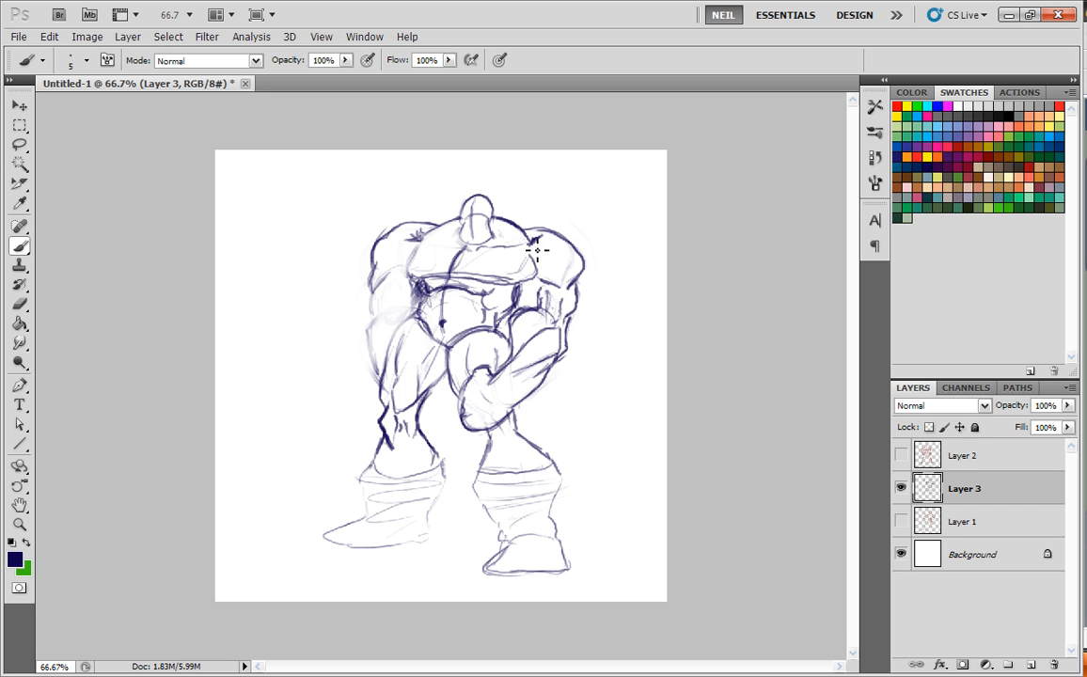
mouse_move(549, 252)
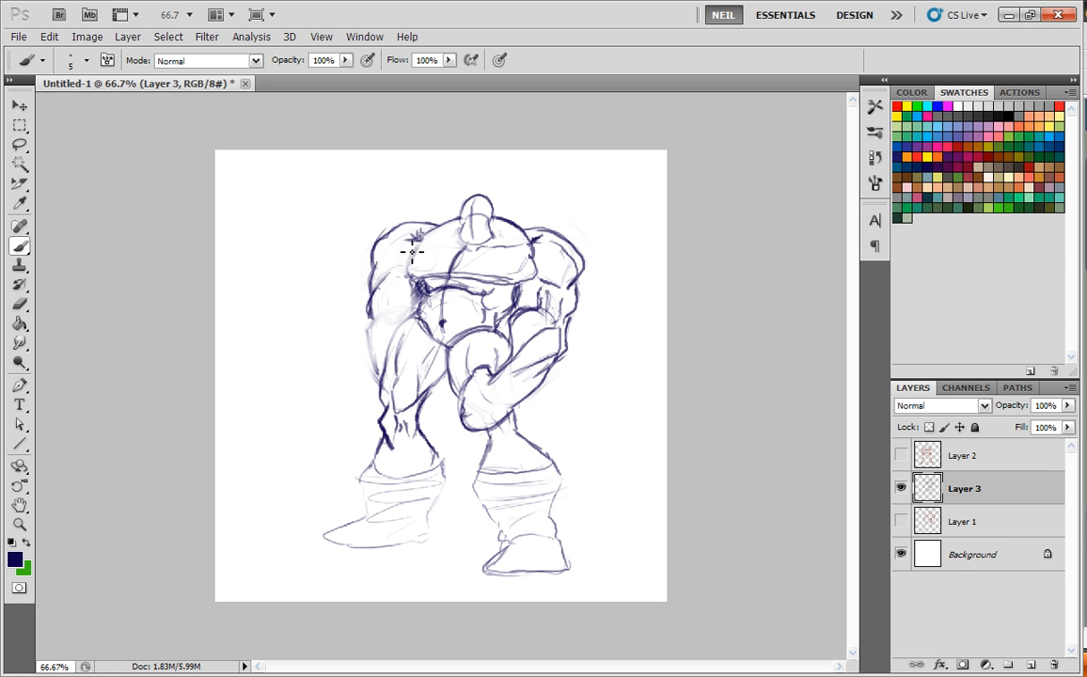
Step: Sketch darker lines along the troll's left shoulder and arm
left_click_drag(412, 252, 401, 323)
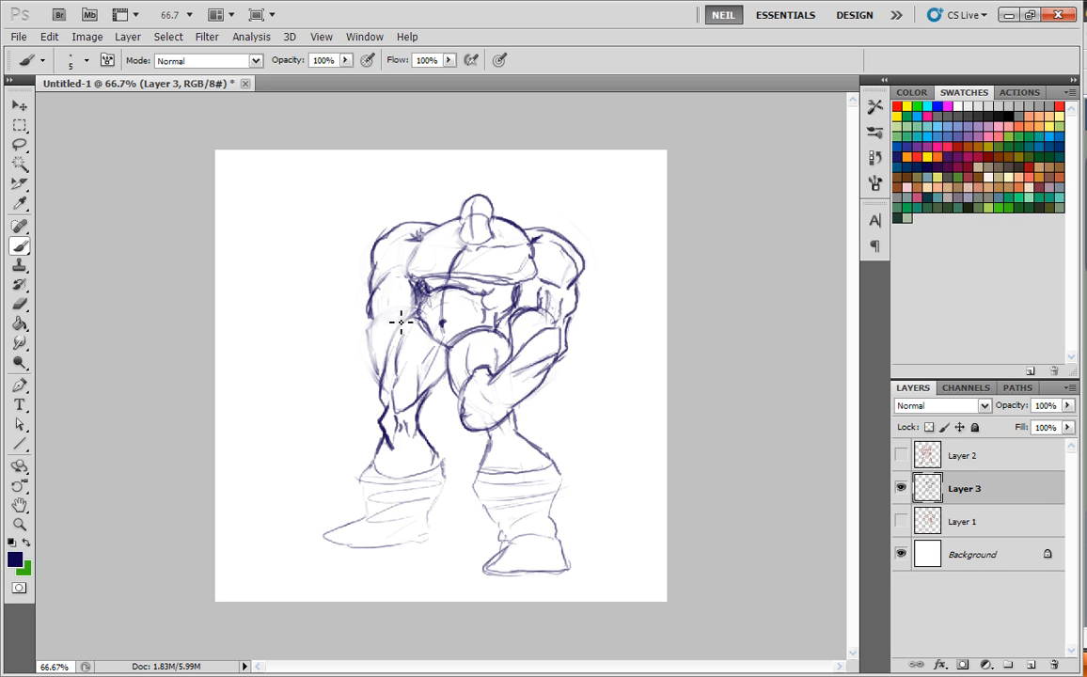
mouse_move(385, 318)
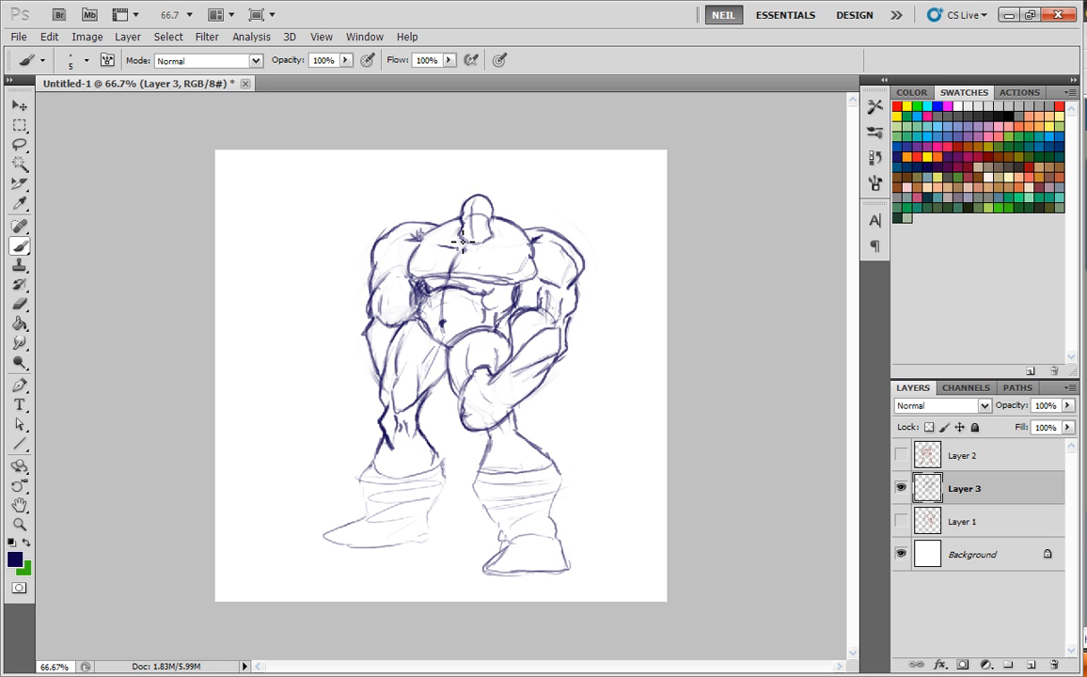
mouse_move(455, 252)
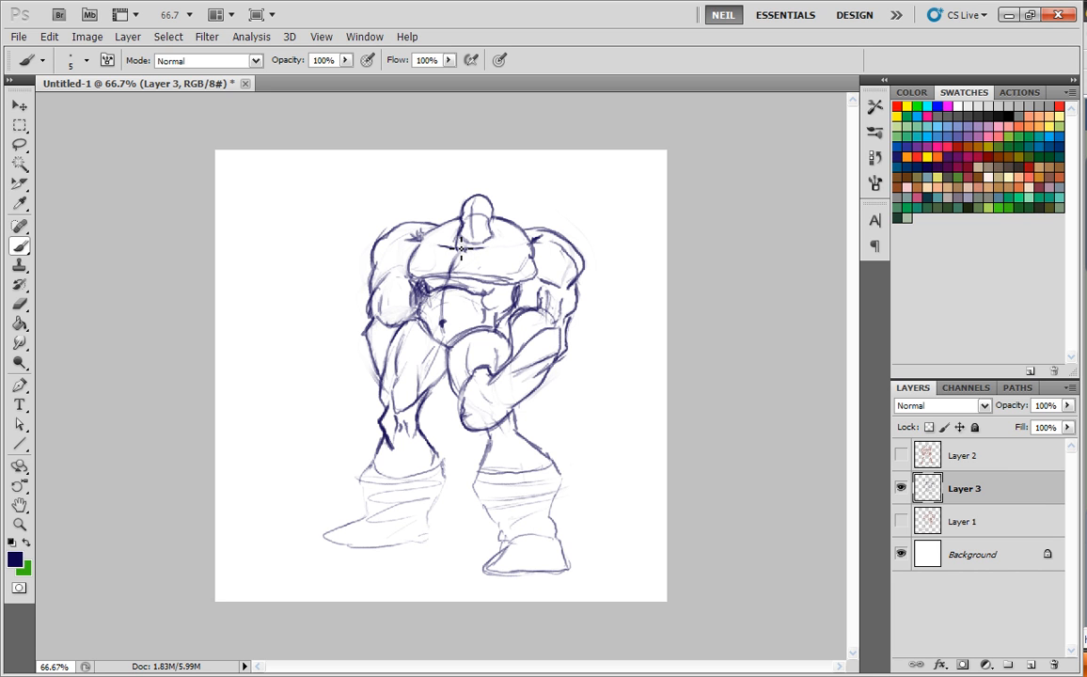
mouse_move(485, 248)
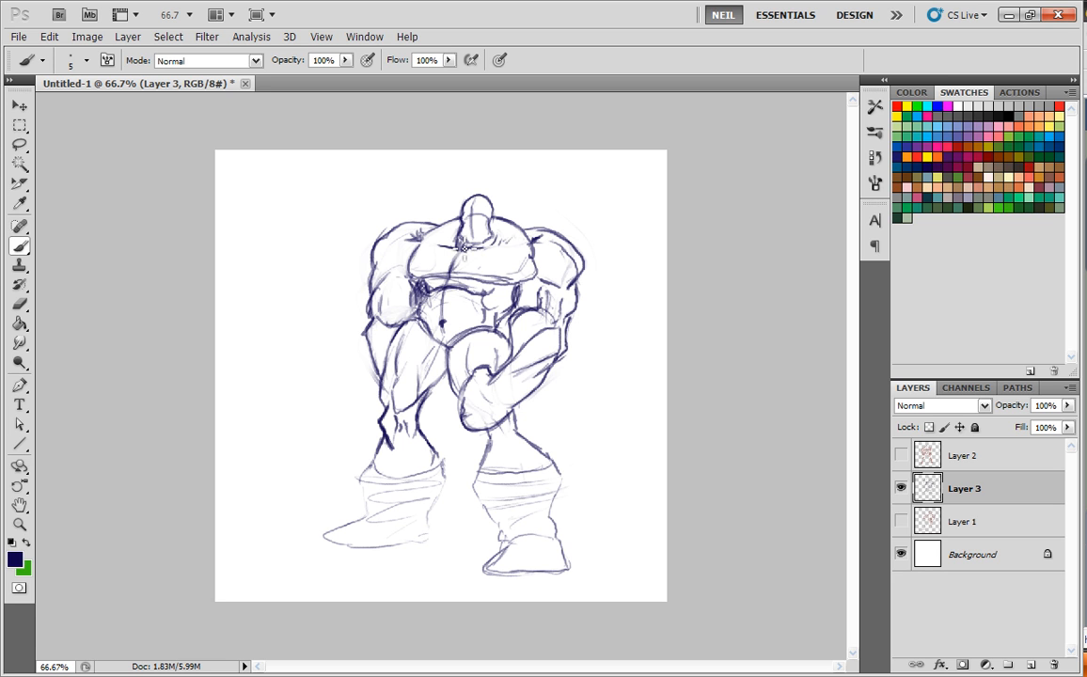
mouse_move(549, 536)
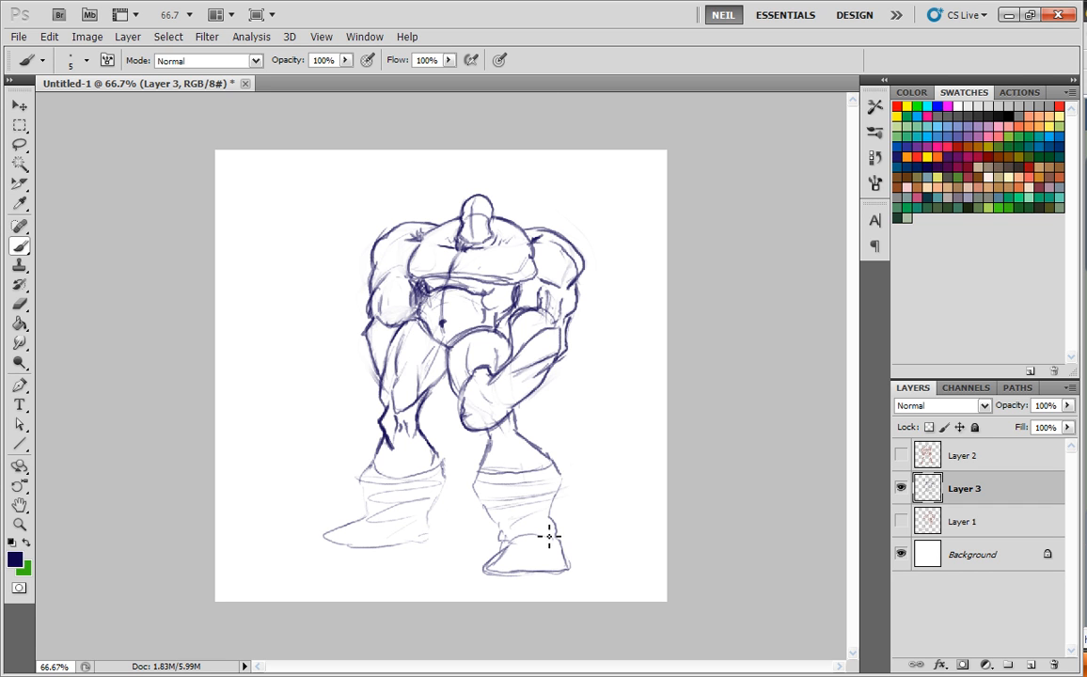
mouse_move(422, 245)
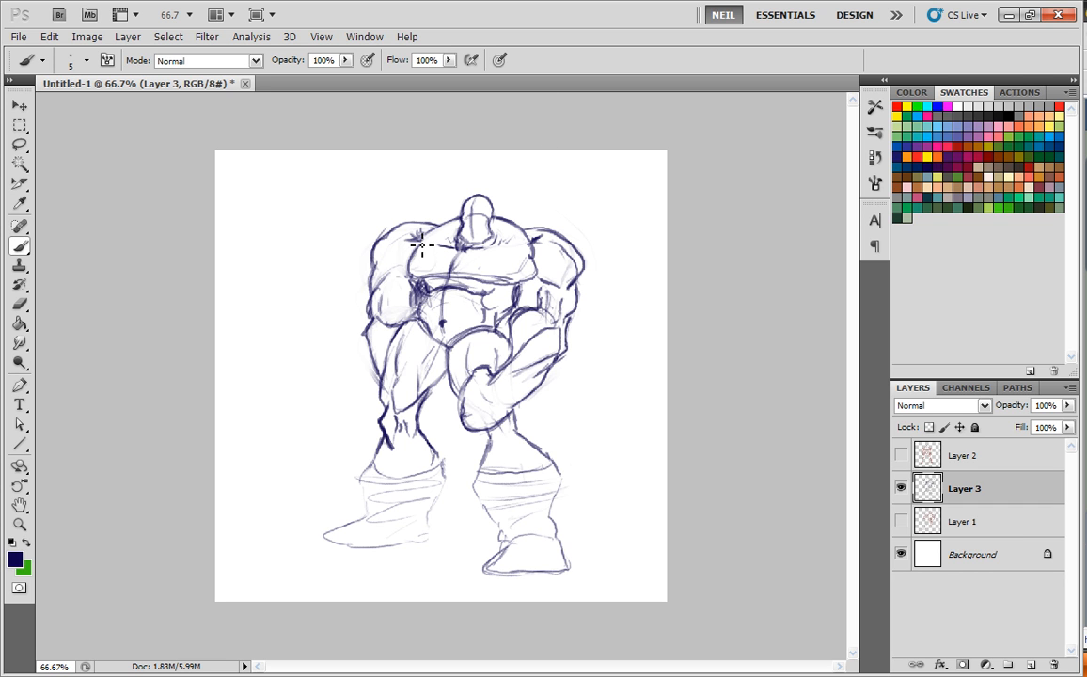
mouse_move(434, 252)
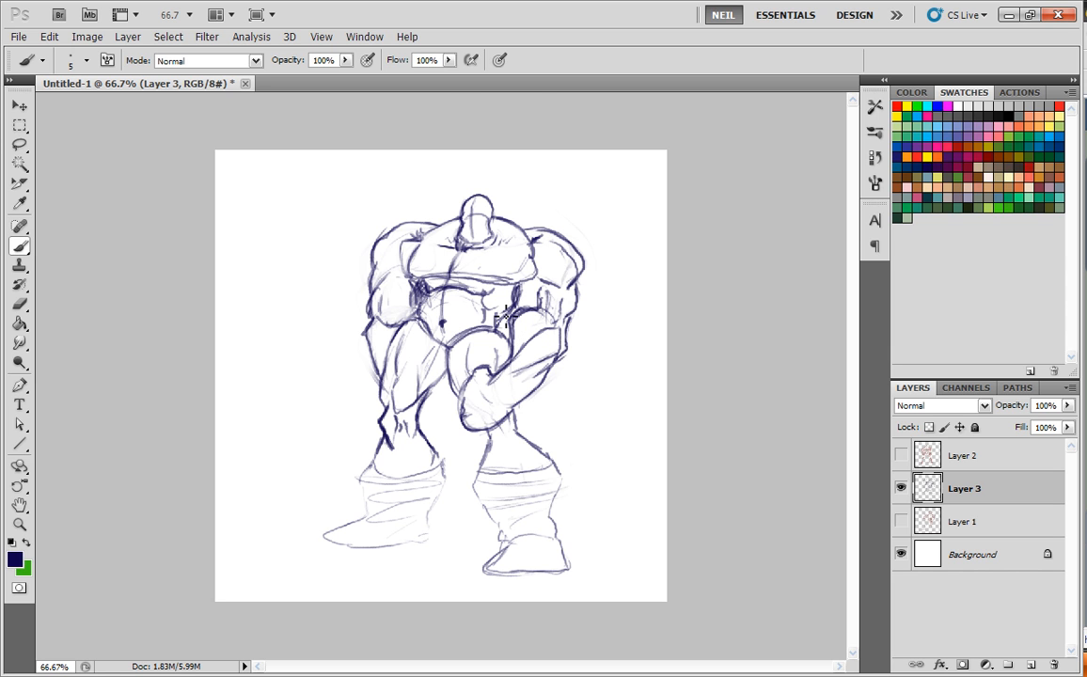
mouse_move(508, 328)
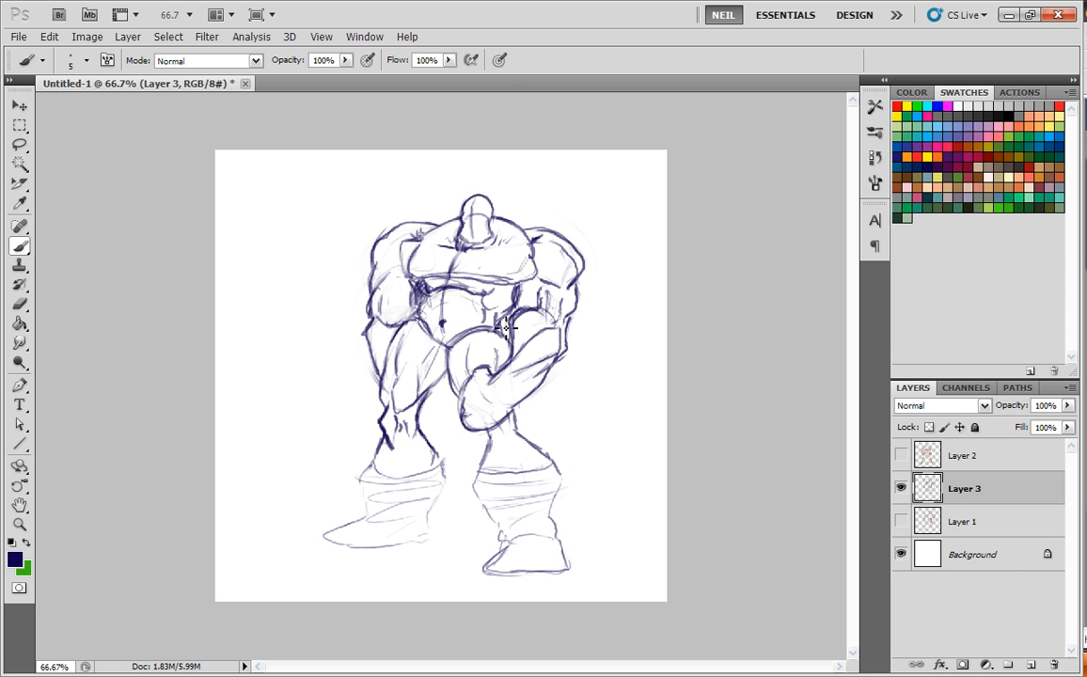
mouse_move(505, 169)
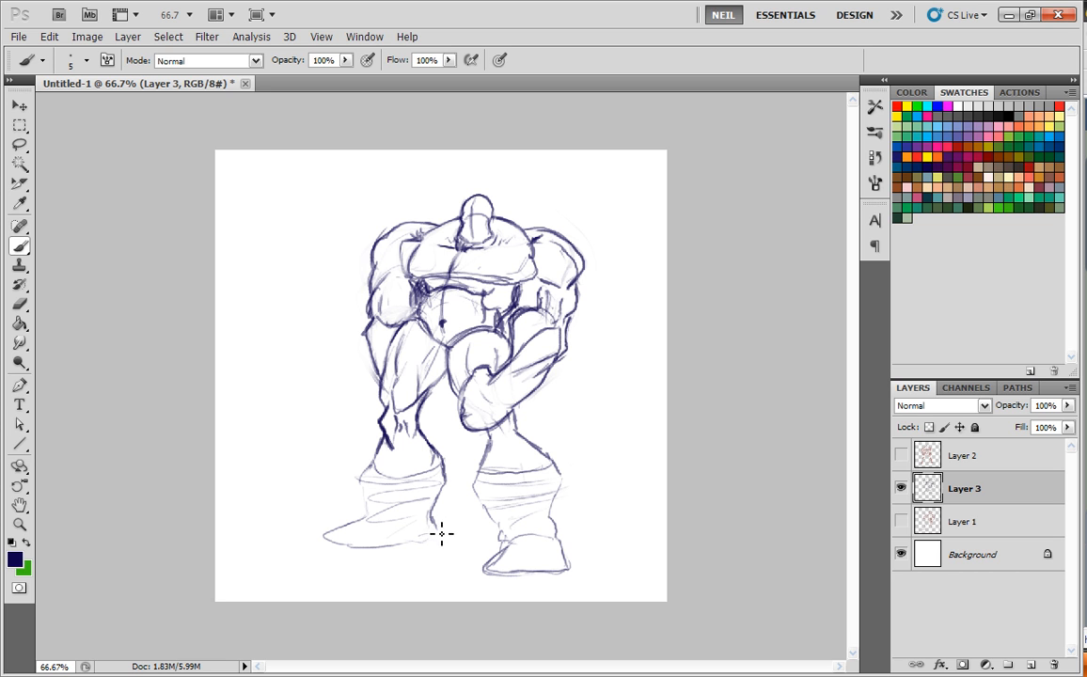
mouse_move(380, 466)
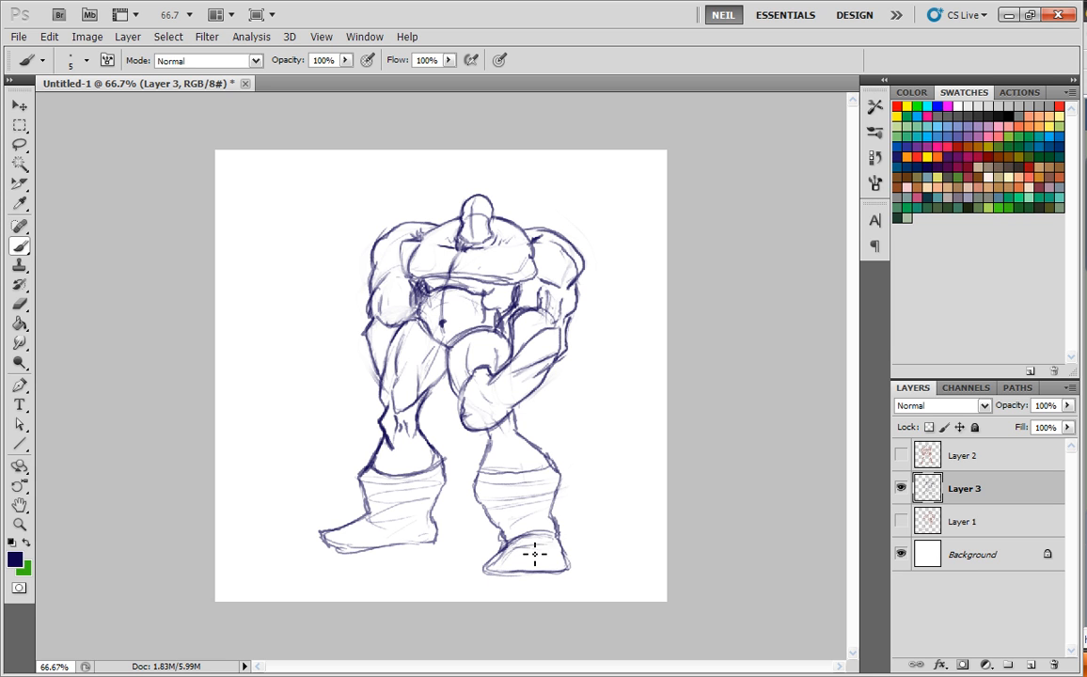
Step: Draw the sole of the right boot and add detail and toe marks to the feet
left_click_drag(534, 553, 579, 577)
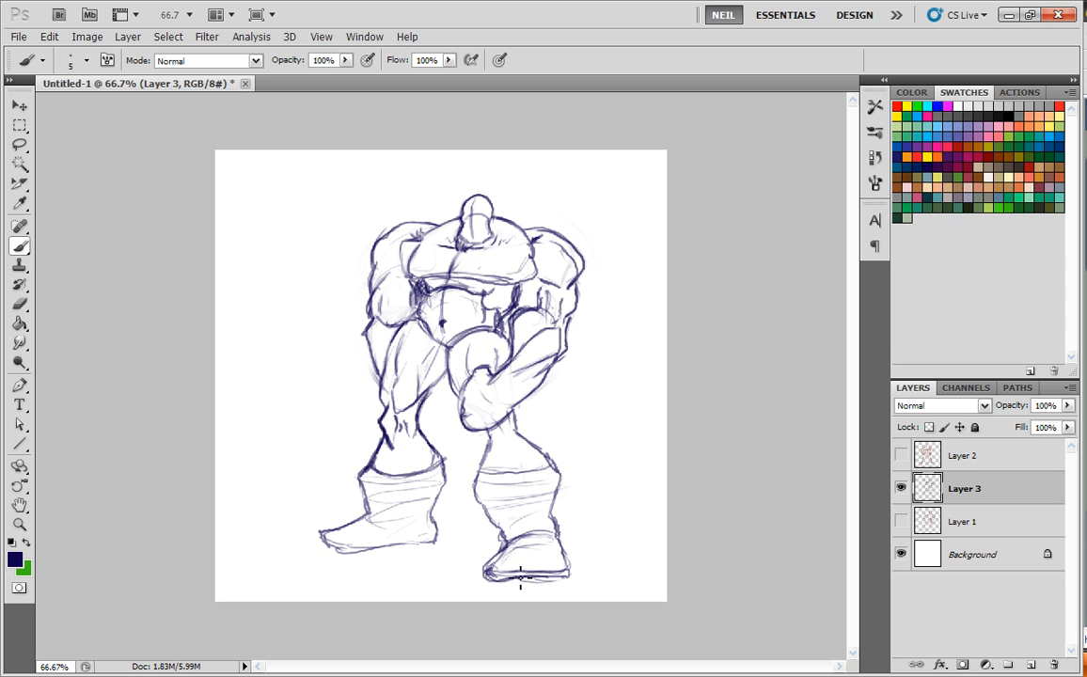
mouse_move(523, 572)
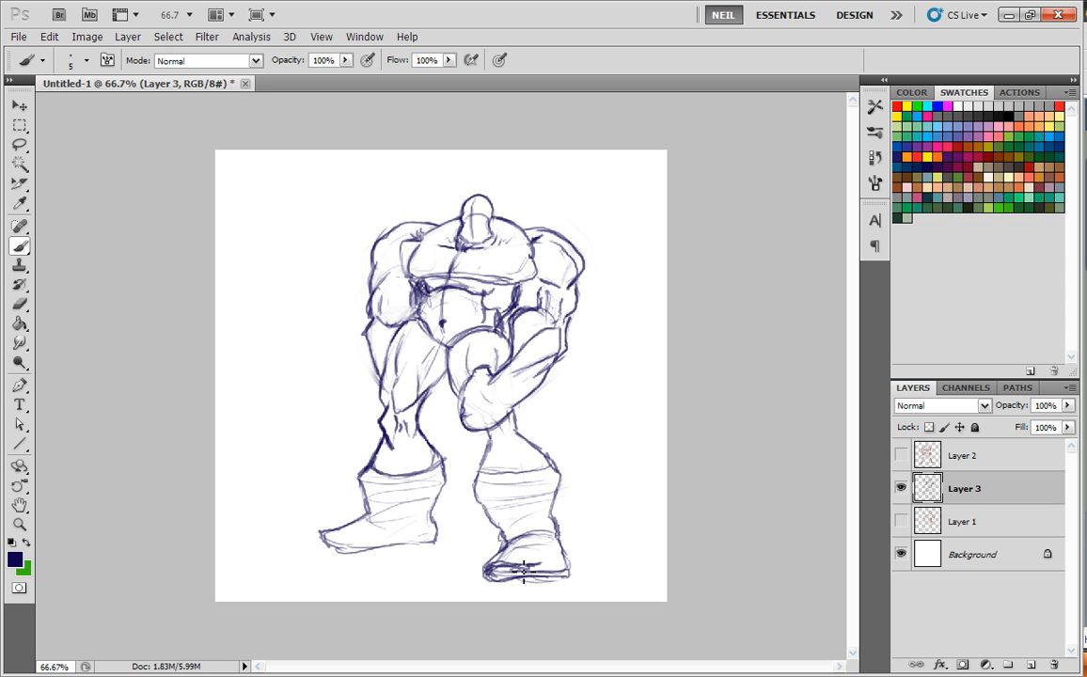
left_click_drag(498, 574, 555, 572)
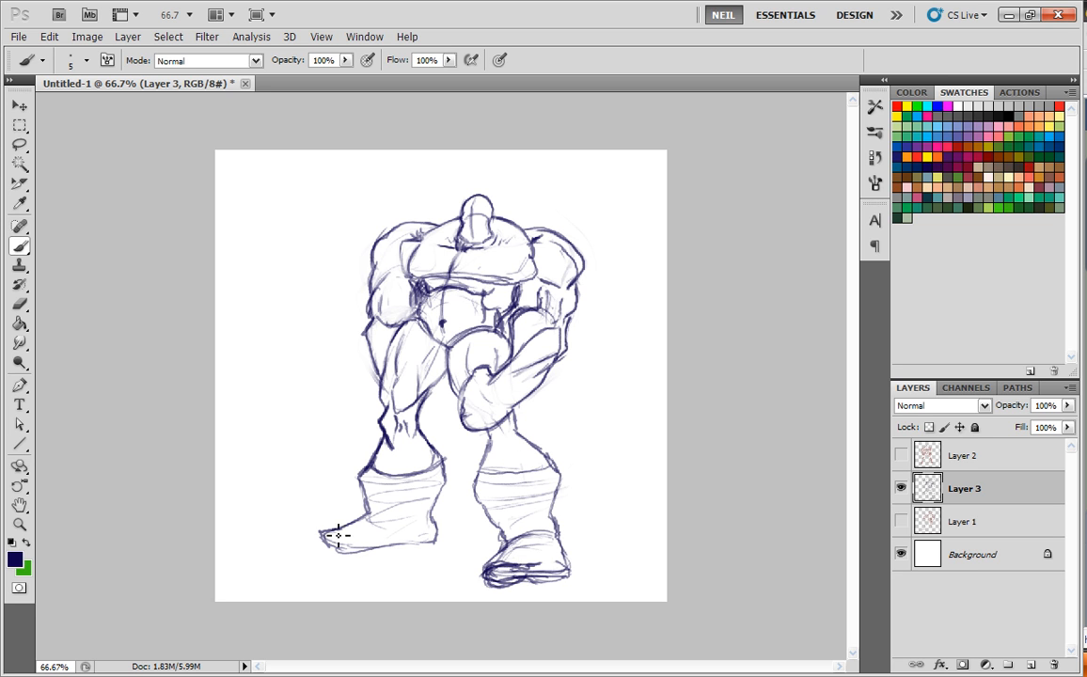
left_click(335, 536)
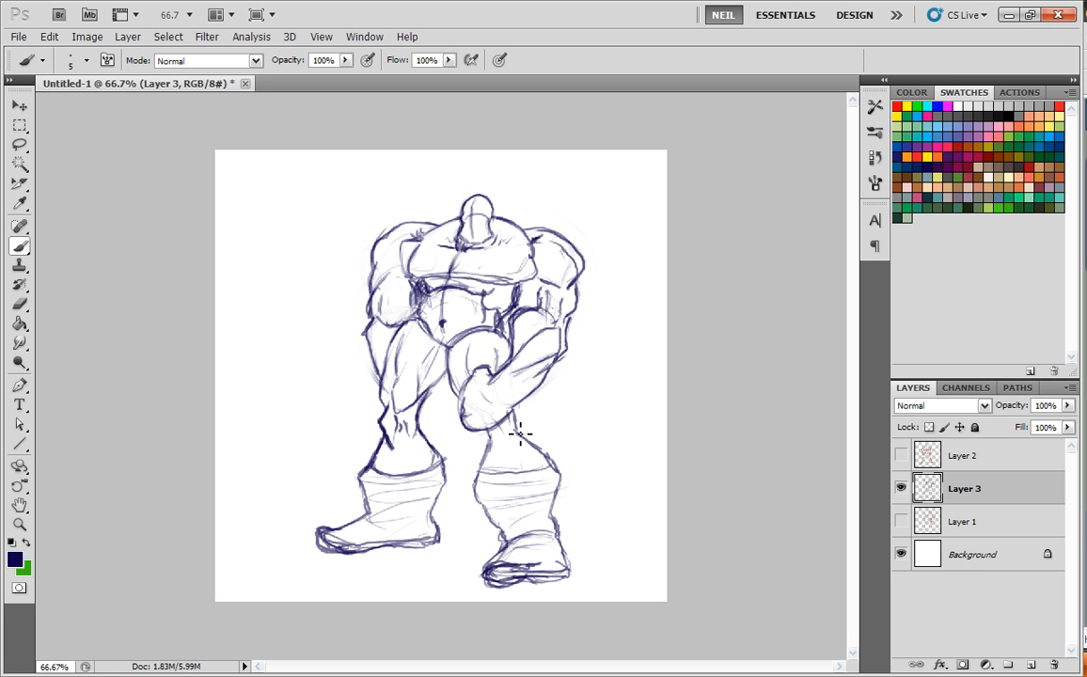
mouse_move(507, 453)
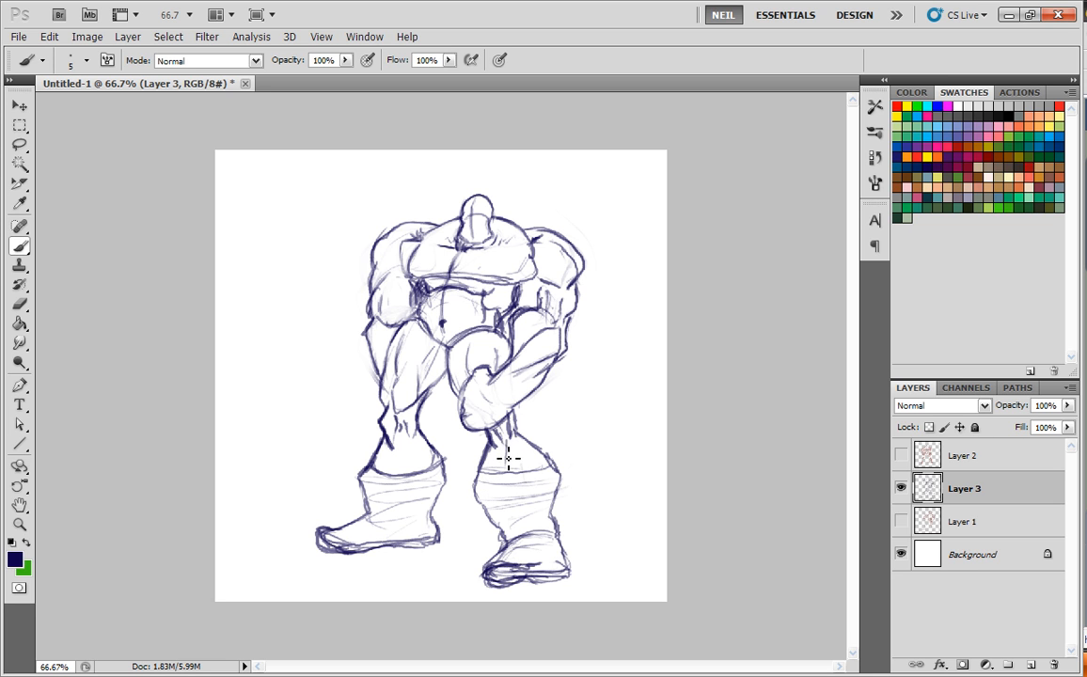
mouse_move(525, 534)
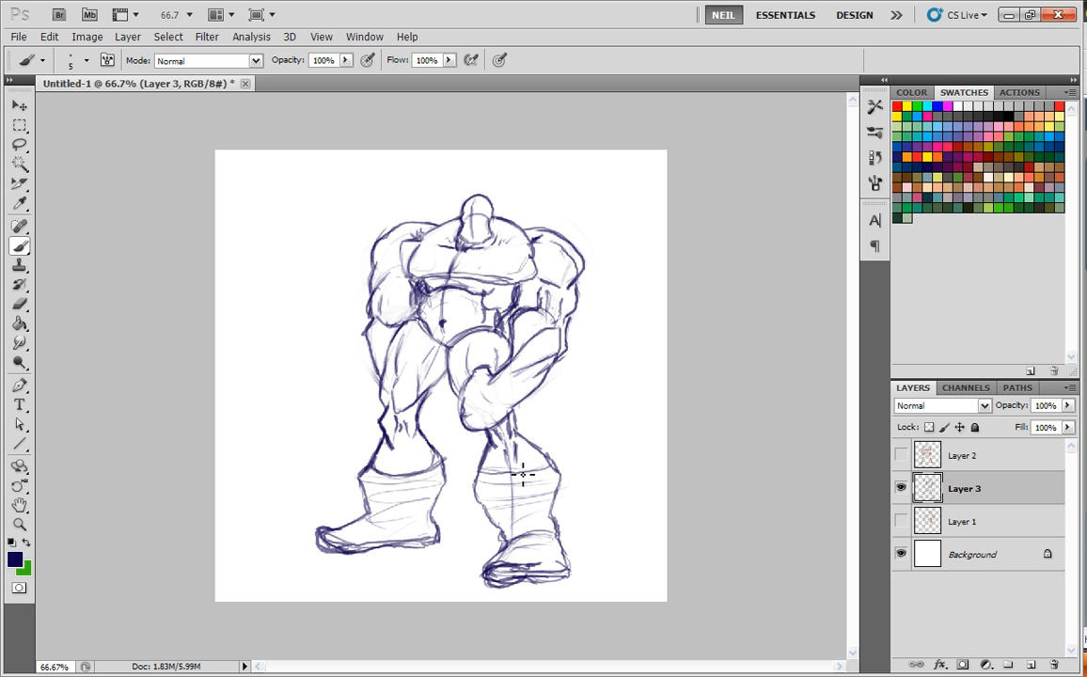
Step: Sketch vertical contour lines down the brute's right shin into the boot
left_click_drag(523, 474, 518, 549)
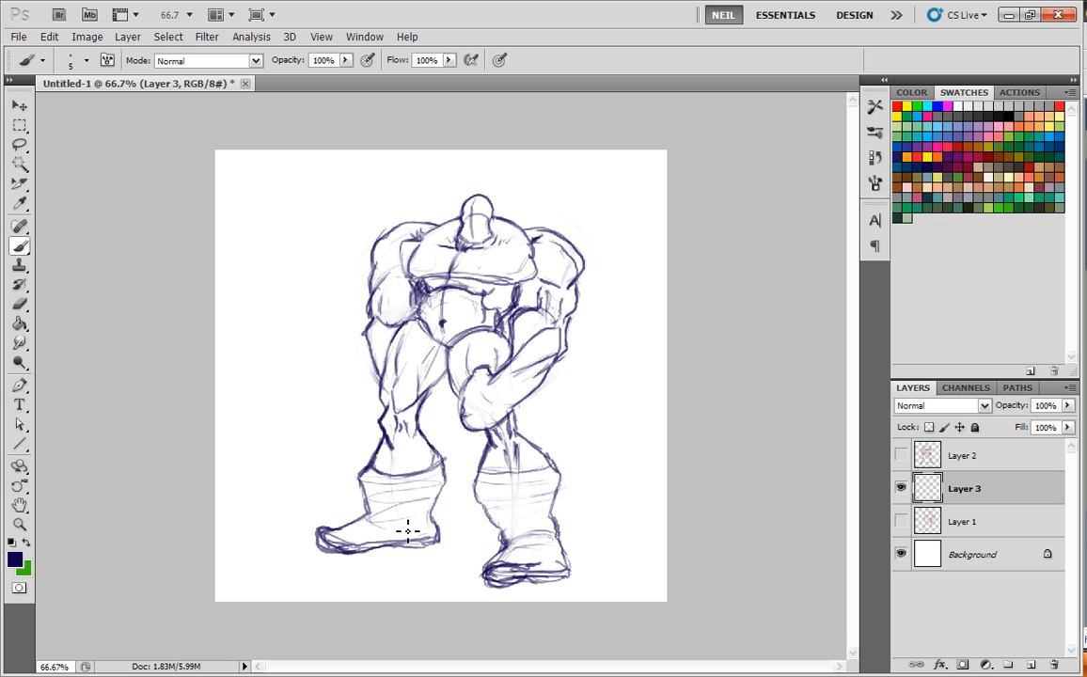
mouse_move(778, 226)
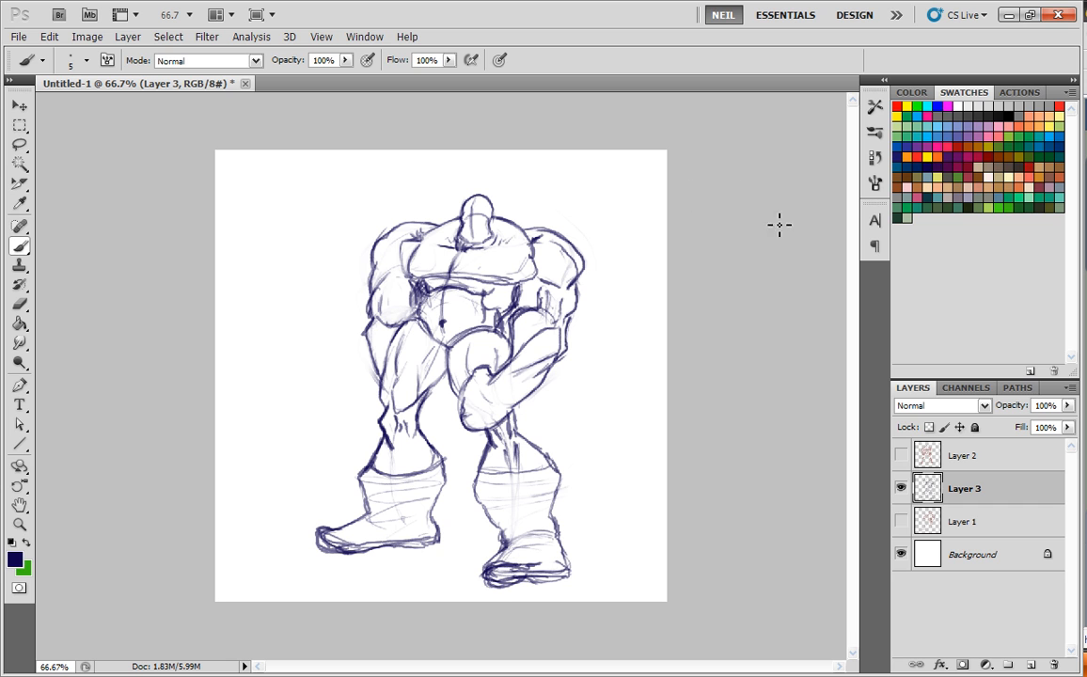
mouse_move(413, 453)
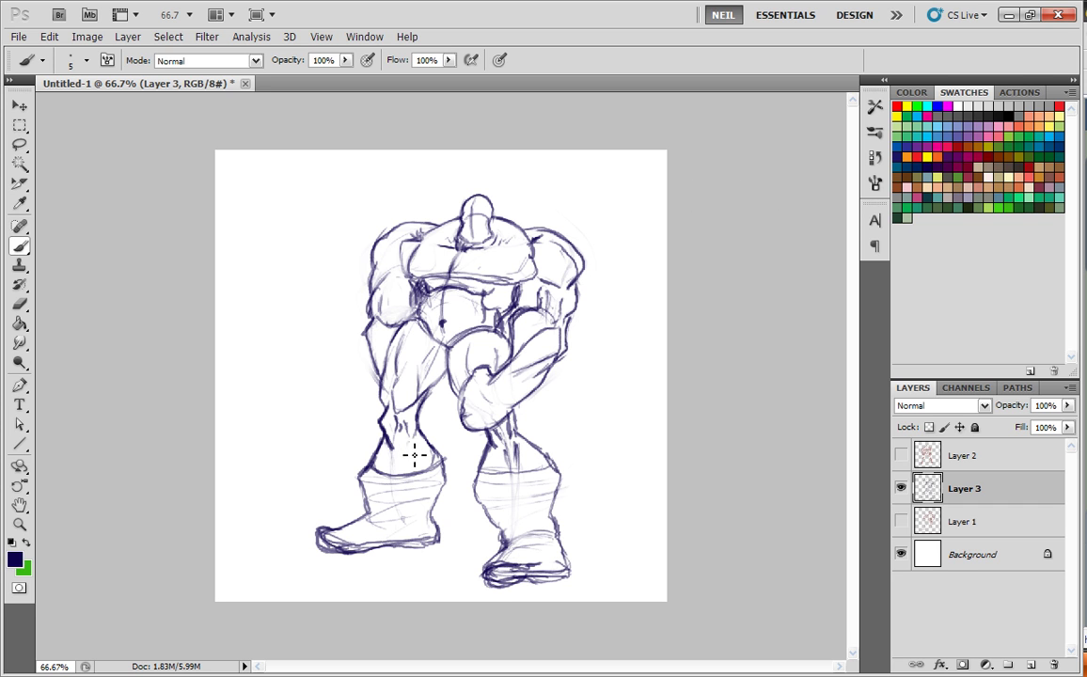
mouse_move(515, 295)
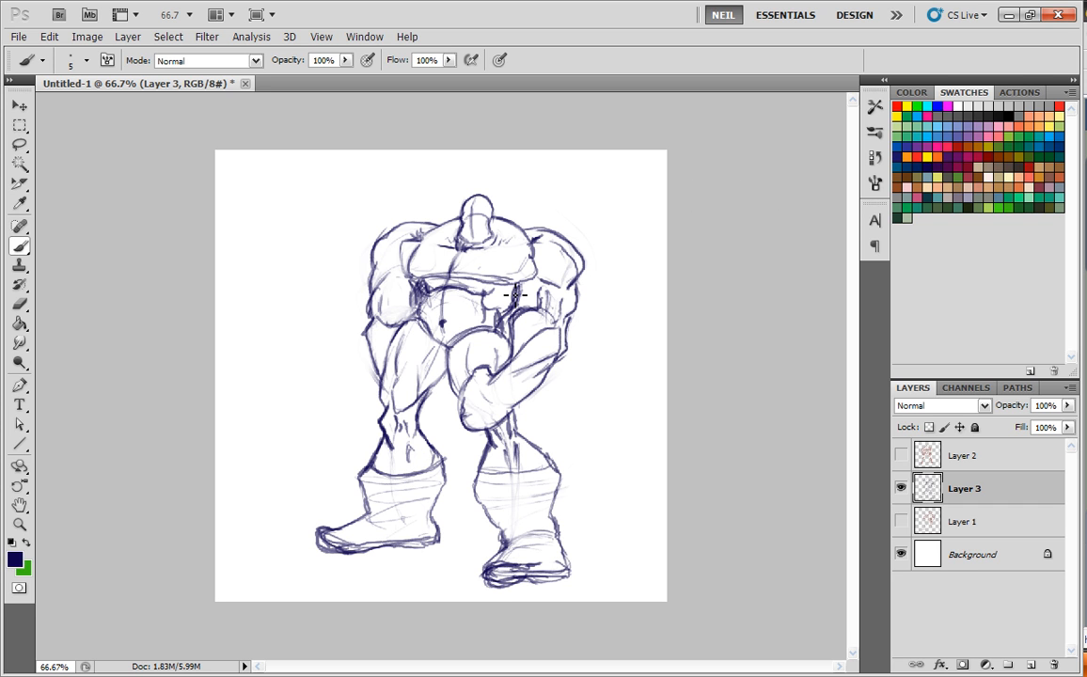
mouse_move(643, 279)
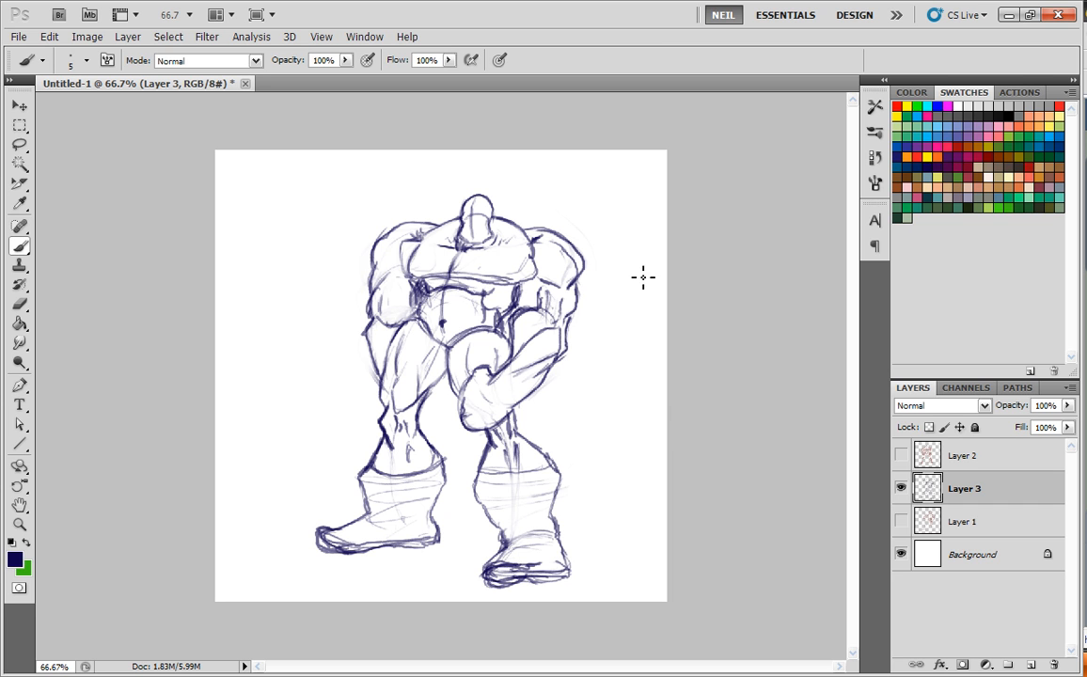
mouse_move(715, 288)
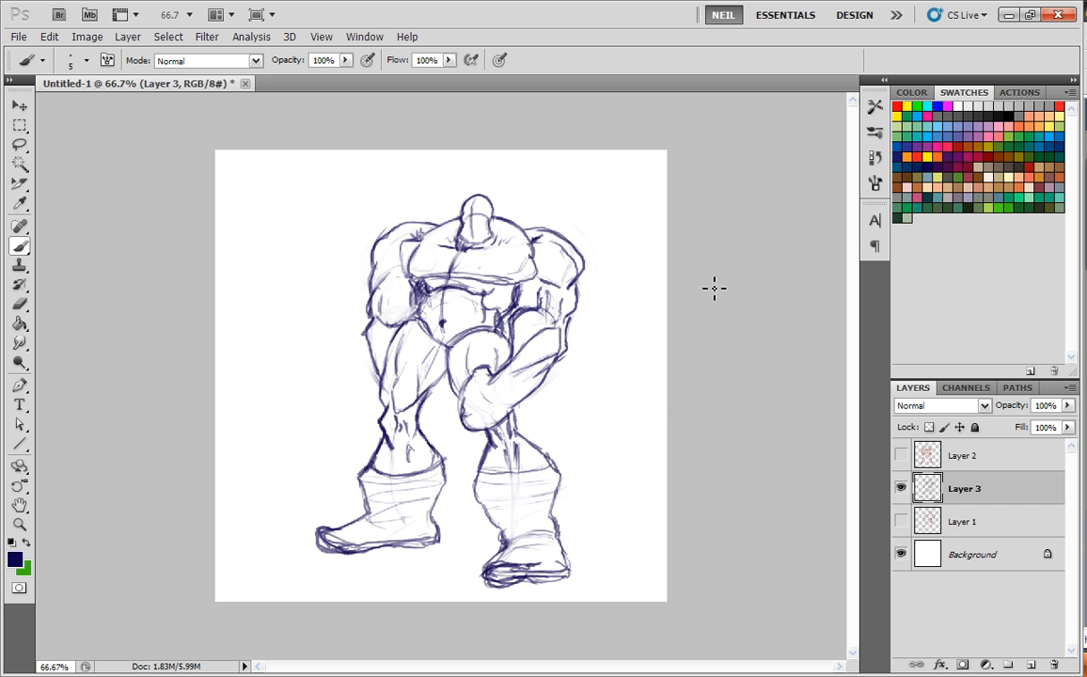
mouse_move(688, 323)
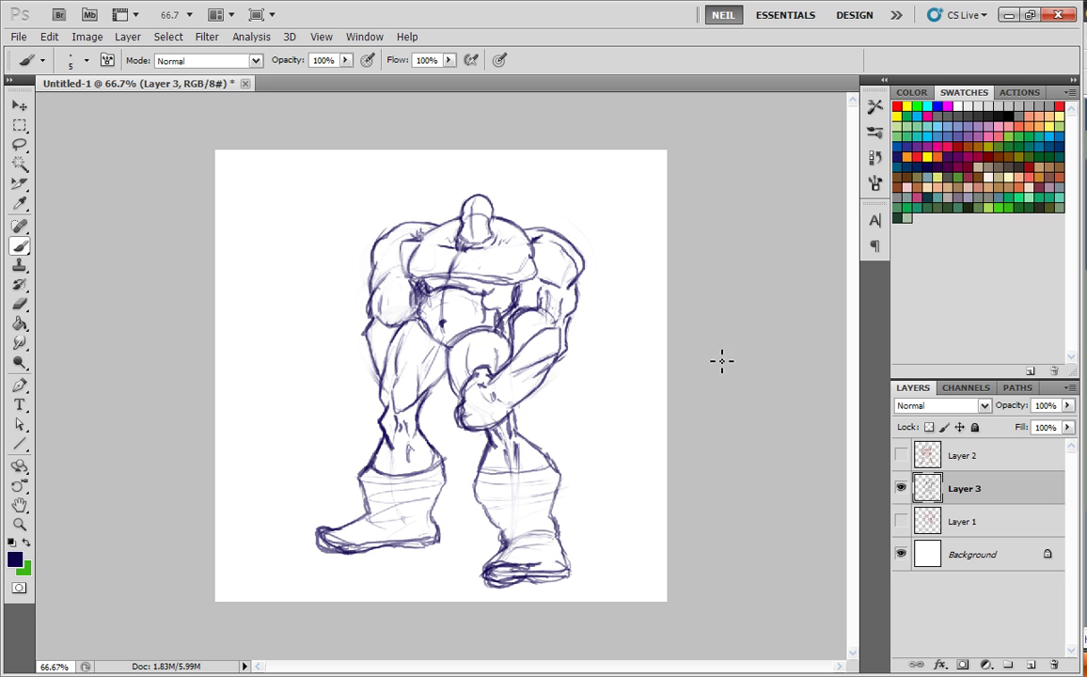
mouse_move(534, 444)
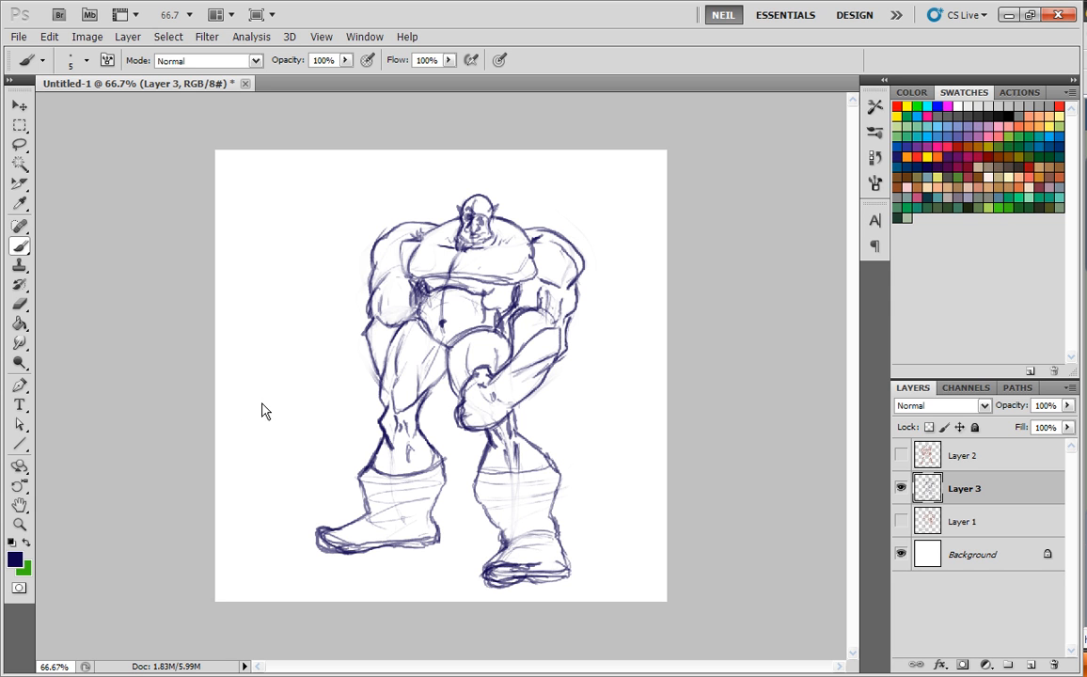
Step: Add a new empty layer above the faded sketch via the Layers panel
left_click(87, 37)
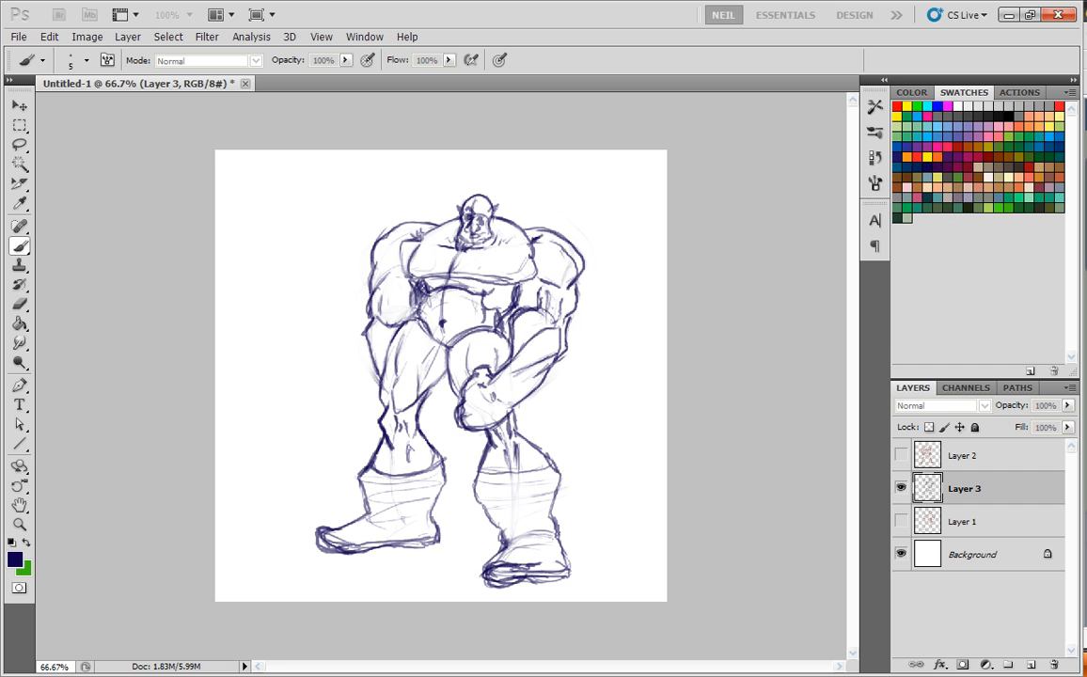
left_click(87, 35)
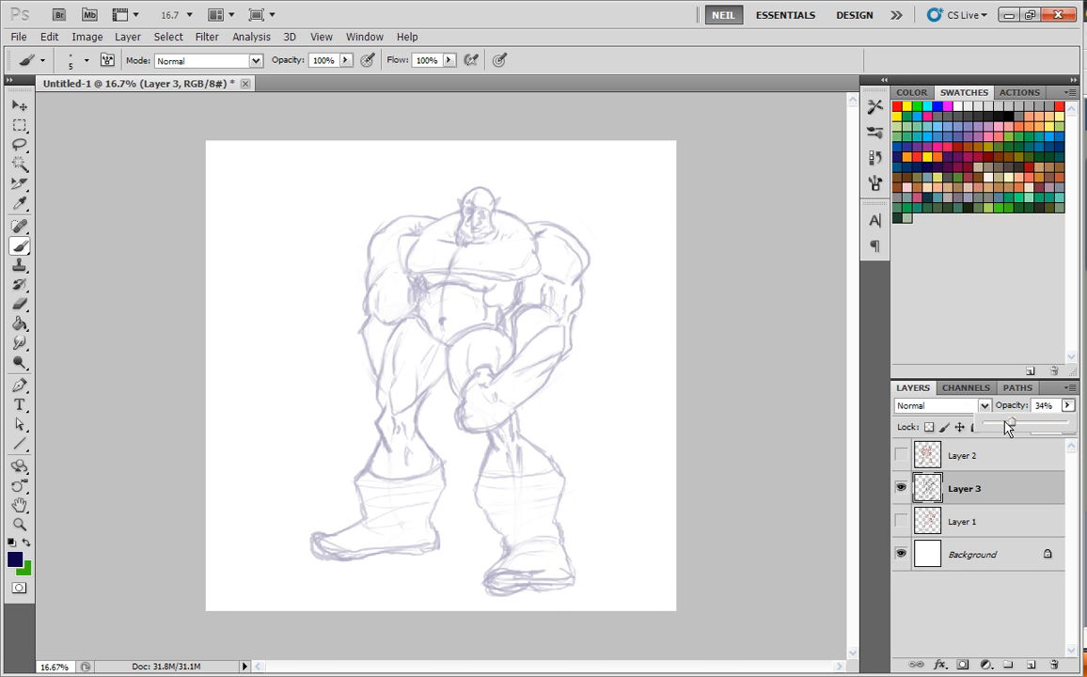
left_click(1009, 666)
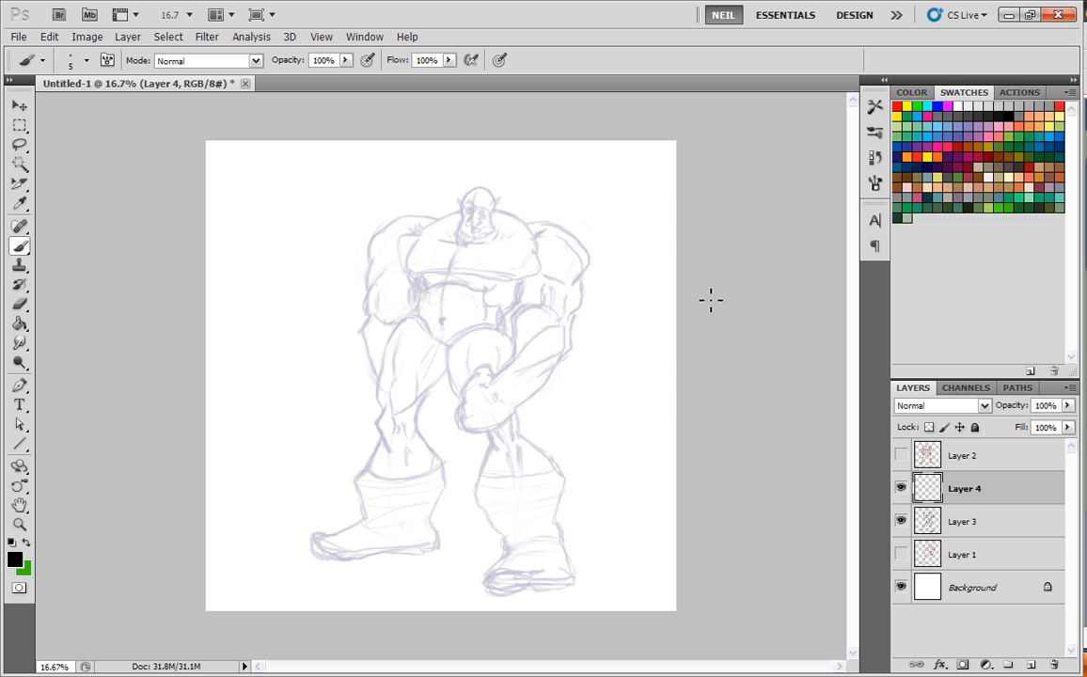
mouse_move(506, 309)
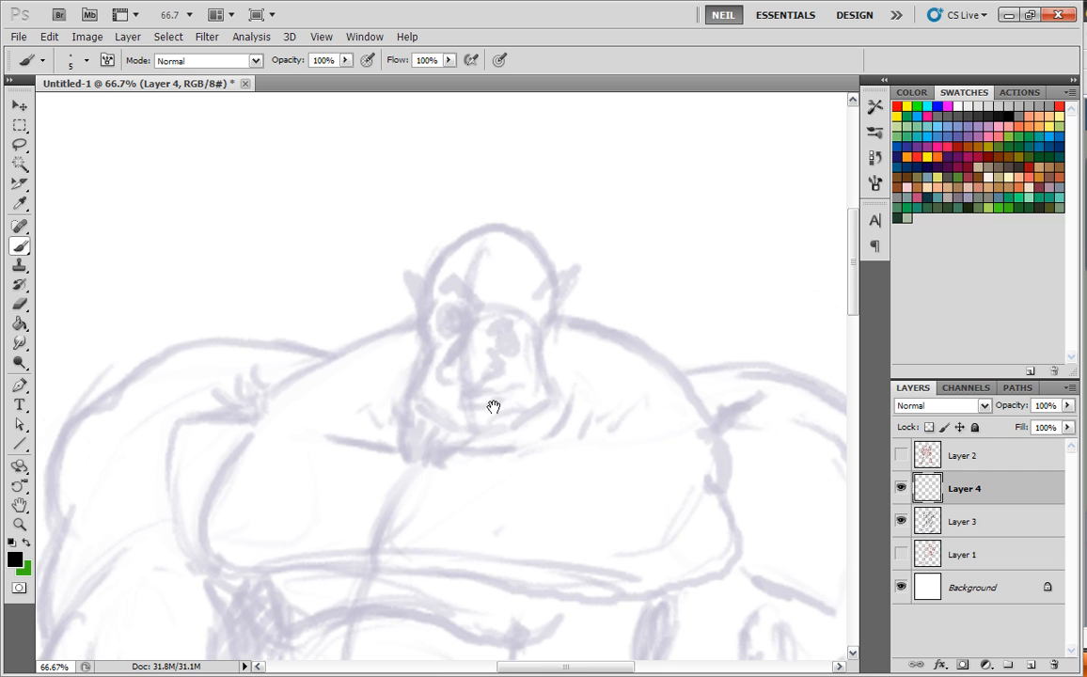
mouse_move(480, 313)
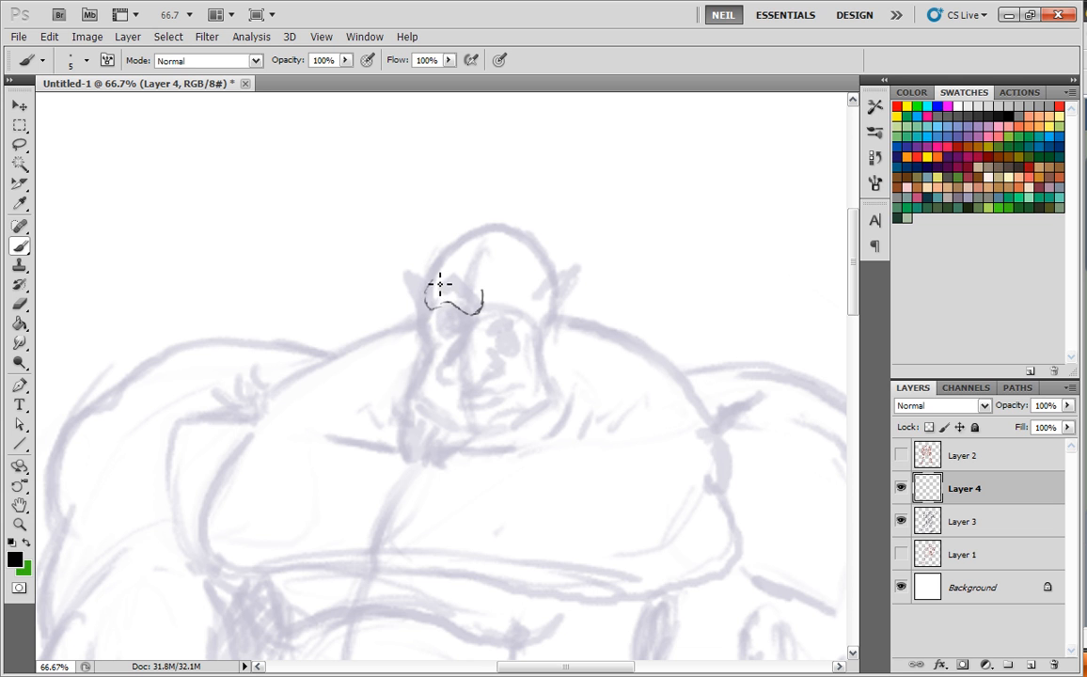
Step: Ink the left brow, left pointy ear and right brow in dark lines over the sketch
left_click_drag(440, 282, 474, 323)
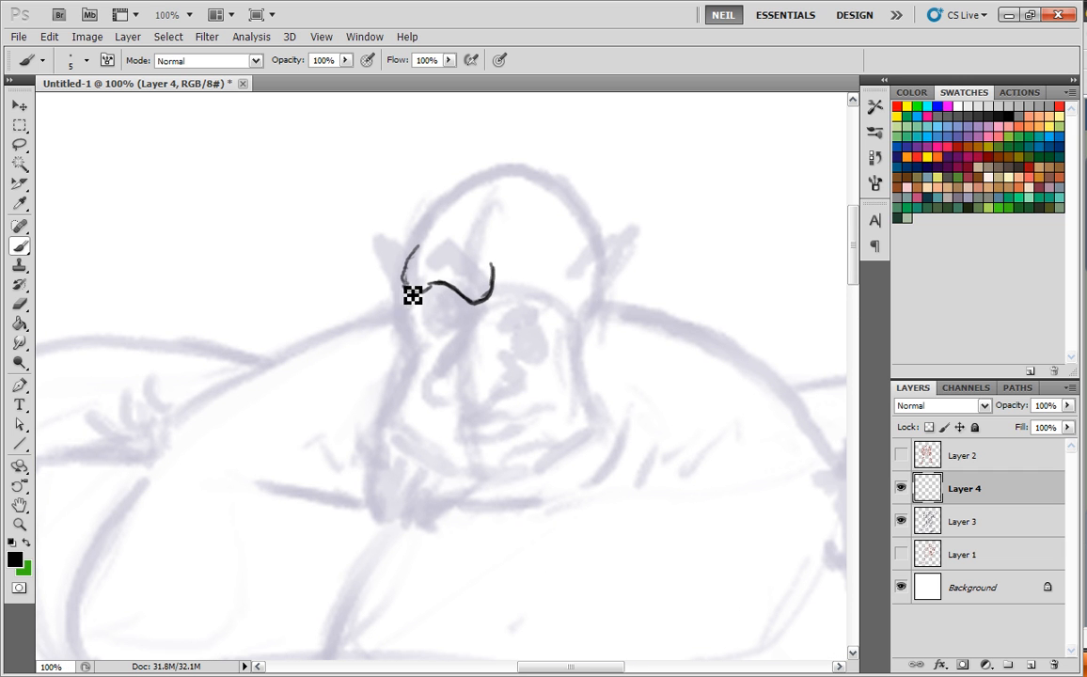
left_click_drag(412, 297, 376, 235)
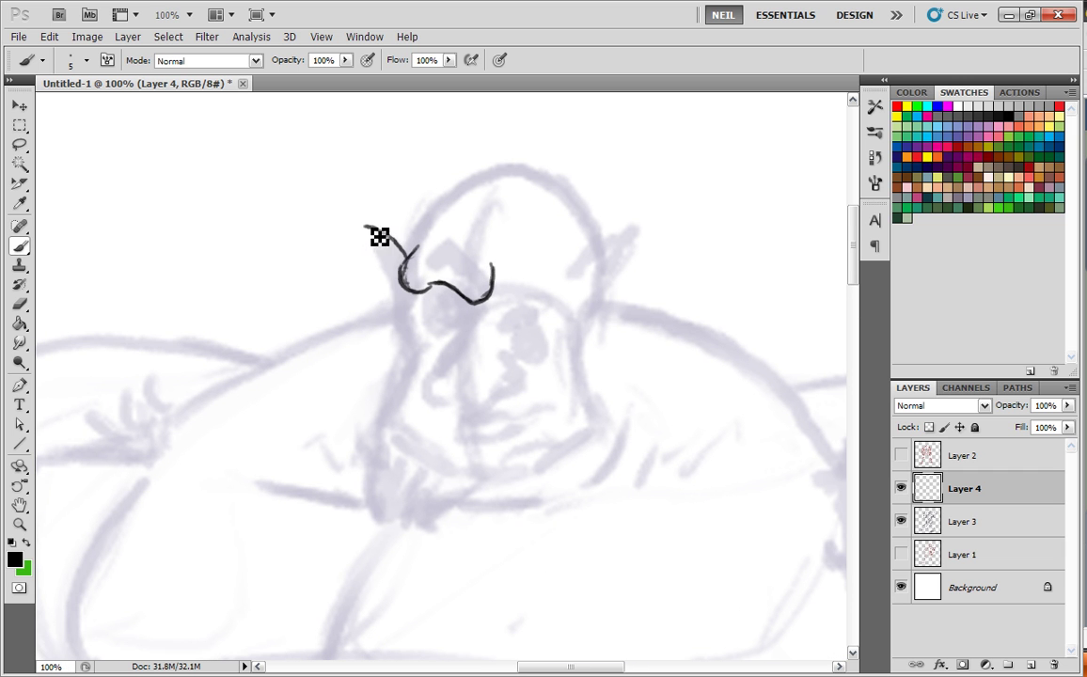
left_click_drag(376, 235, 395, 289)
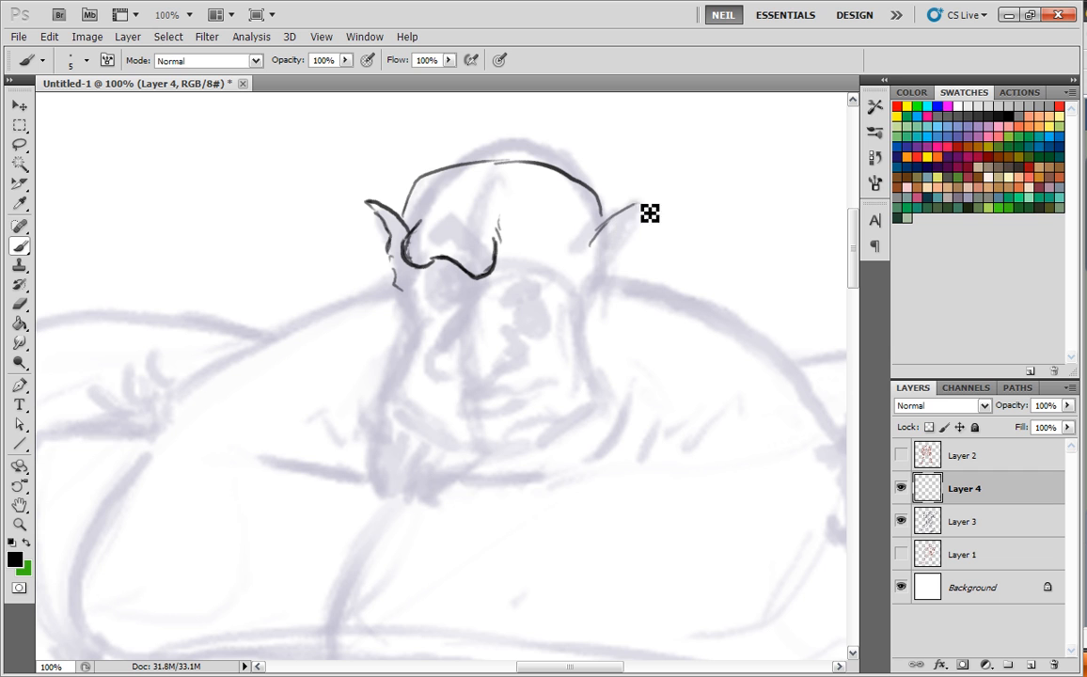
left_click_drag(630, 203, 607, 283)
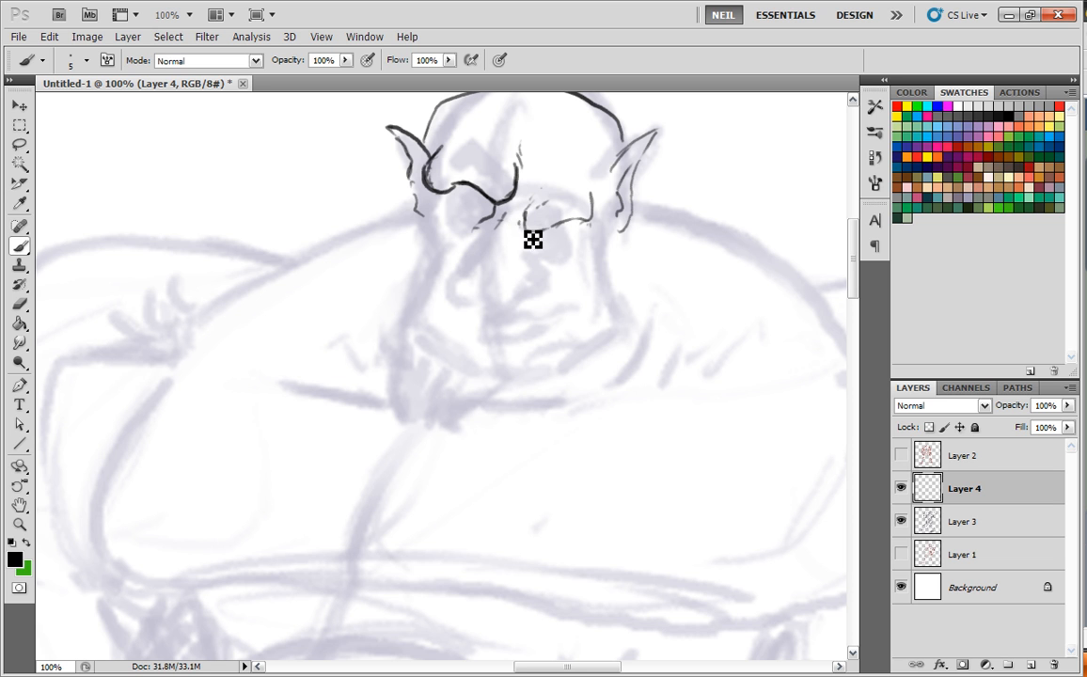
mouse_move(506, 226)
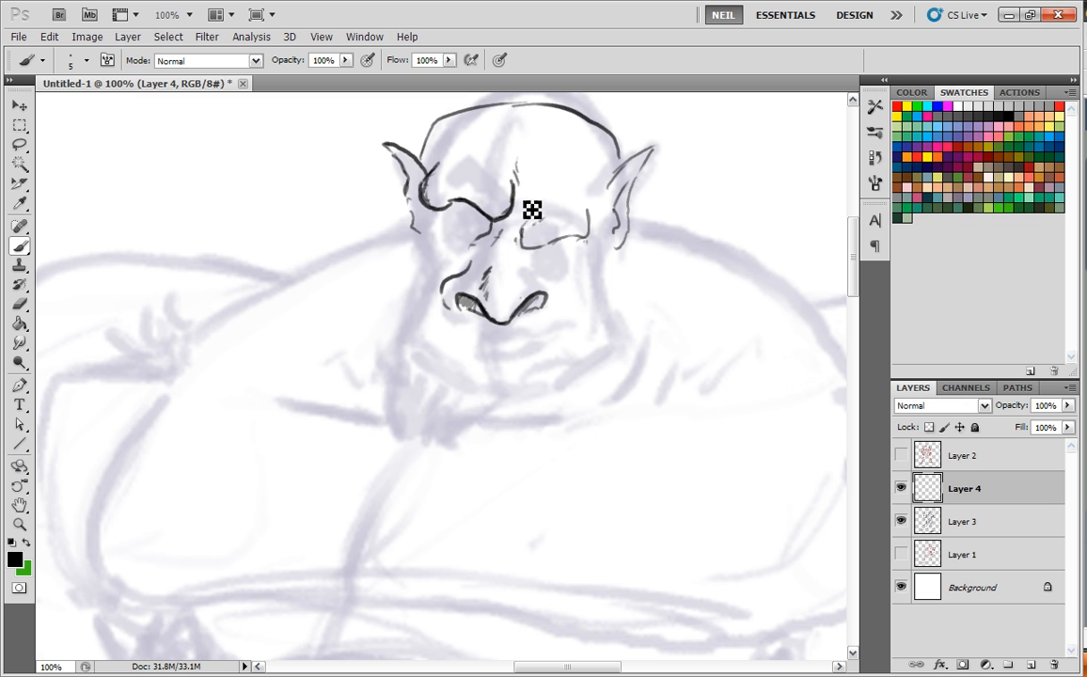
Step: Draw the troll's uneven eyes beneath the heavy brows
left_click_drag(535, 210, 568, 241)
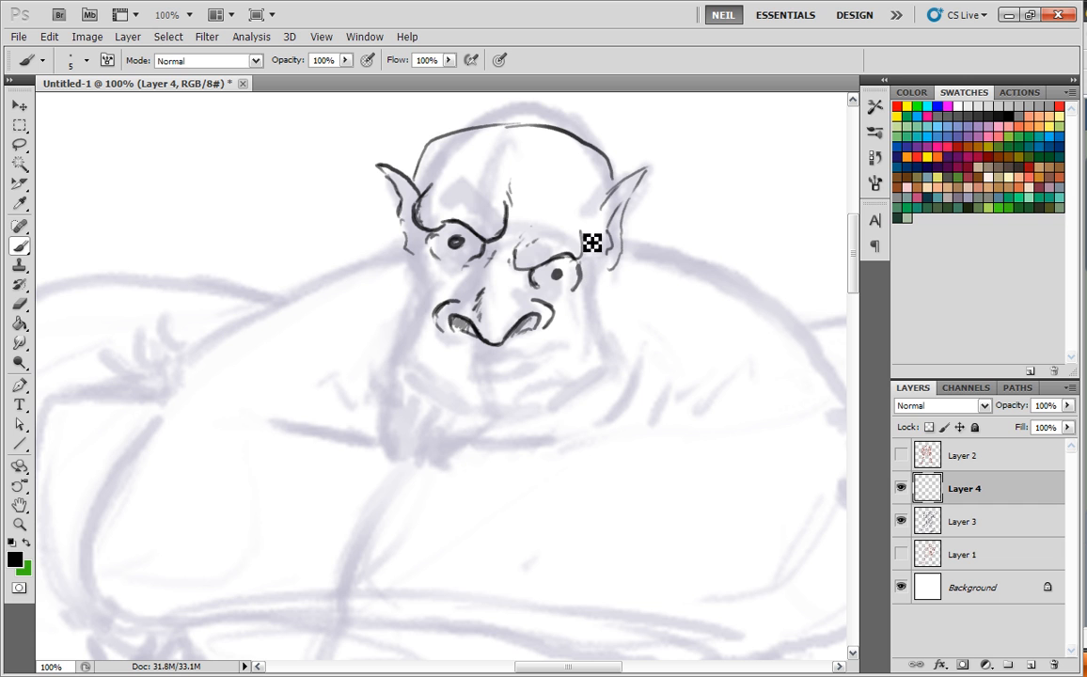
mouse_move(550, 226)
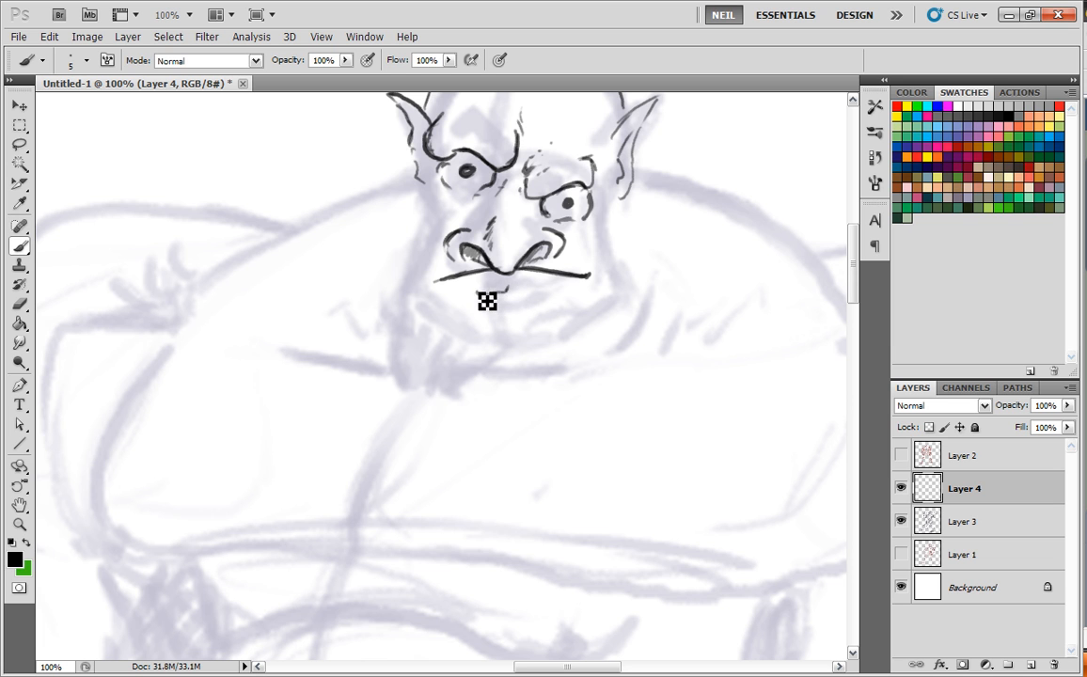
mouse_move(538, 301)
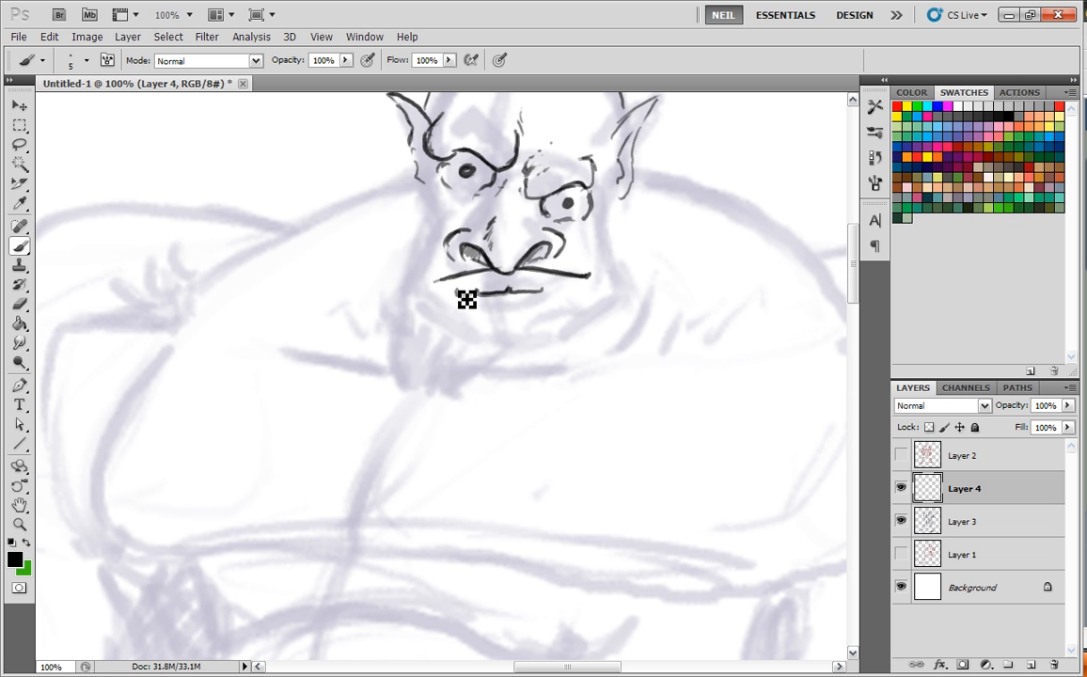
Step: Draw the boxy upper teeth under the nose and outline the lower teeth and lip
left_click_drag(467, 299, 571, 299)
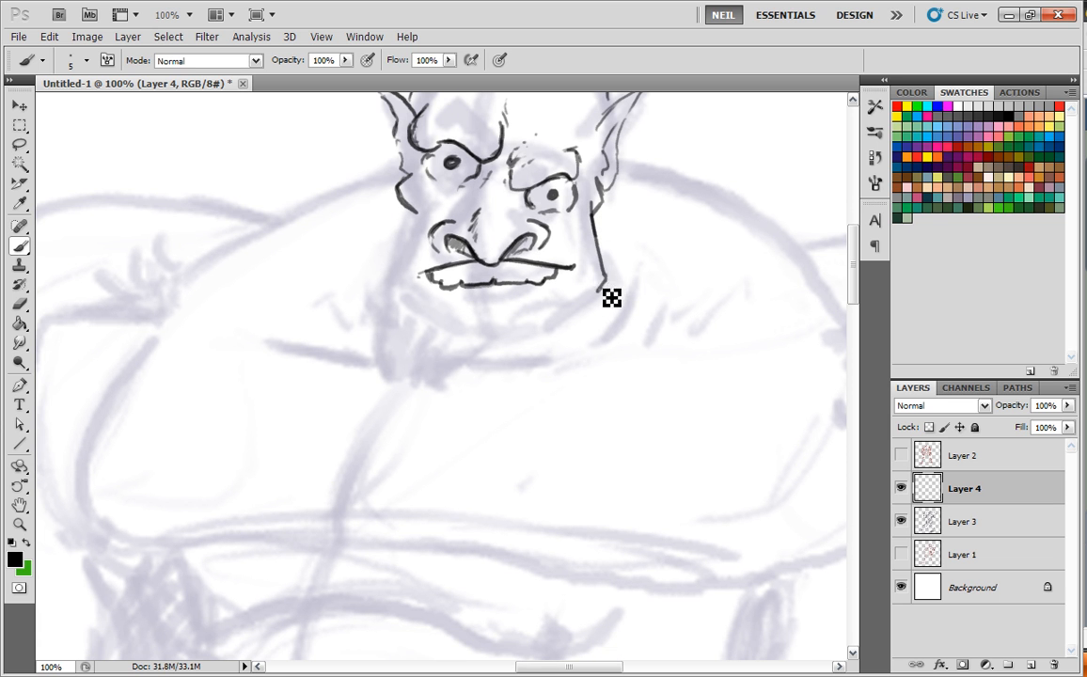
left_click_drag(613, 299, 421, 186)
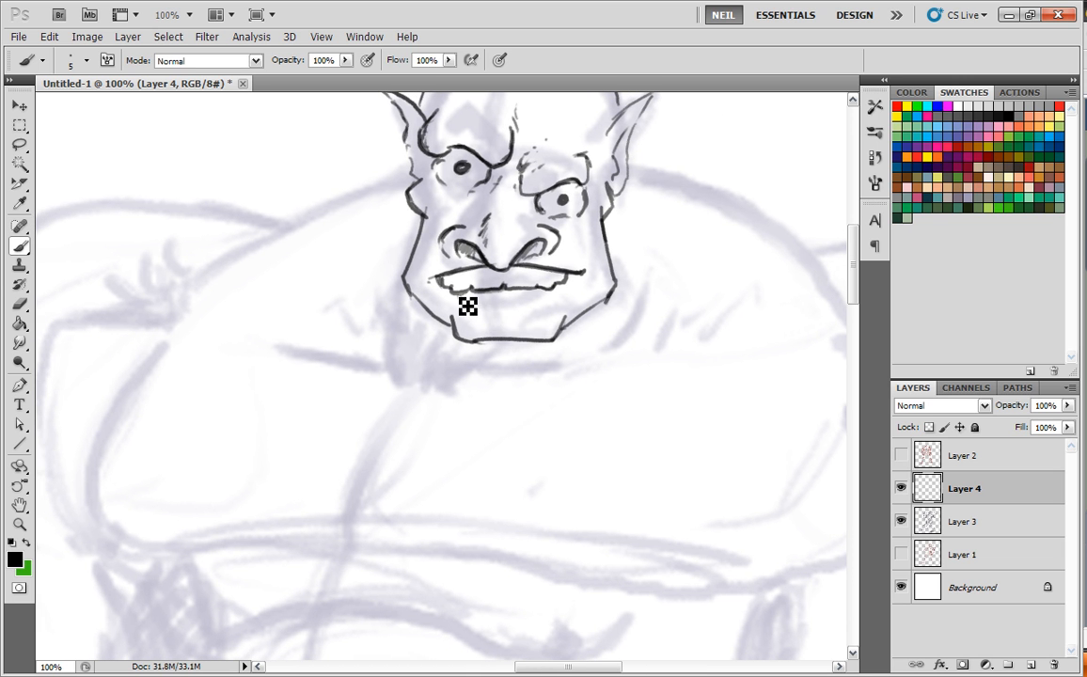
mouse_move(468, 320)
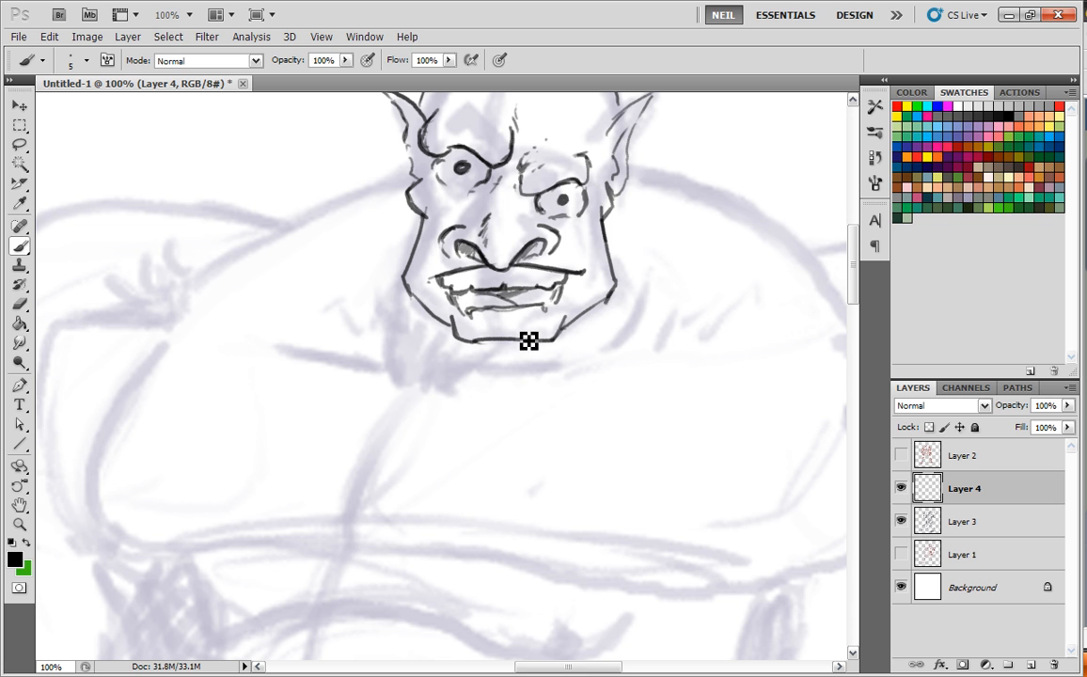
left_click_drag(530, 341, 545, 301)
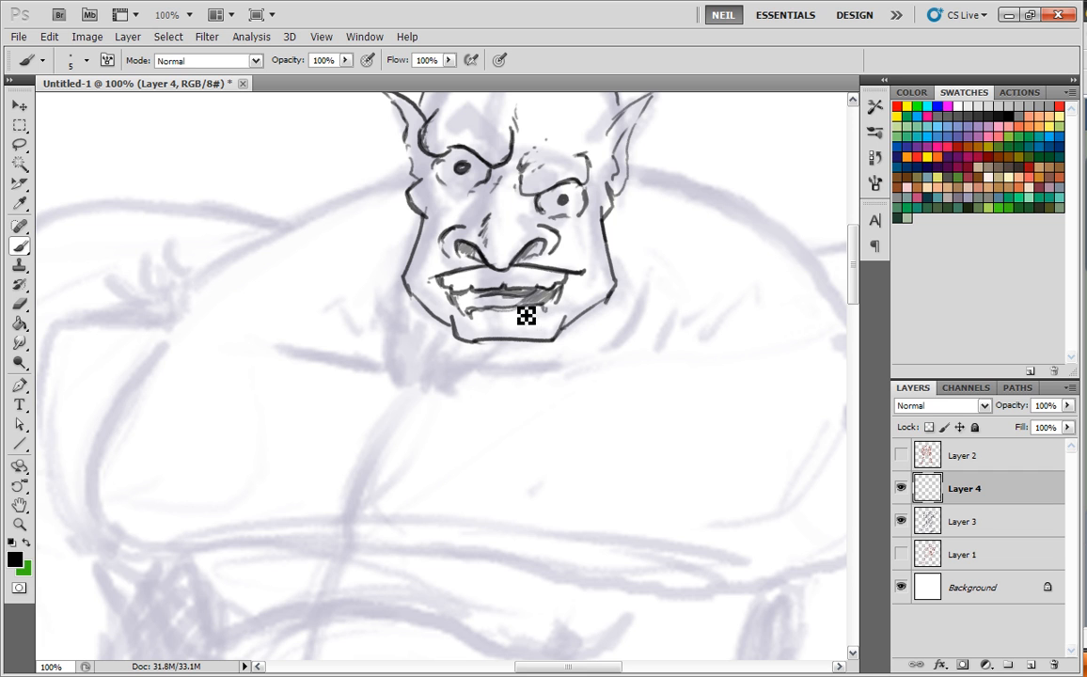
Step: Shade the open mouth interior dark, then draw the square jaw and chin
left_click_drag(527, 316, 561, 329)
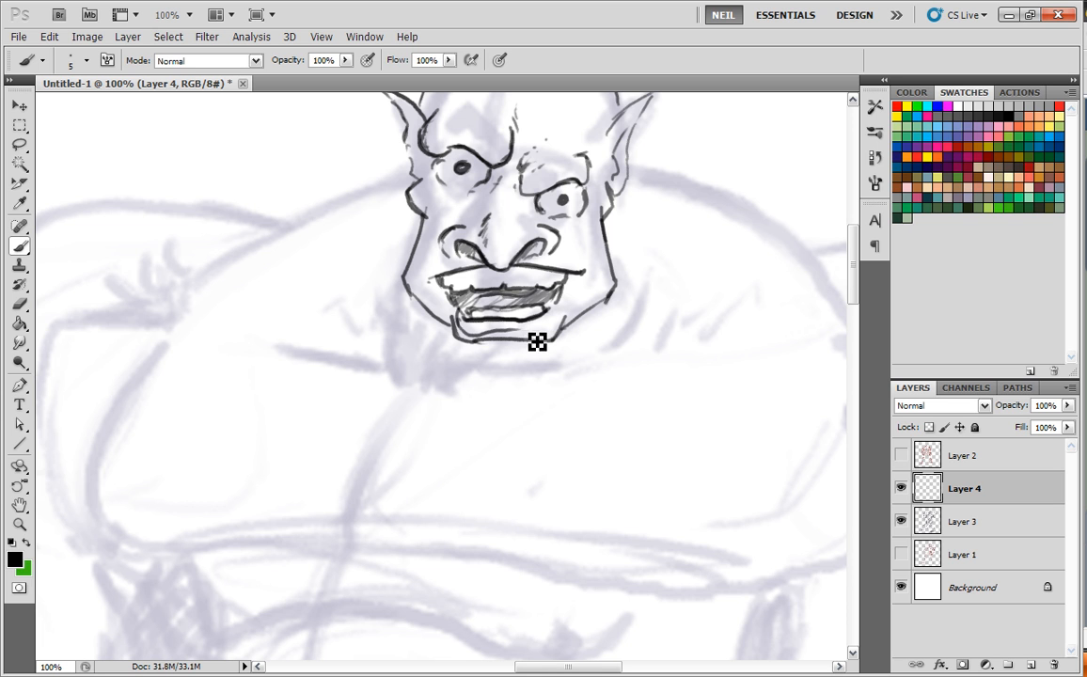
key("ctrl+minus")
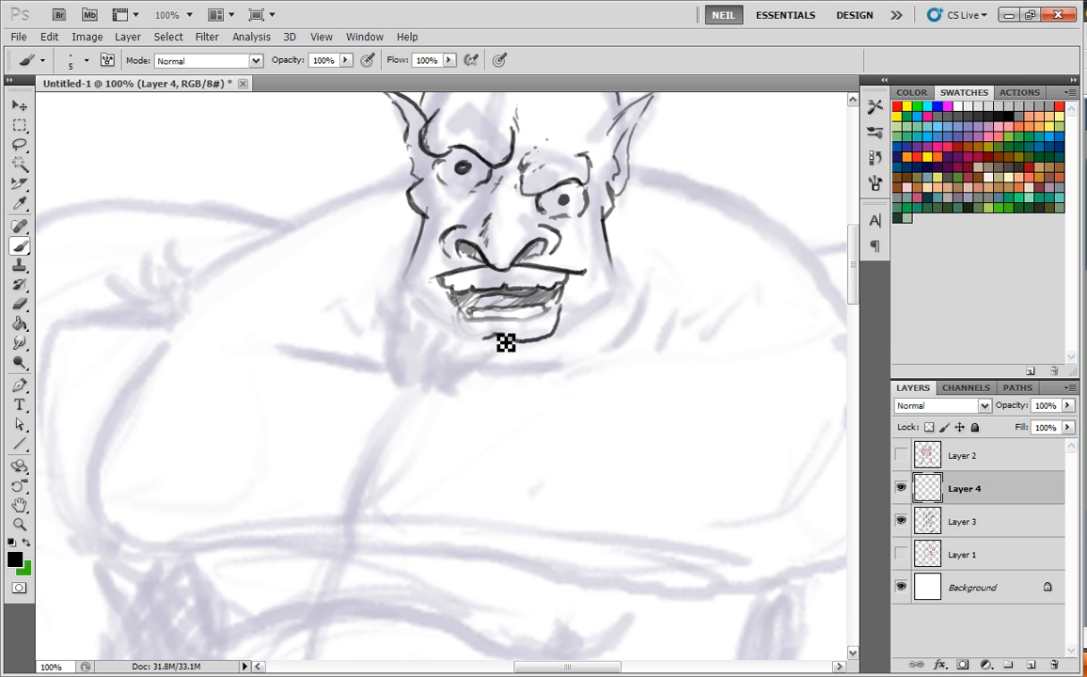
left_click_drag(506, 343, 555, 327)
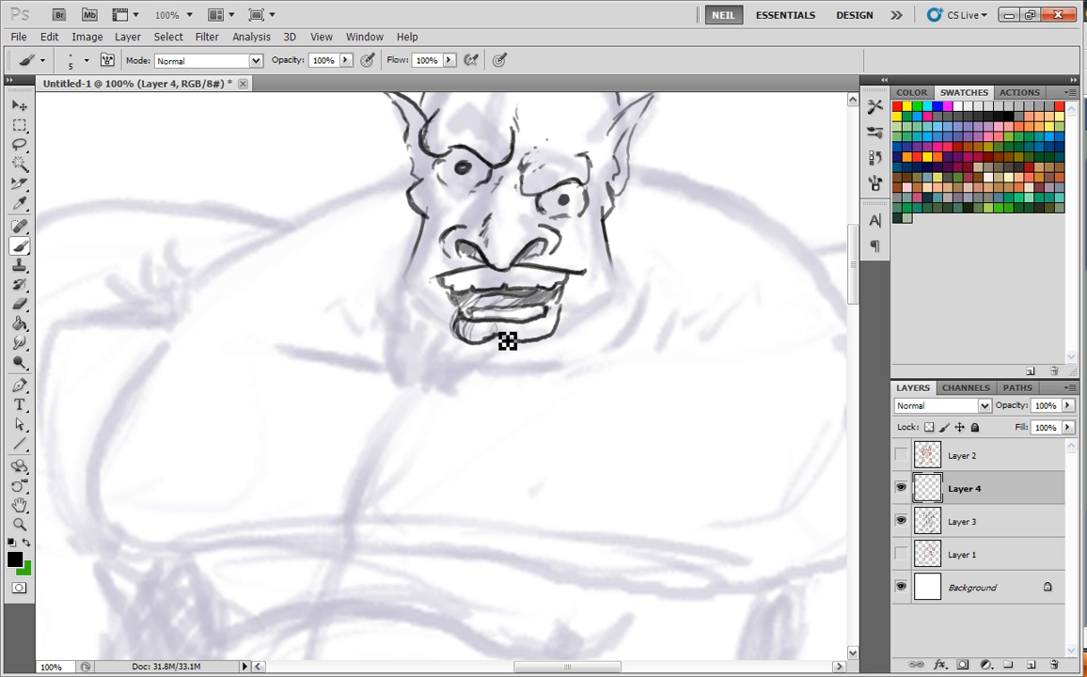
left_click_drag(508, 339, 624, 305)
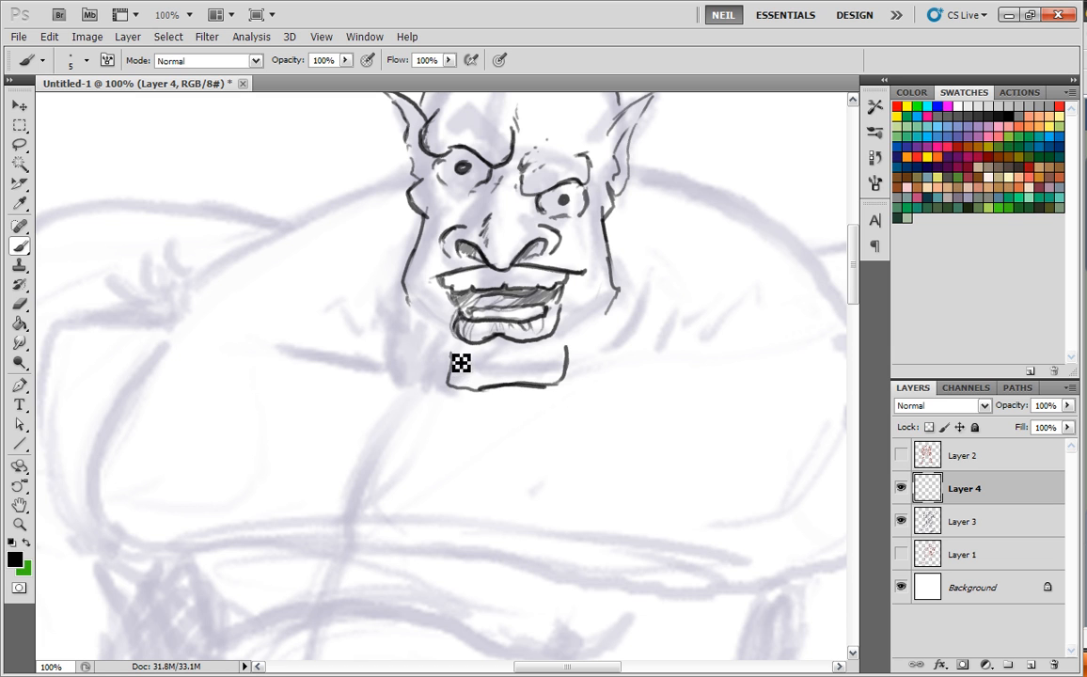
left_click_drag(461, 365, 519, 199)
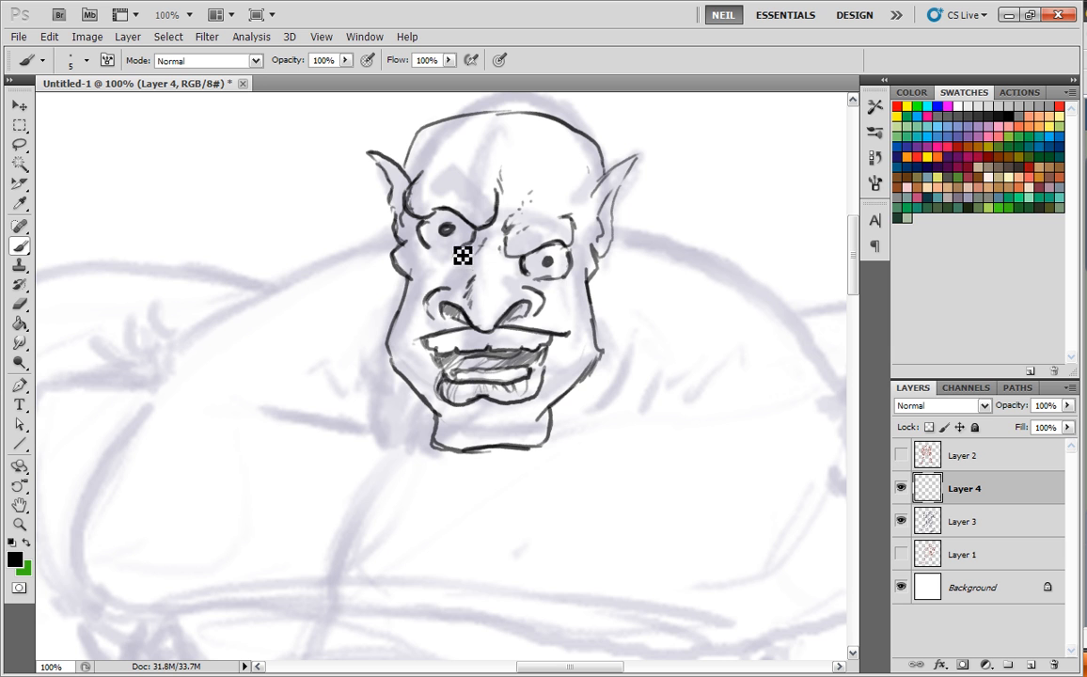
key("ctrl+minus")
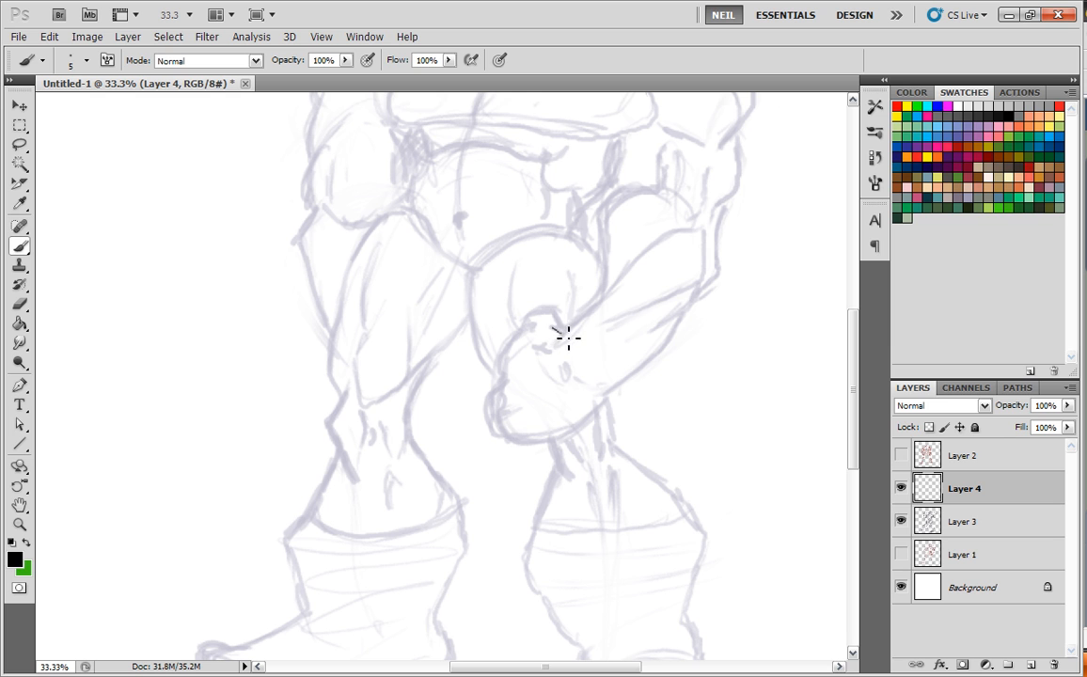
Step: Pan up and zoom out until the whole faded figure with its inked head is visible
left_click_drag(564, 339, 523, 348)
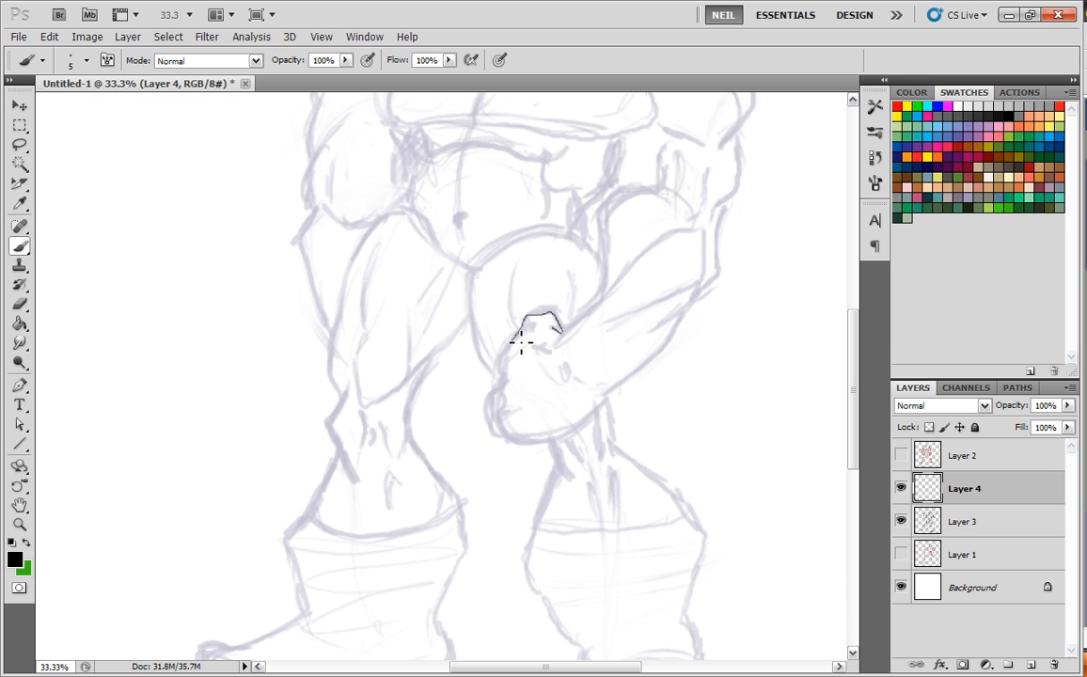
left_click_drag(523, 343, 594, 425)
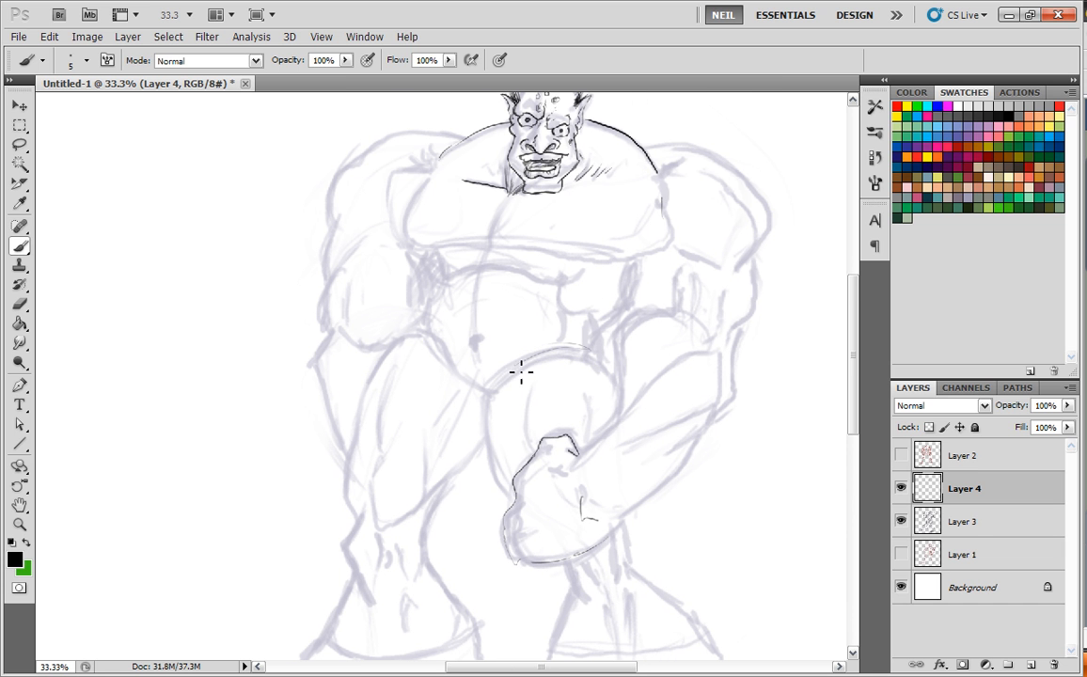
left_click_drag(523, 372, 508, 526)
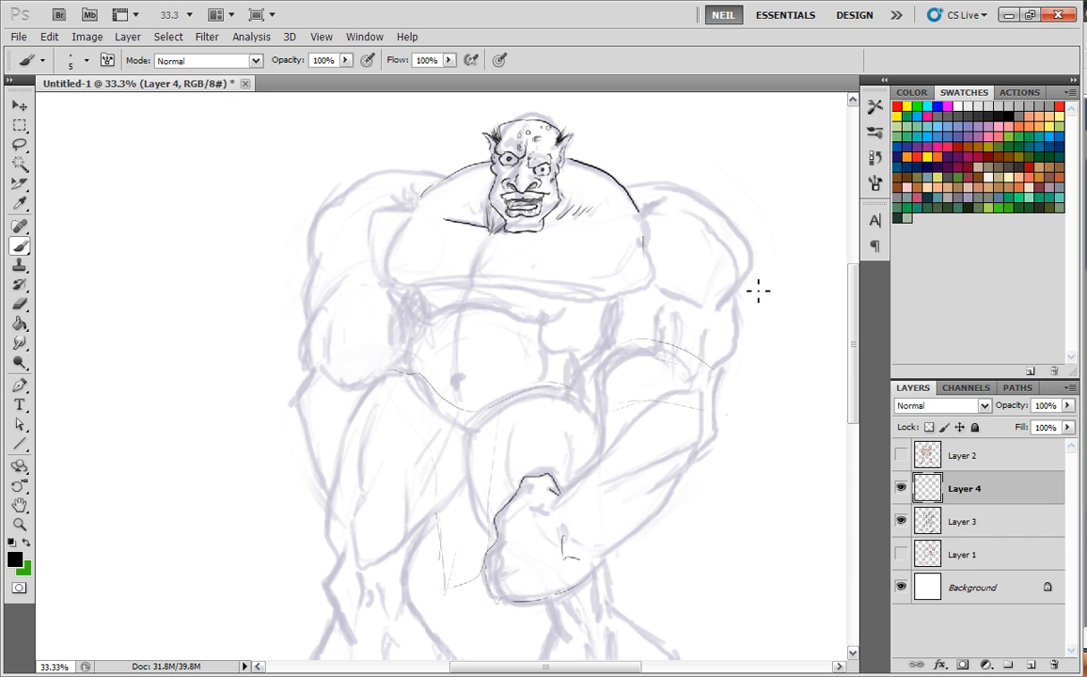
mouse_move(662, 211)
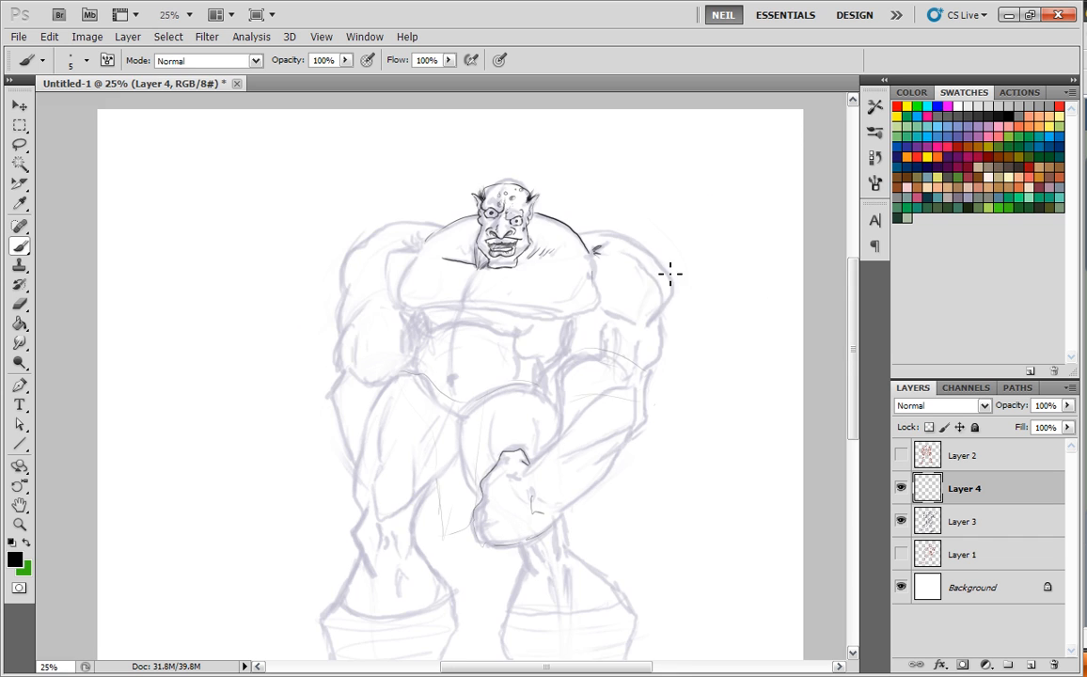
scroll("down", 3)
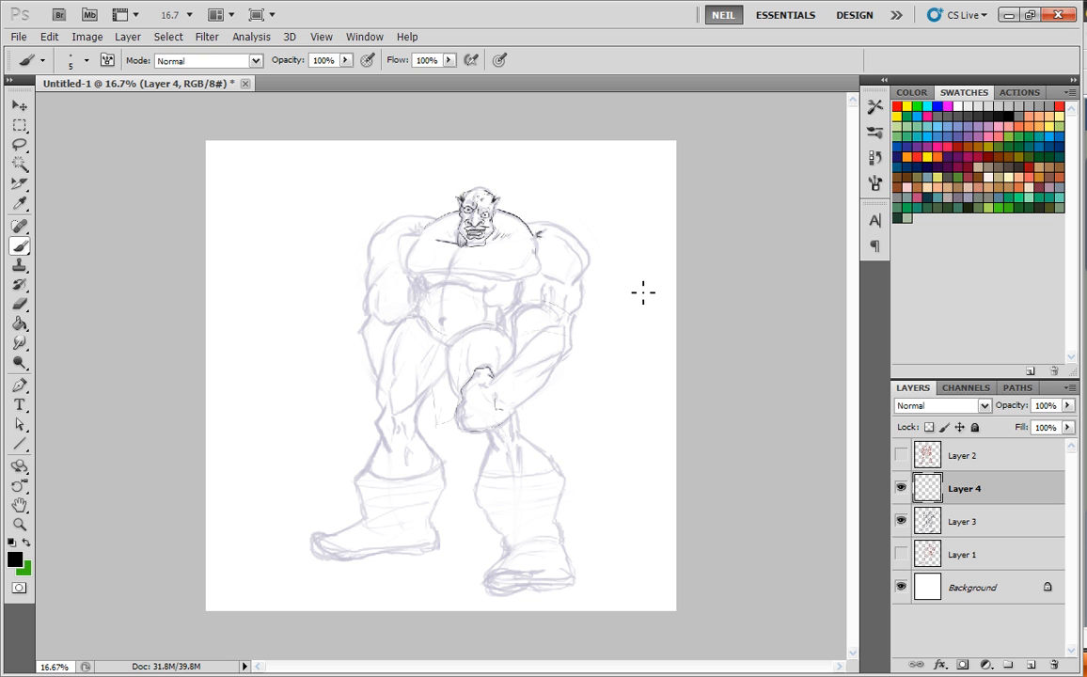
mouse_move(639, 285)
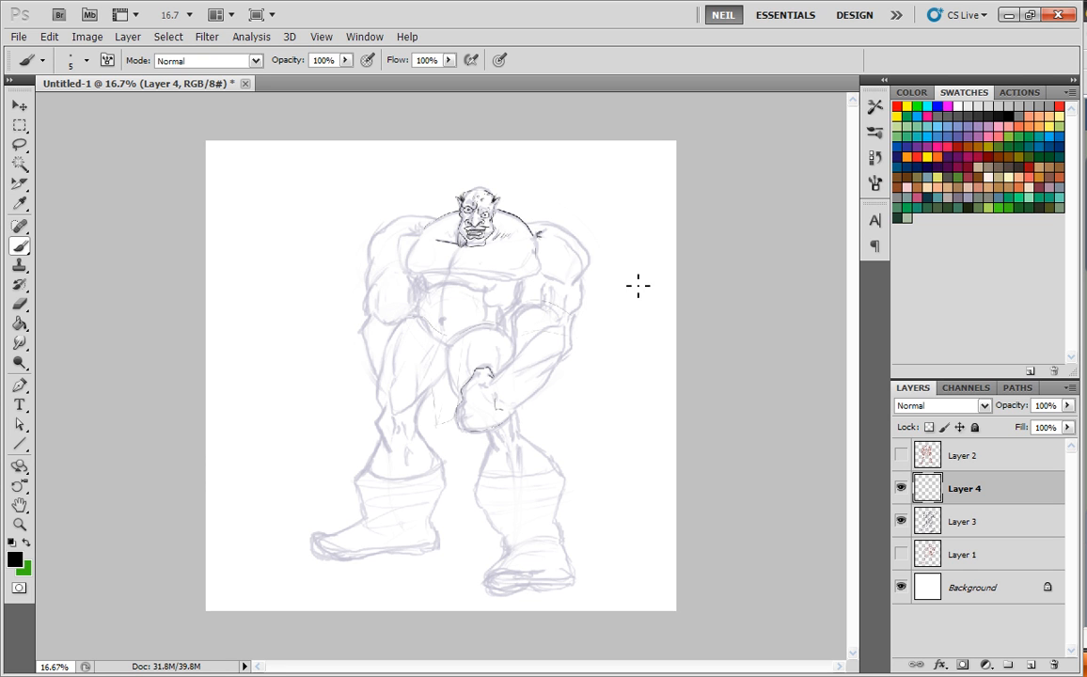